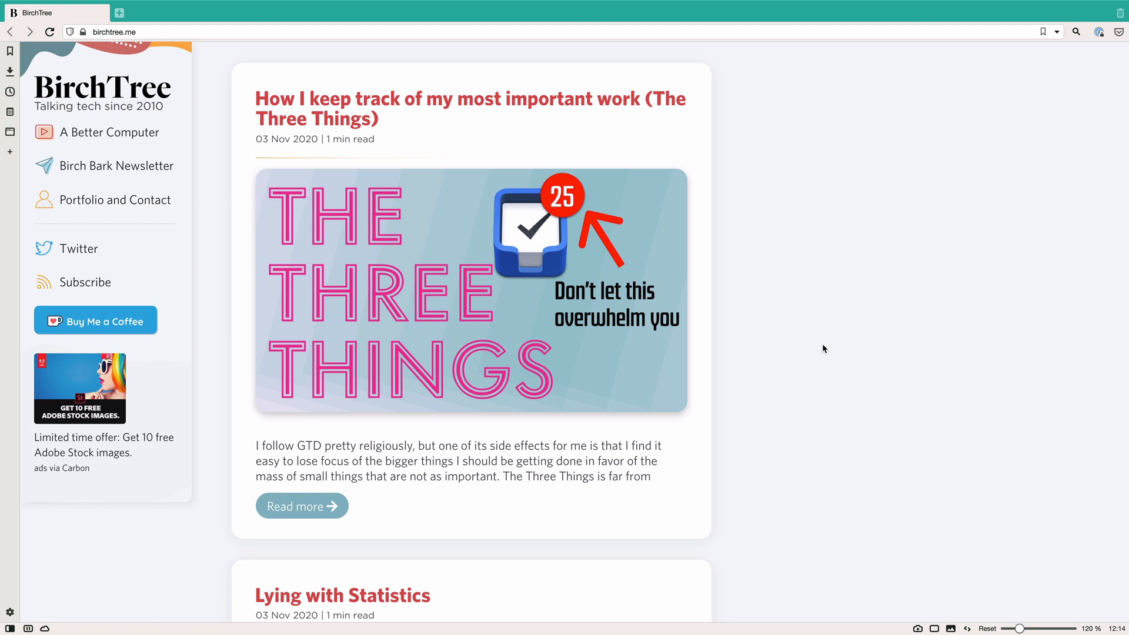
{"action": "mouse_move", "coordinate": [101, 89]}
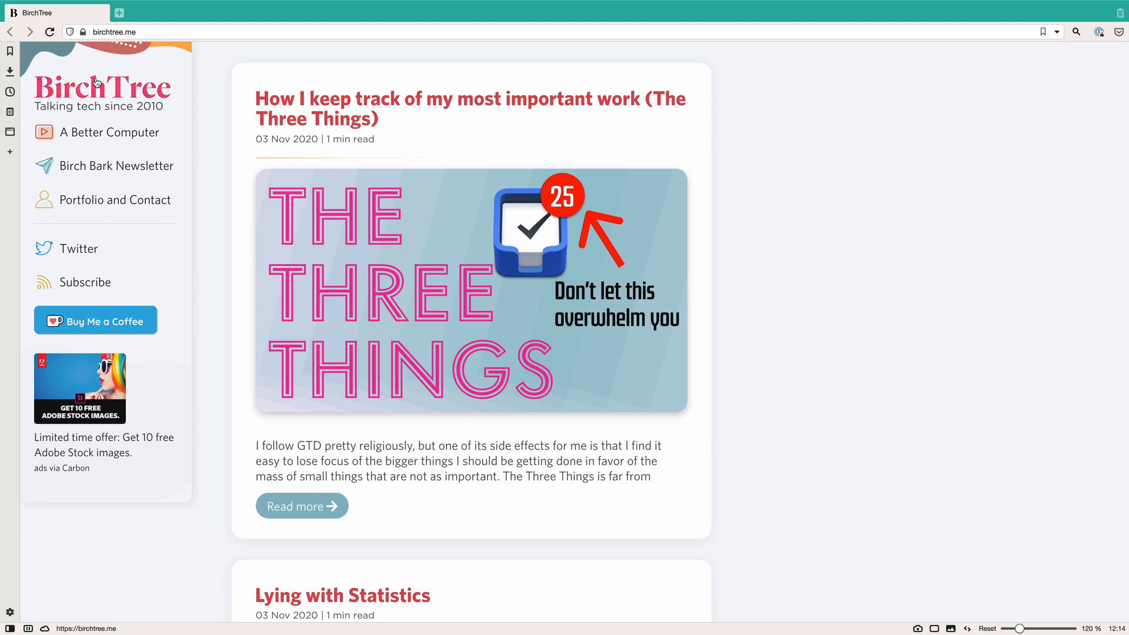
Open the Ghost admin for birchtree.me, landing on the live site preview
{"action": "scroll", "scroll_direction": "down", "scroll_amount": 3}
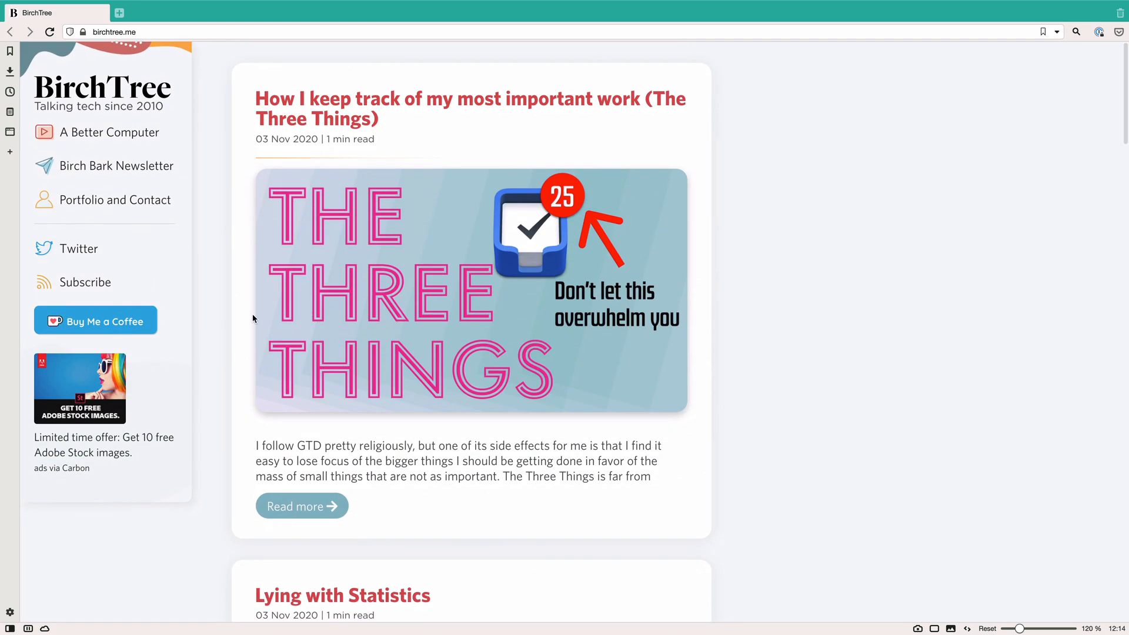
{"action": "left_click", "coordinate": [301, 505]}
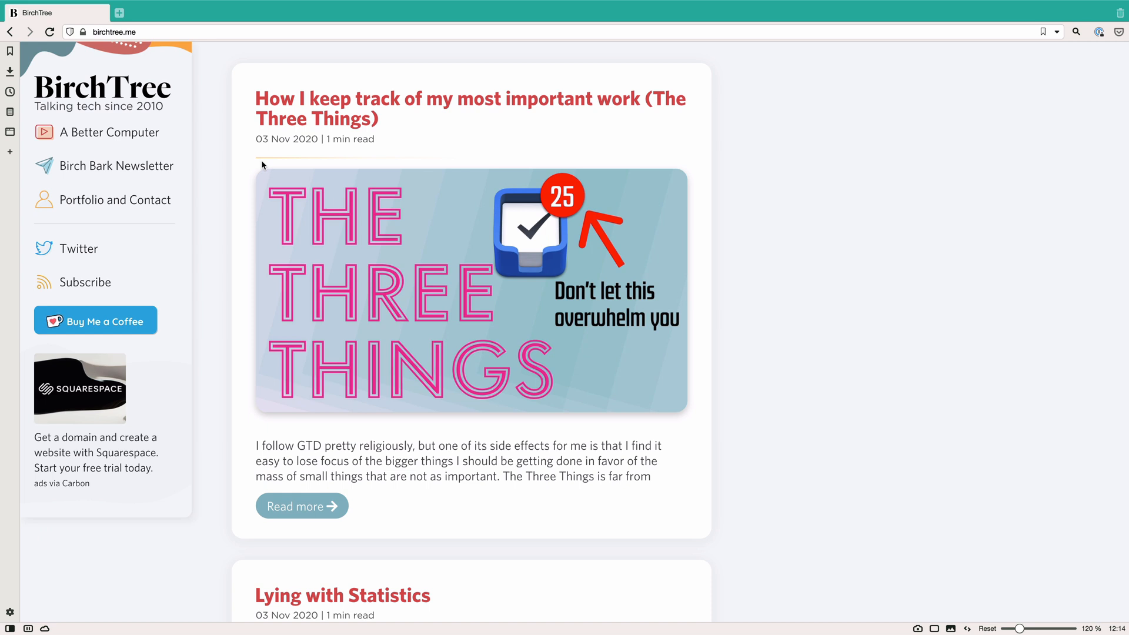
{"action": "mouse_move", "coordinate": [204, 95]}
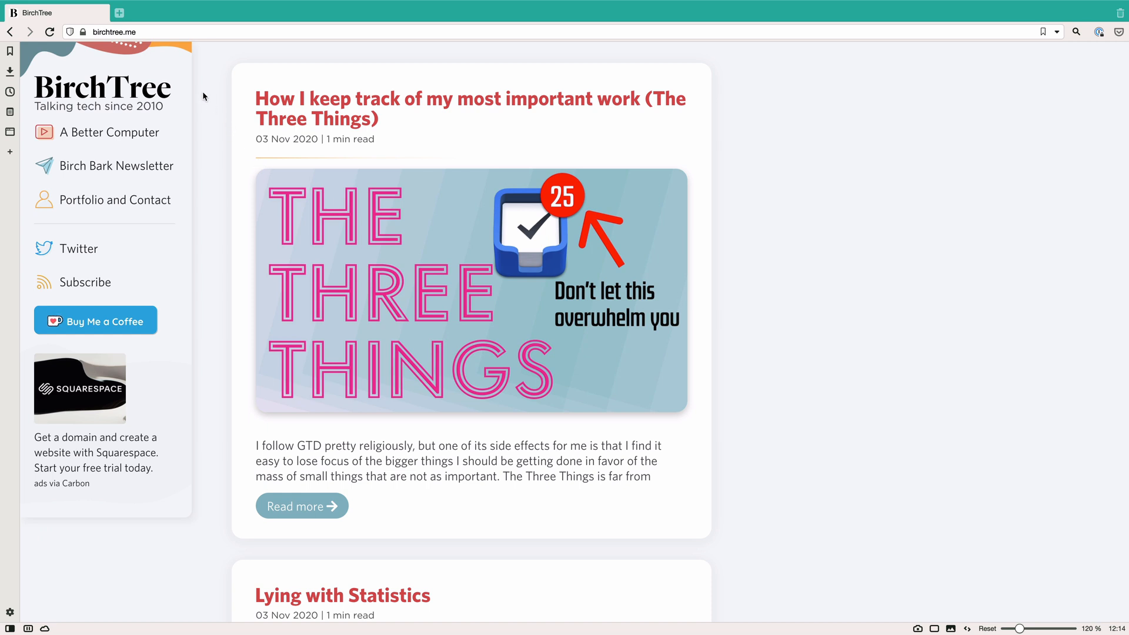
{"action": "mouse_move", "coordinate": [267, 365]}
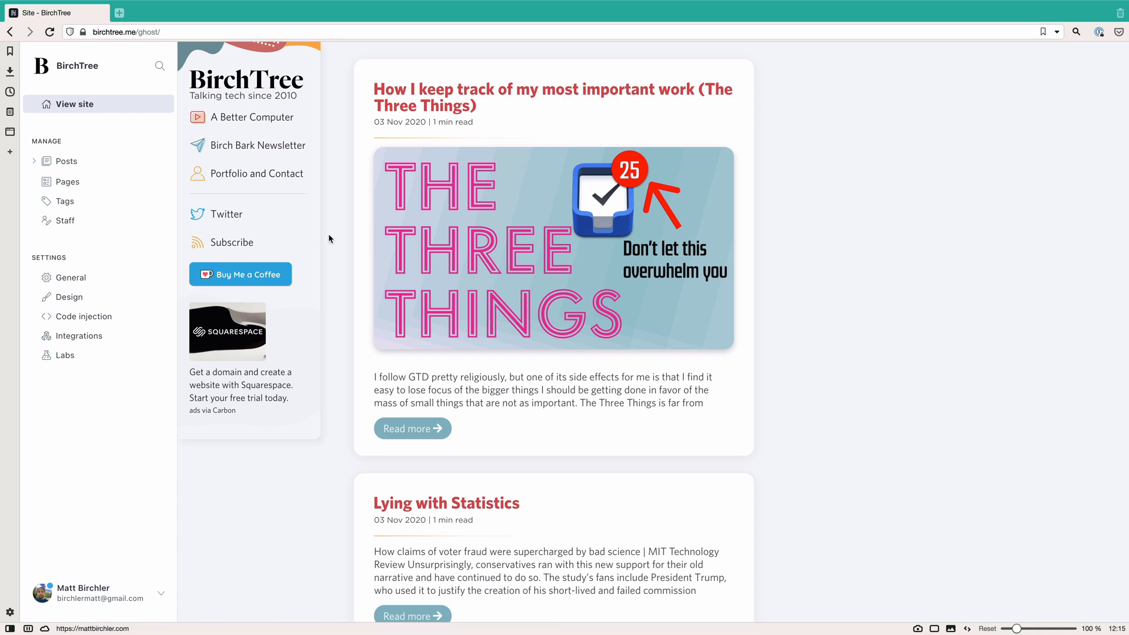
Browse the Posts list and check the All authors filter without applying it
{"action": "left_click", "coordinate": [72, 277]}
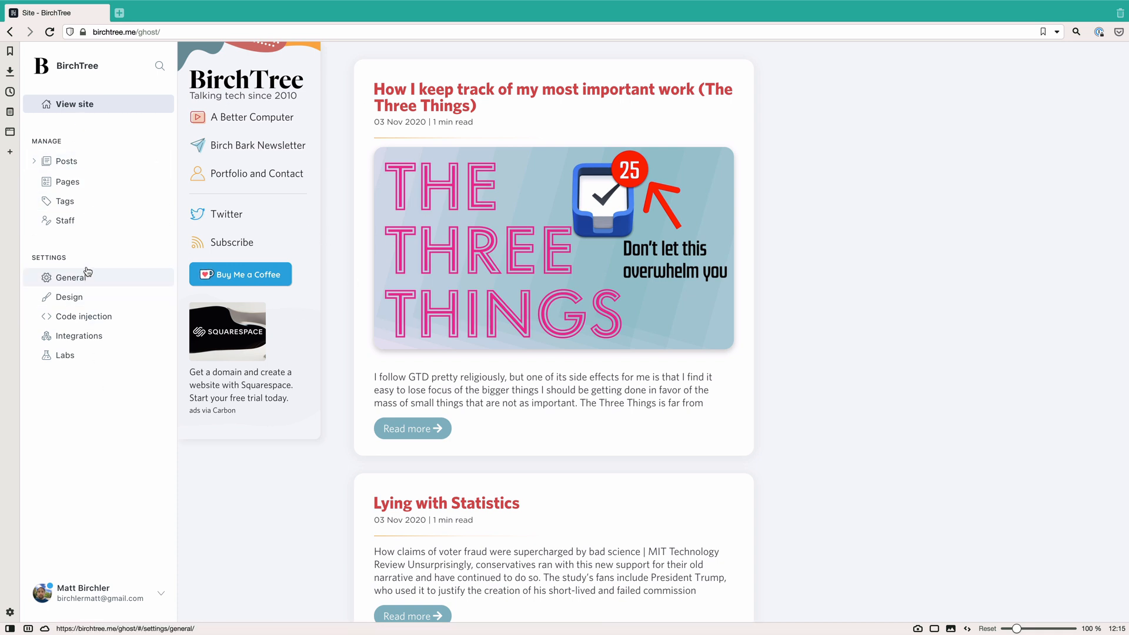
{"action": "left_click", "coordinate": [68, 161]}
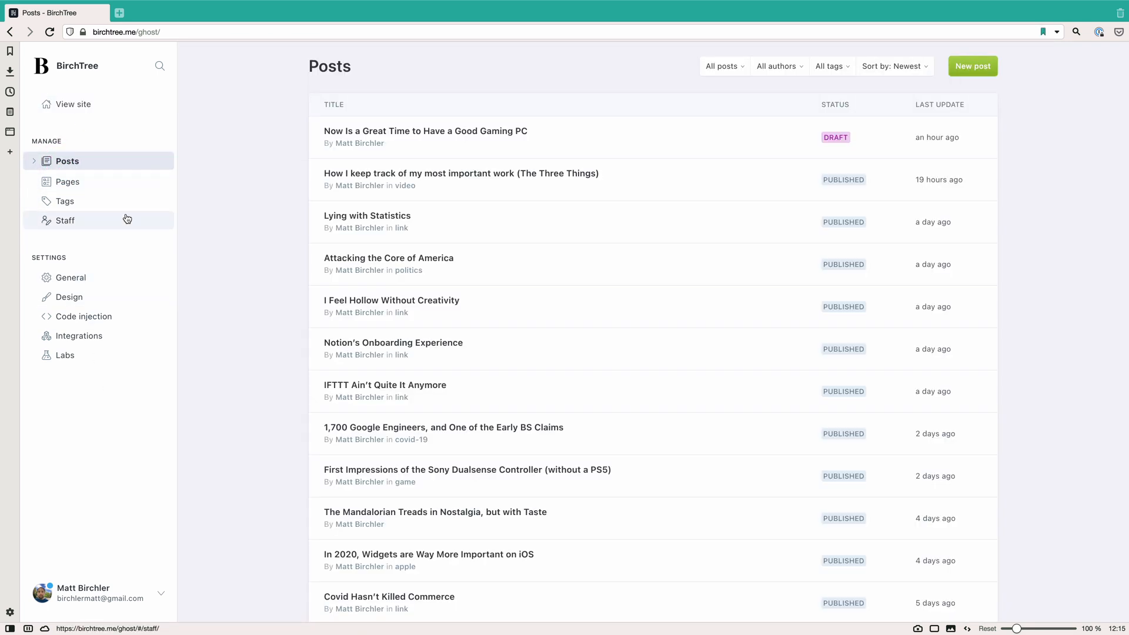
{"action": "scroll", "scroll_direction": "down", "scroll_amount": 3}
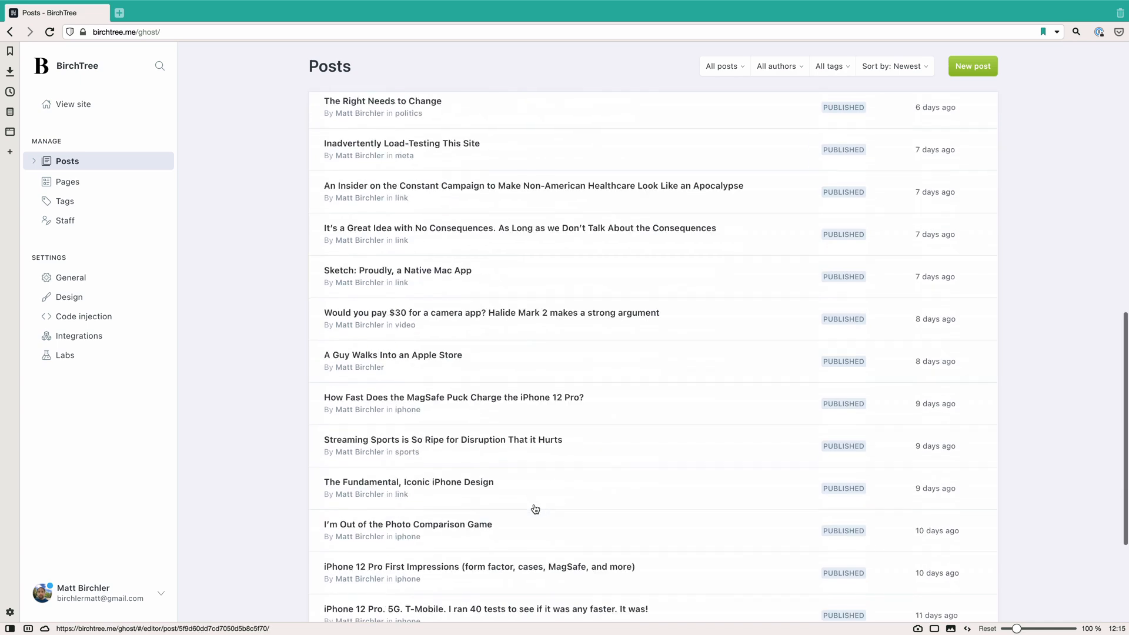
{"action": "scroll", "scroll_direction": "down", "scroll_amount": 3}
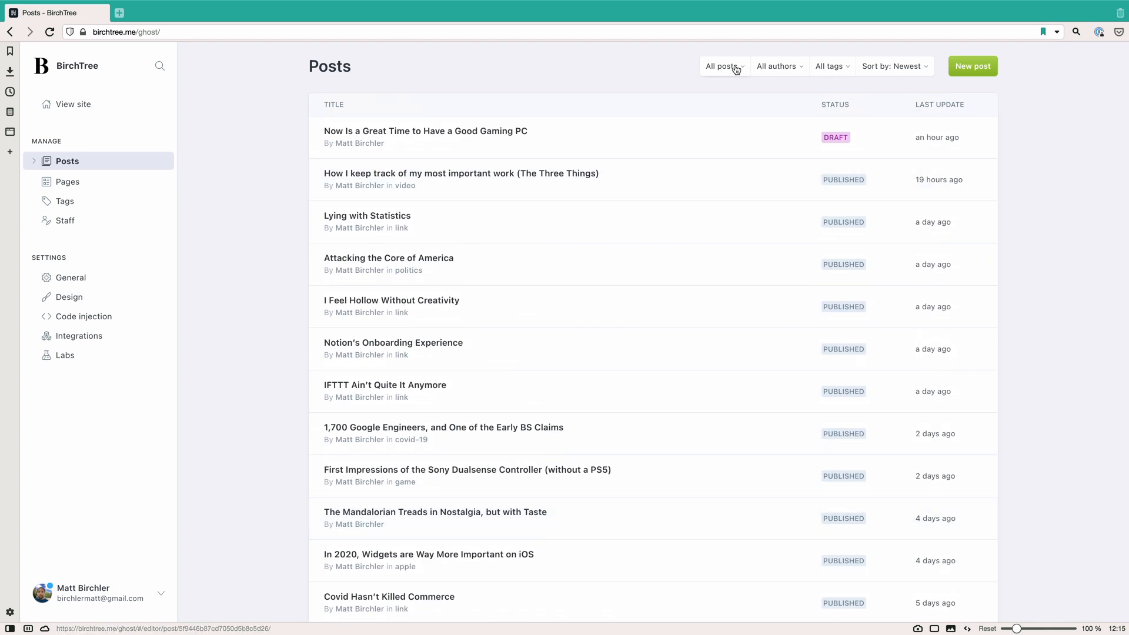
{"action": "left_click", "coordinate": [778, 66]}
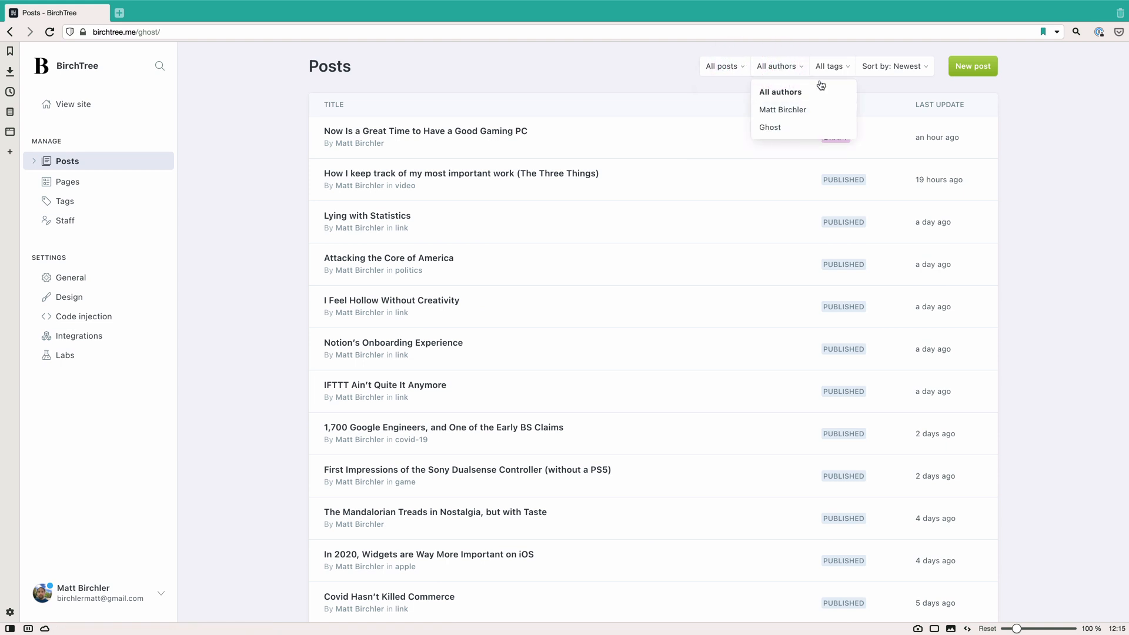
{"action": "left_click", "coordinate": [896, 66]}
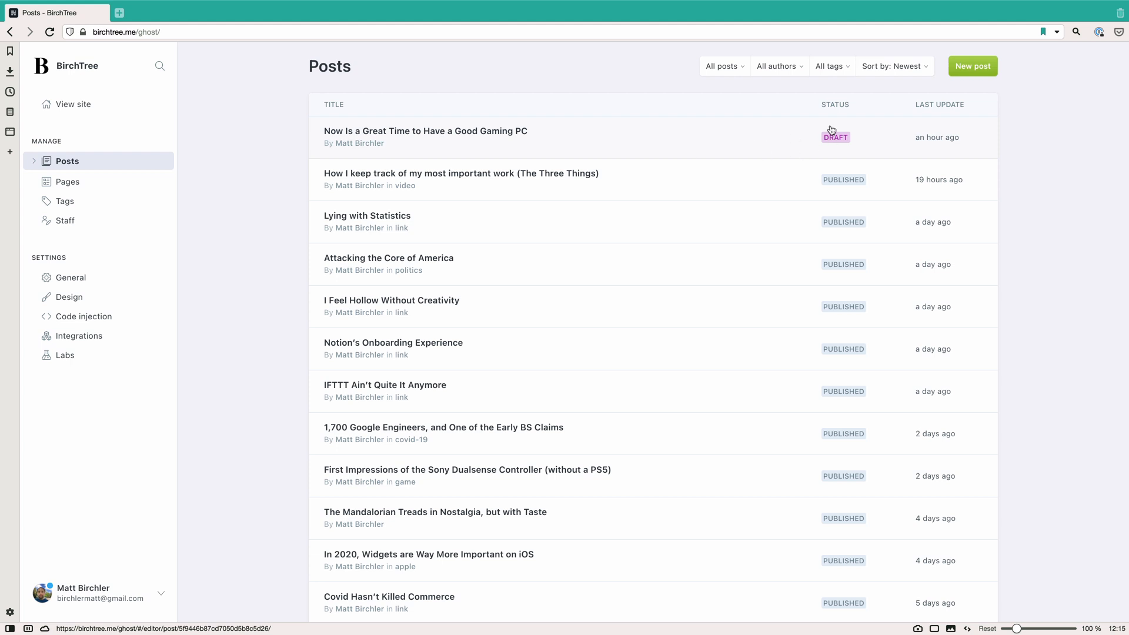
{"action": "mouse_move", "coordinate": [848, 139]}
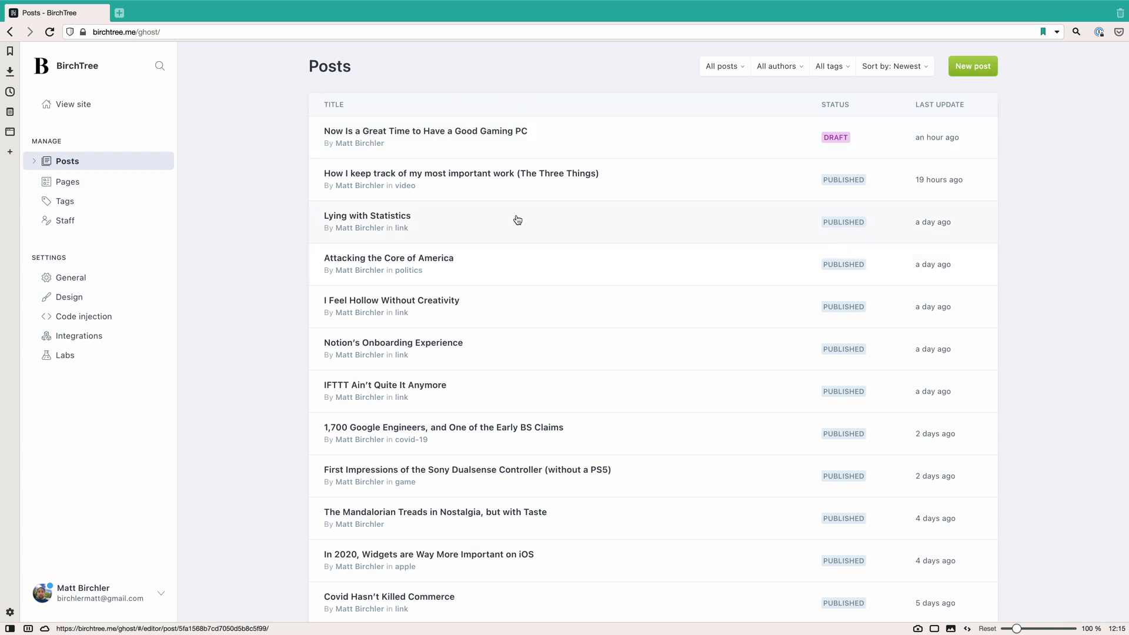
{"action": "scroll", "scroll_direction": "down", "scroll_amount": 3}
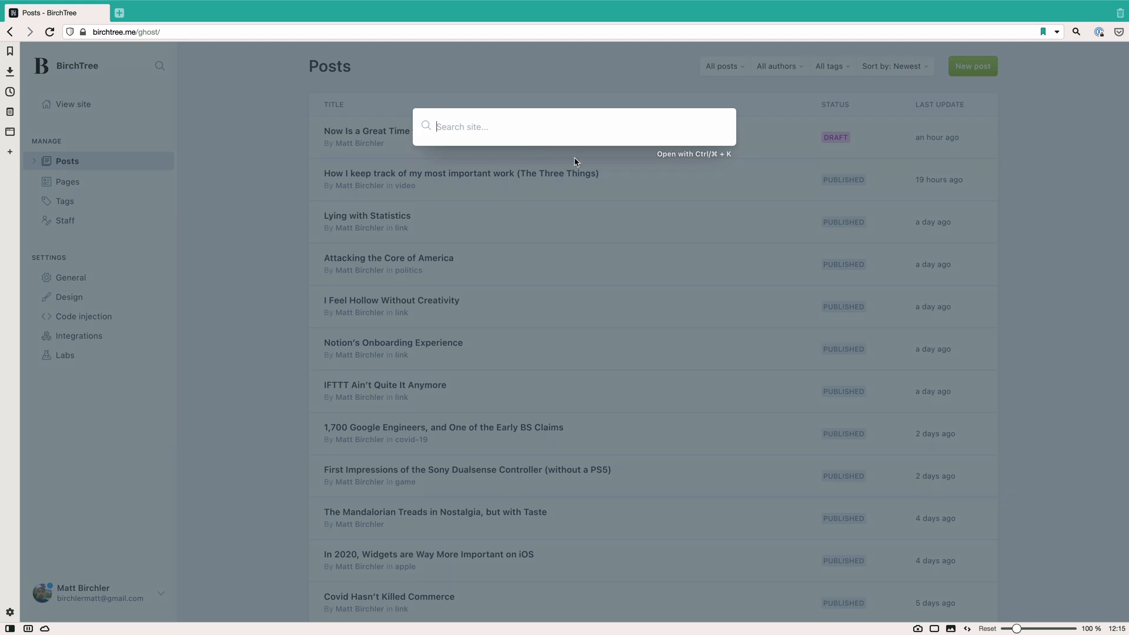
{"action": "mouse_move", "coordinate": [541, 220]}
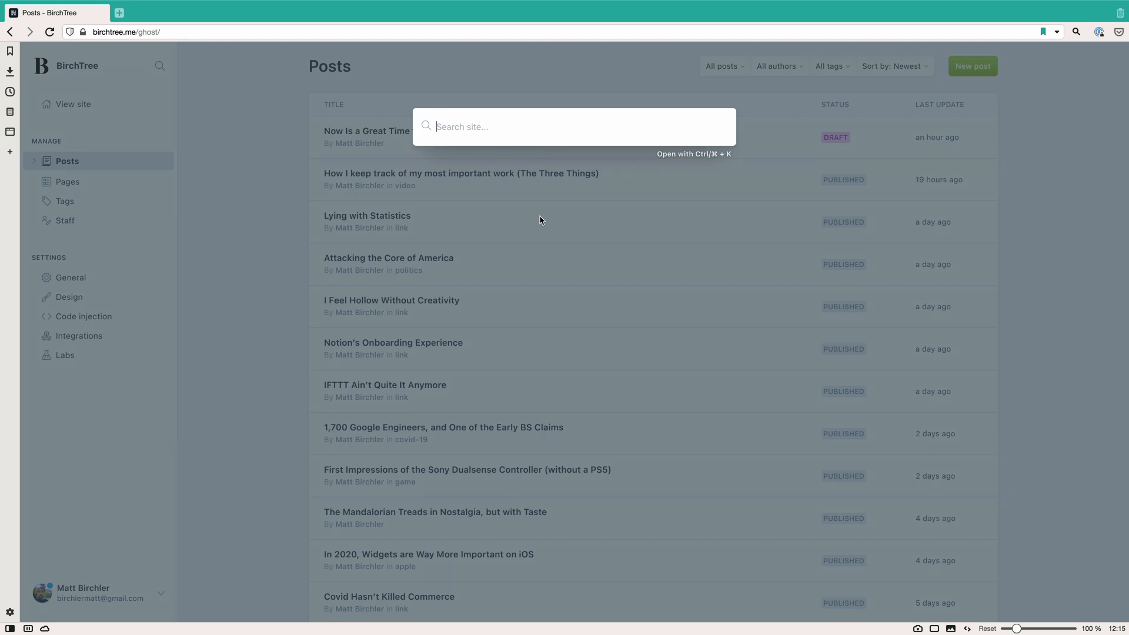
Search the site for 'apple' to list matching posts
{"action": "type", "text": "apple"}
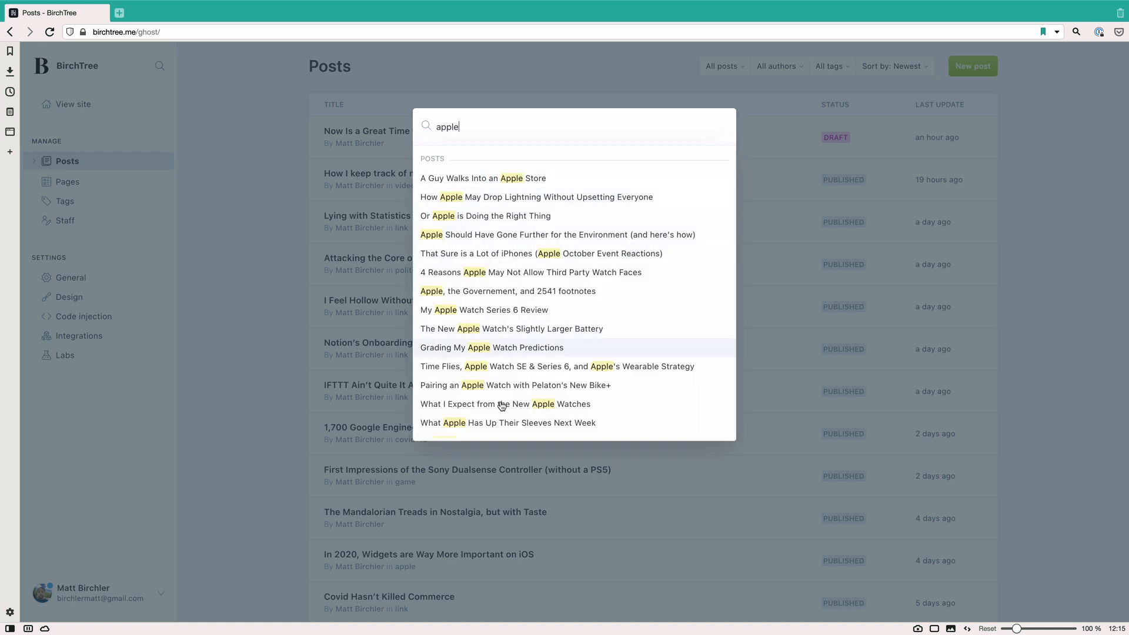
{"action": "mouse_move", "coordinate": [502, 320]}
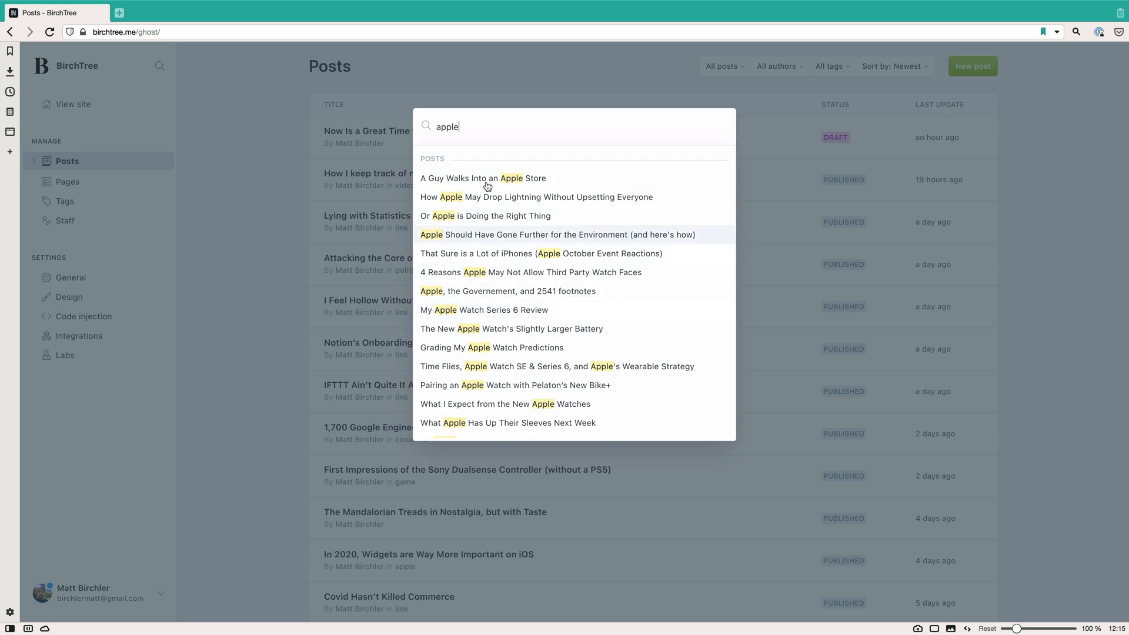
Open 'A Guy Walks Into an Apple Store' from the search results in the editor
{"action": "left_click", "coordinate": [482, 177]}
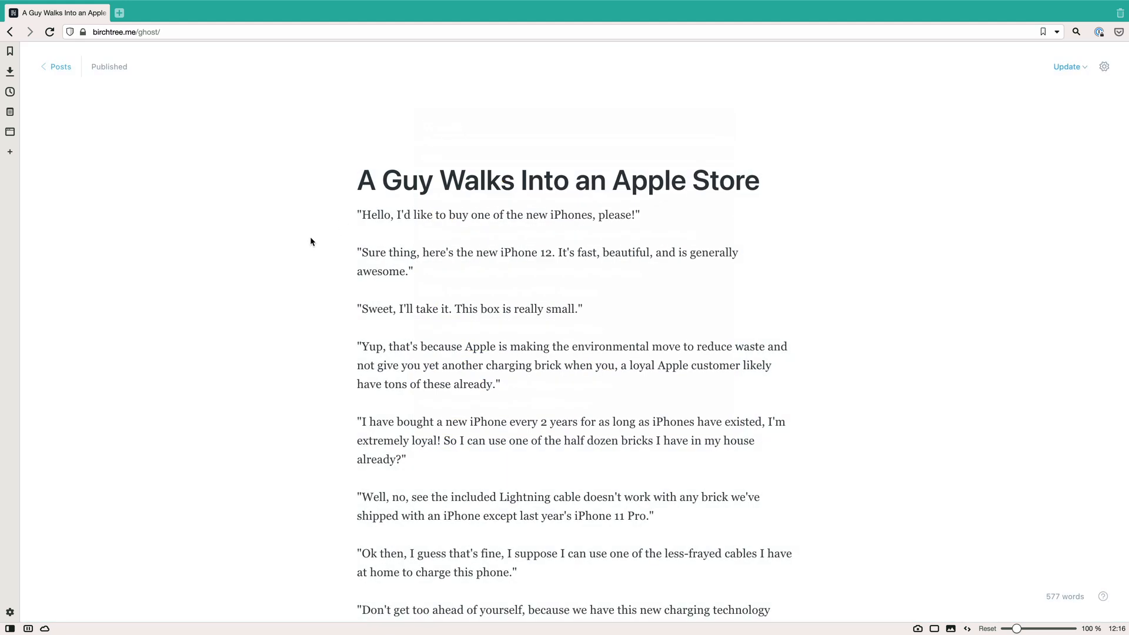
{"action": "scroll", "scroll_direction": "down", "scroll_amount": 3}
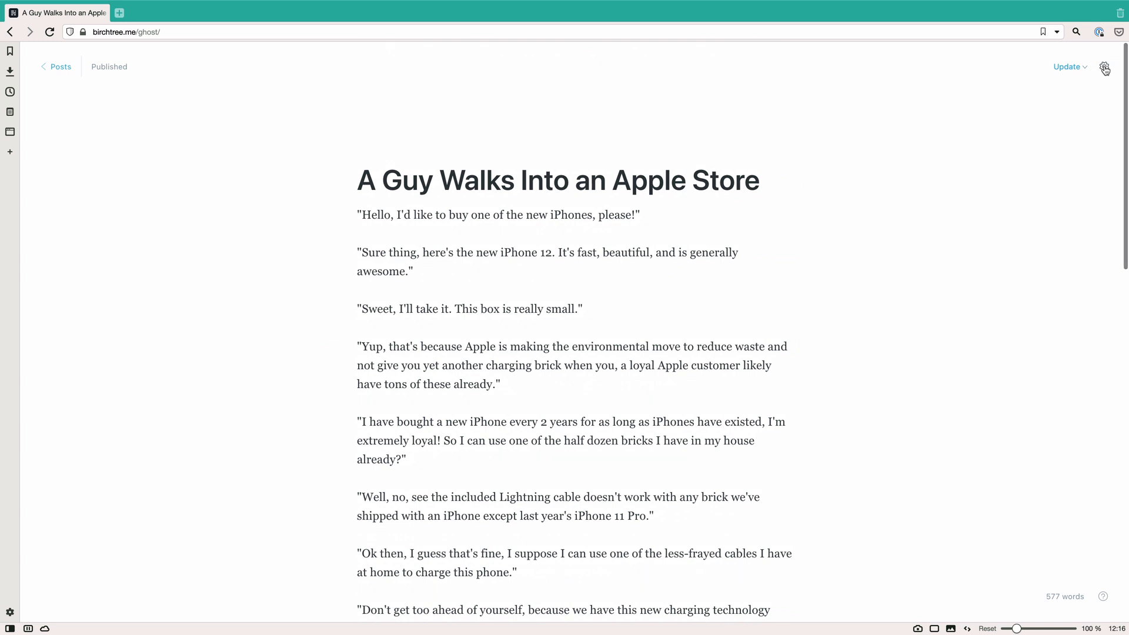
Set an Unsplash red apple photo, found by searching 'apple', as the post's feature image
{"action": "left_click", "coordinate": [1104, 70]}
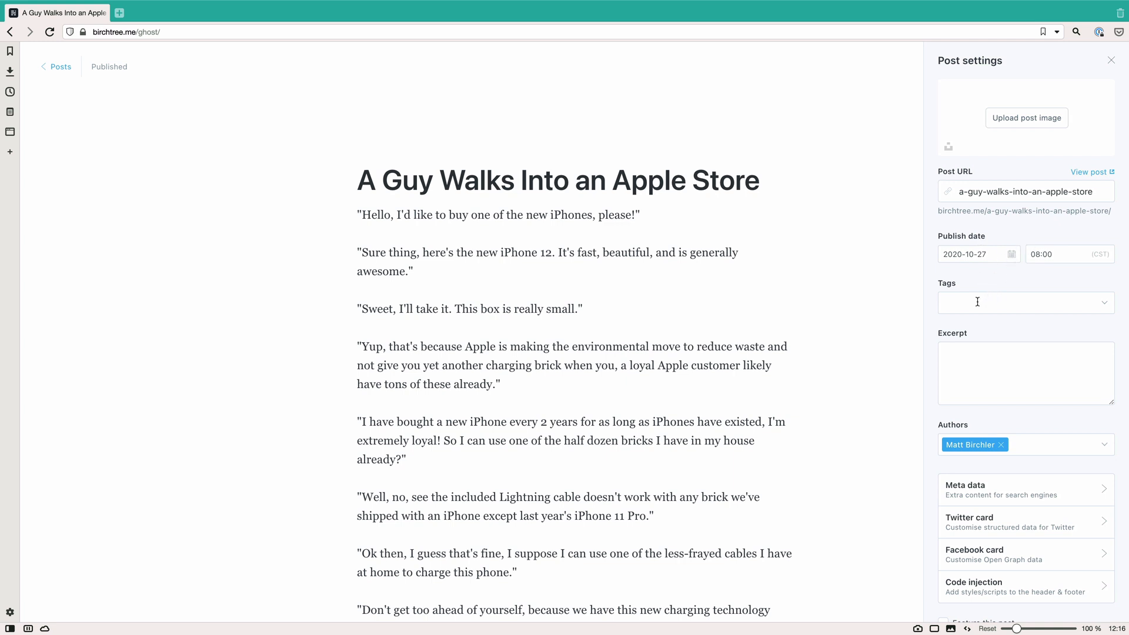
{"action": "scroll", "scroll_direction": "down", "scroll_amount": 3}
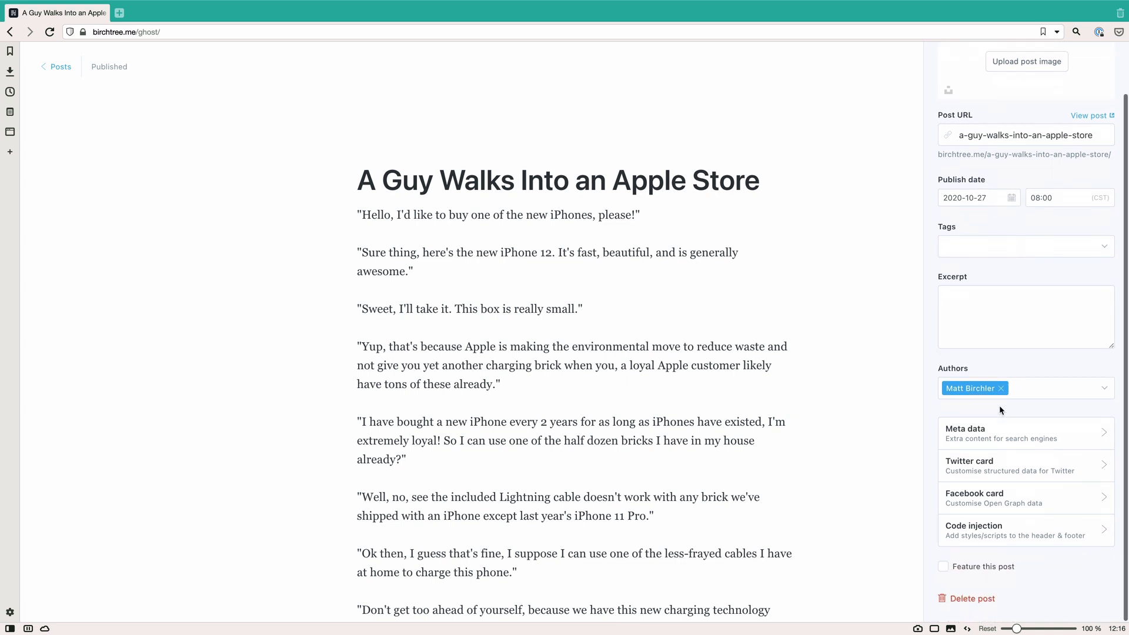
{"action": "mouse_move", "coordinate": [1005, 159]}
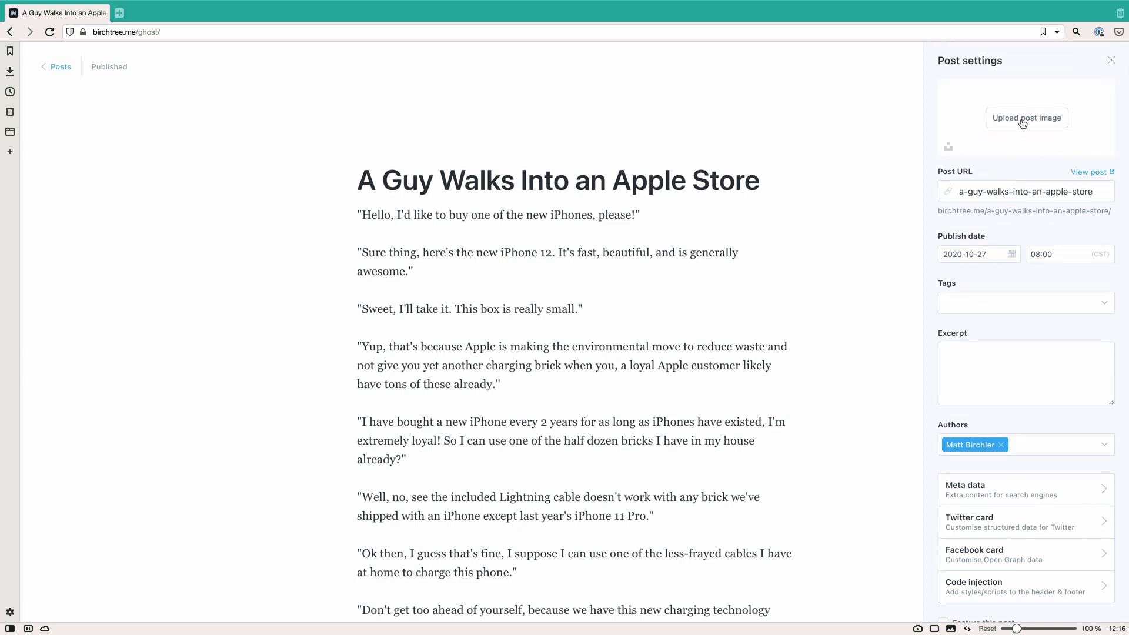
{"action": "left_click", "coordinate": [1025, 117]}
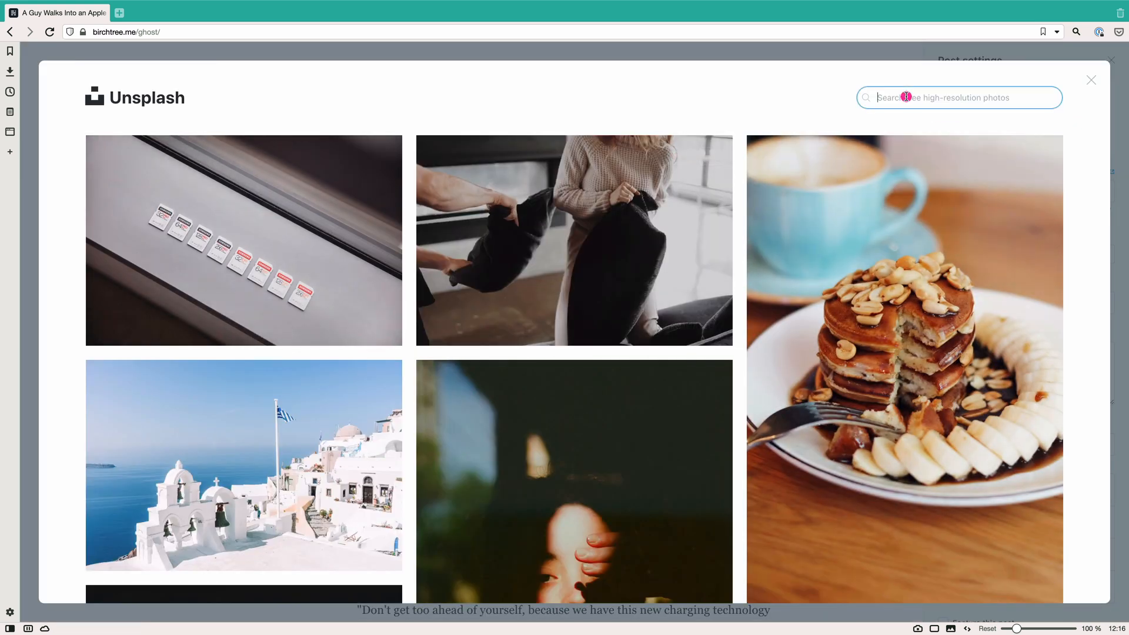
{"action": "type", "text": "apple"}
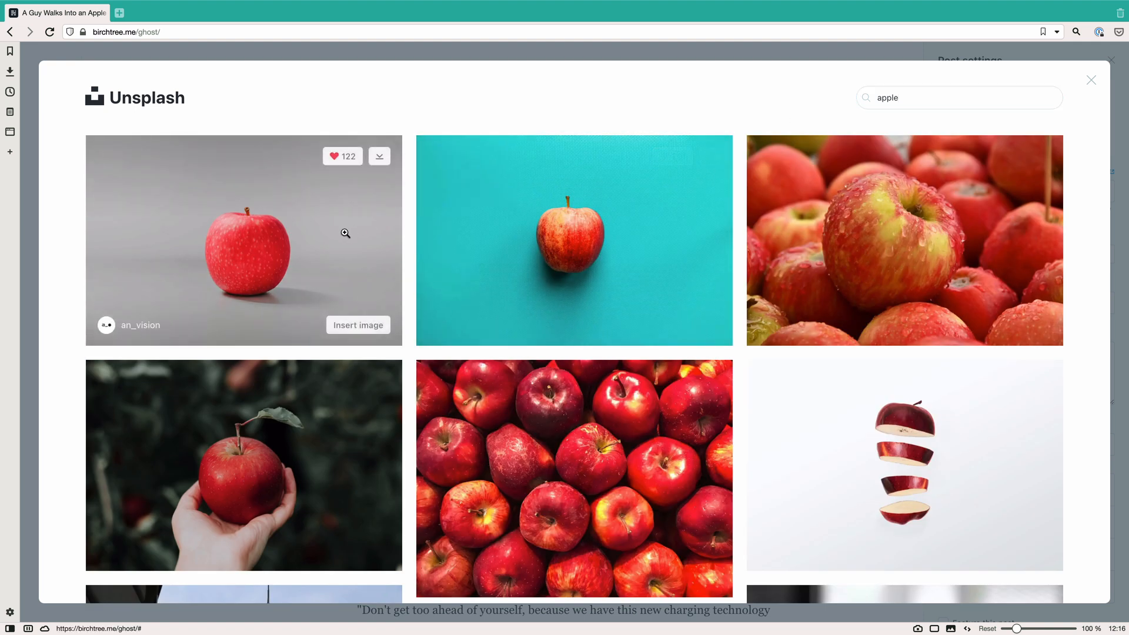
{"action": "left_click", "coordinate": [1091, 80]}
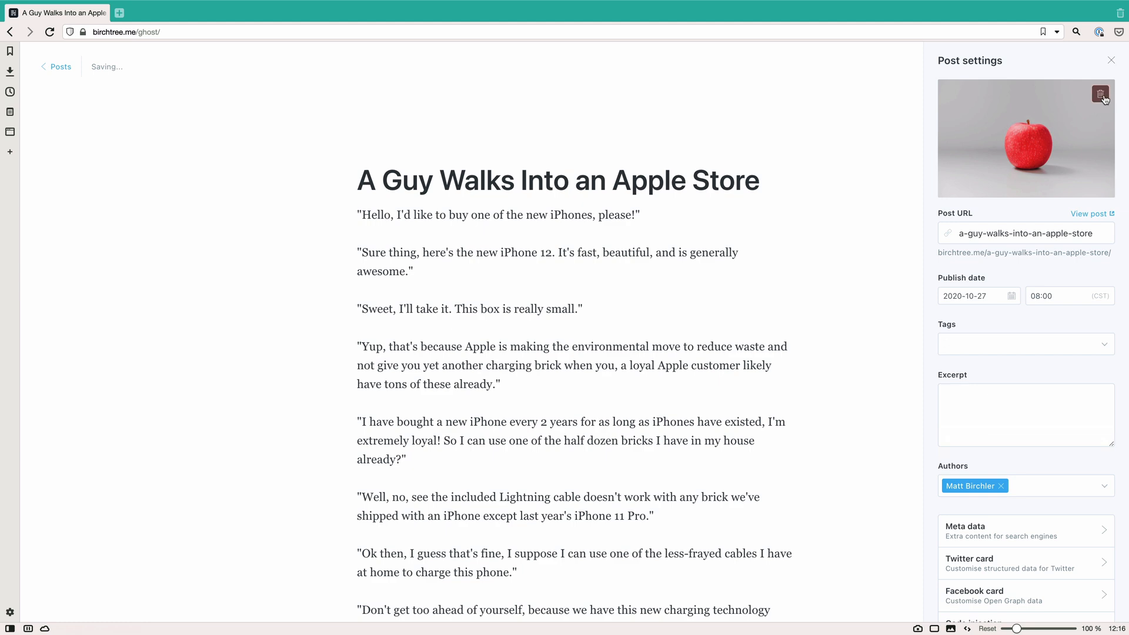
{"action": "left_click", "coordinate": [1110, 60]}
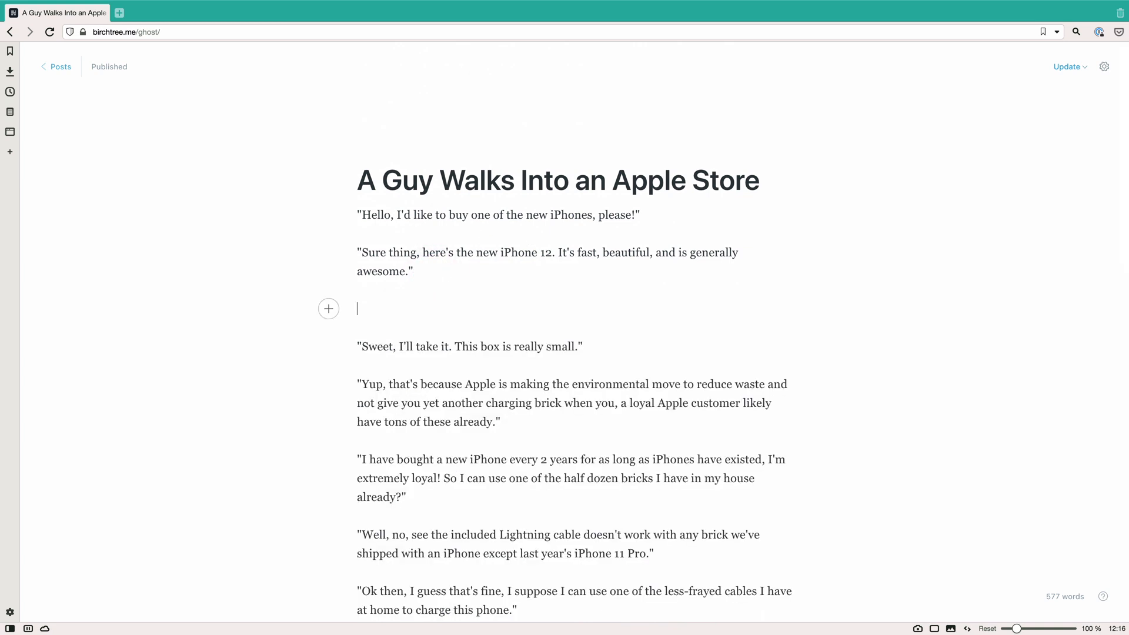
{"action": "mouse_move", "coordinate": [389, 315]}
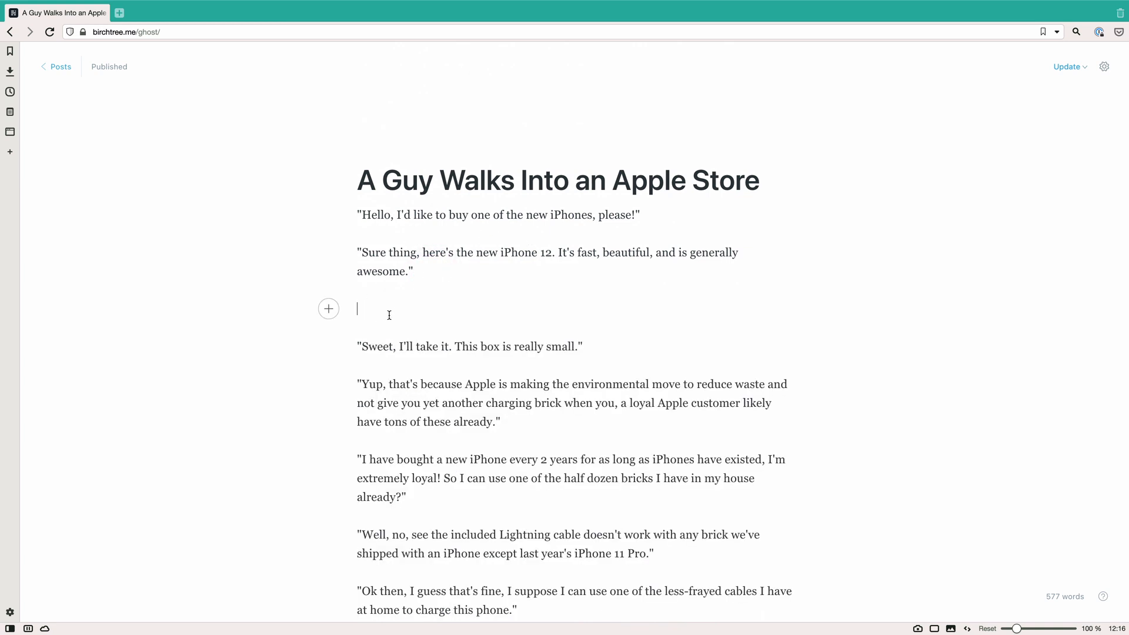
Peek at the insertable content cards, then go back to the Posts list
{"action": "left_click", "coordinate": [328, 308]}
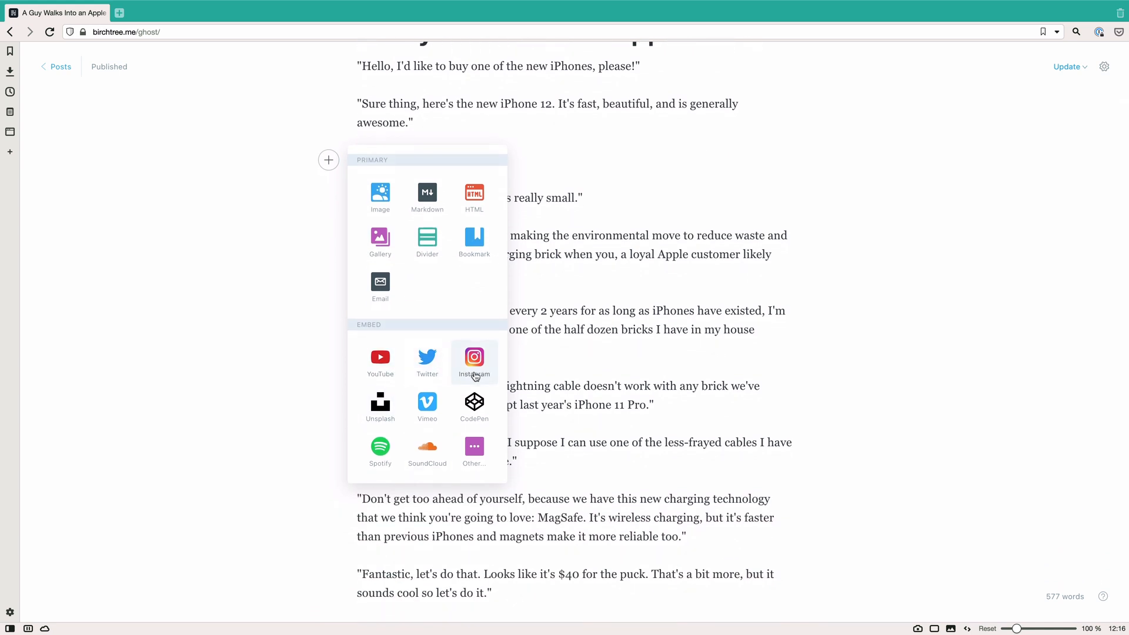
{"action": "mouse_move", "coordinate": [551, 159]}
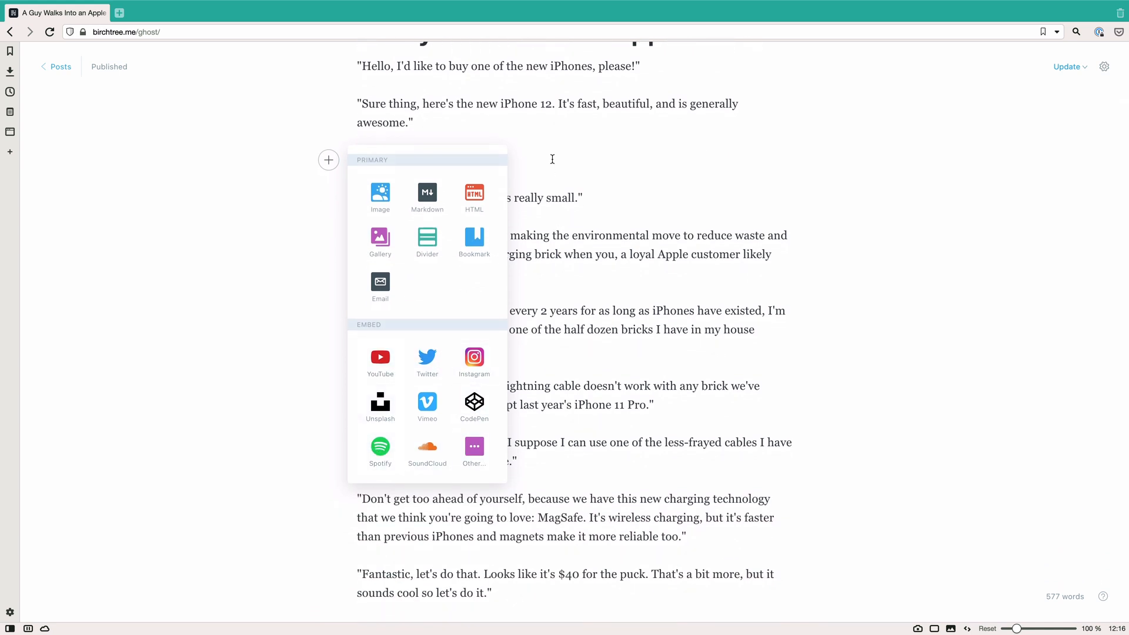
{"action": "left_click", "coordinate": [552, 159]}
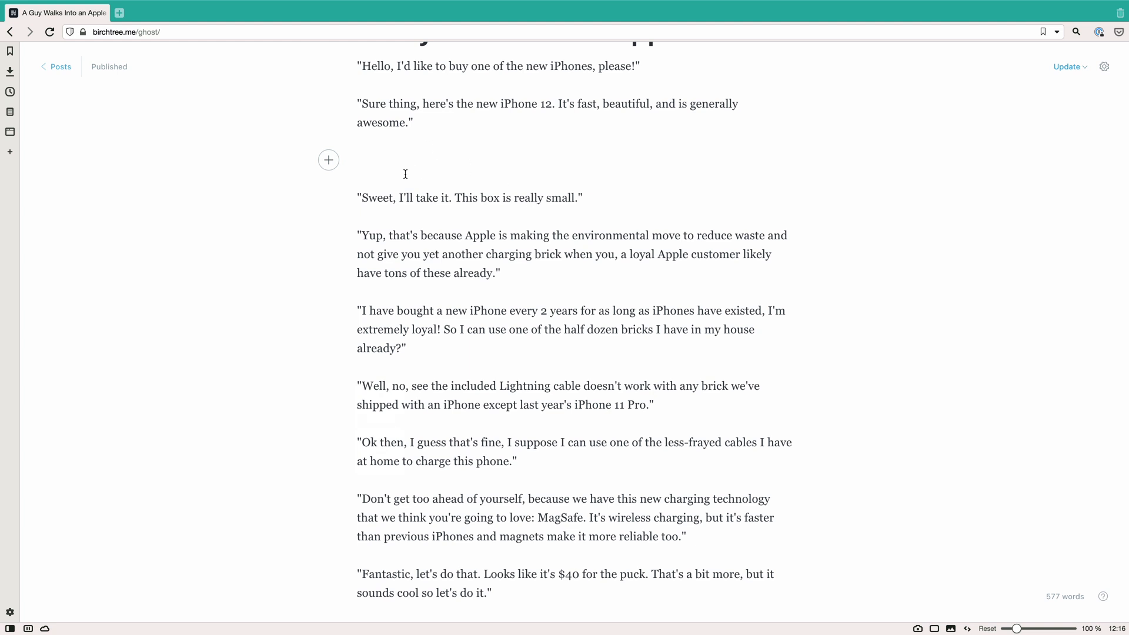
{"action": "mouse_move", "coordinate": [390, 165]}
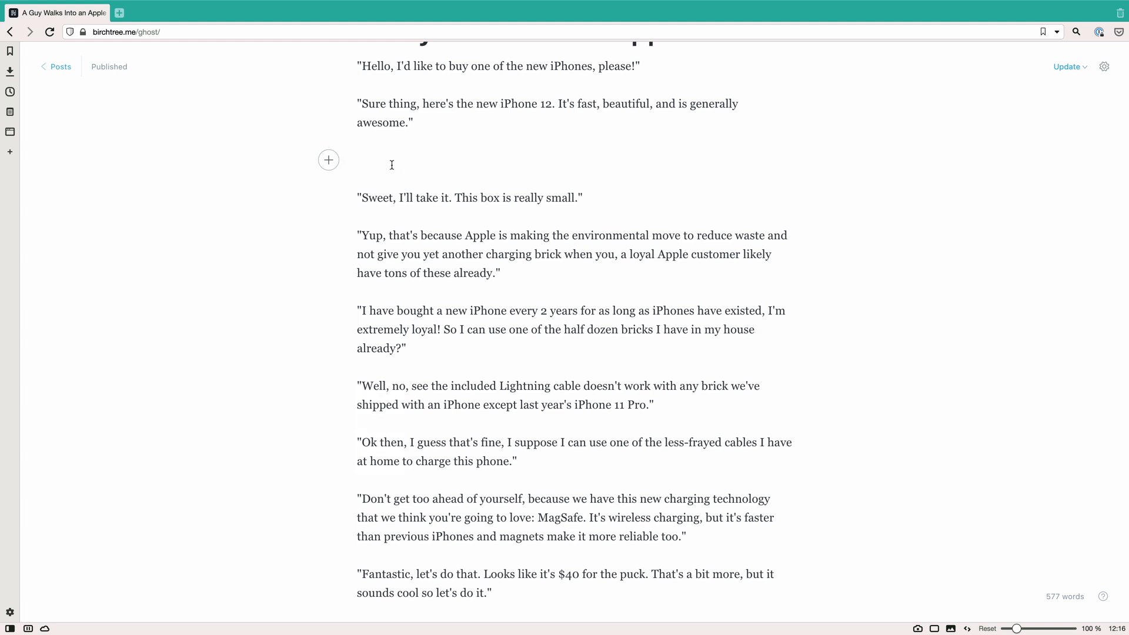
{"action": "left_click", "coordinate": [328, 160]}
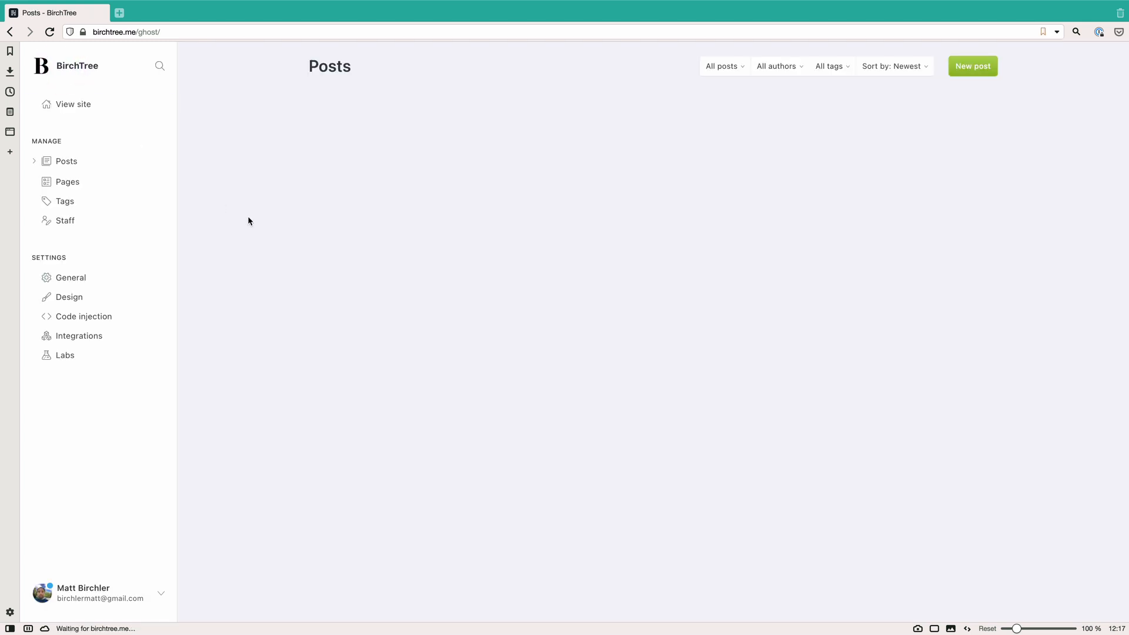
Open the Goodies page from the Pages list and return to the list
{"action": "left_click", "coordinate": [66, 161]}
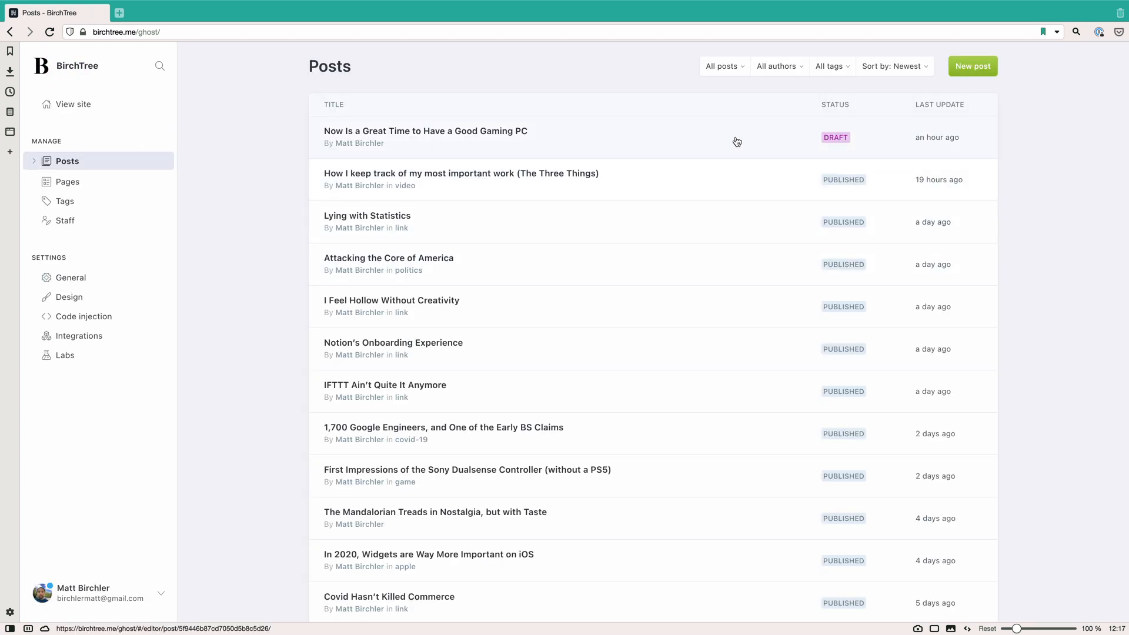
{"action": "left_click", "coordinate": [68, 181]}
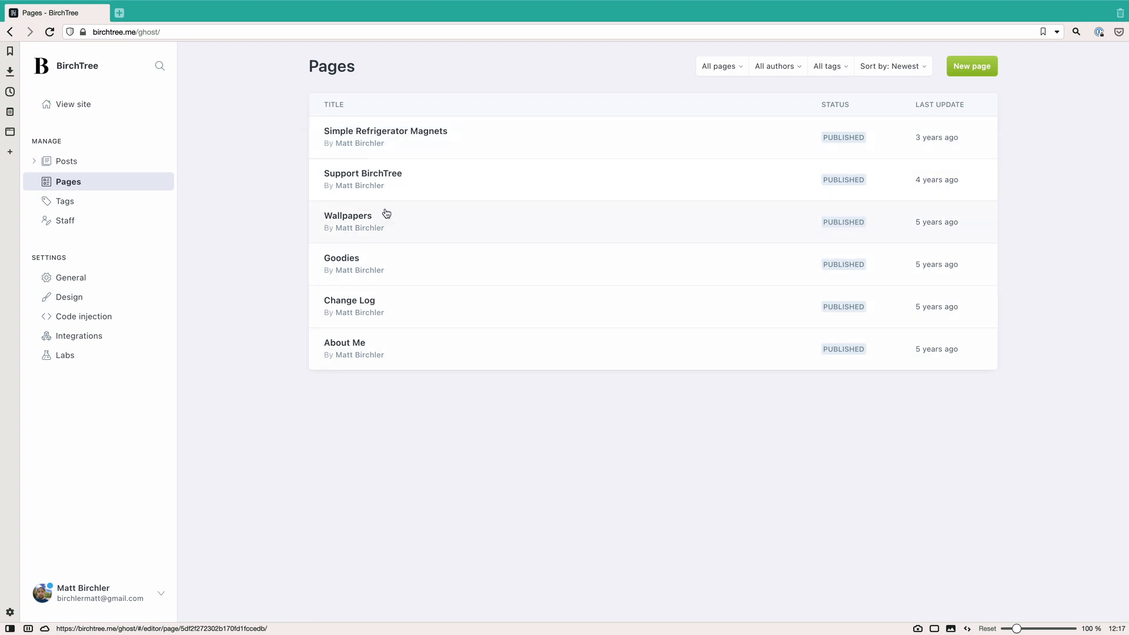
{"action": "left_click", "coordinate": [341, 258]}
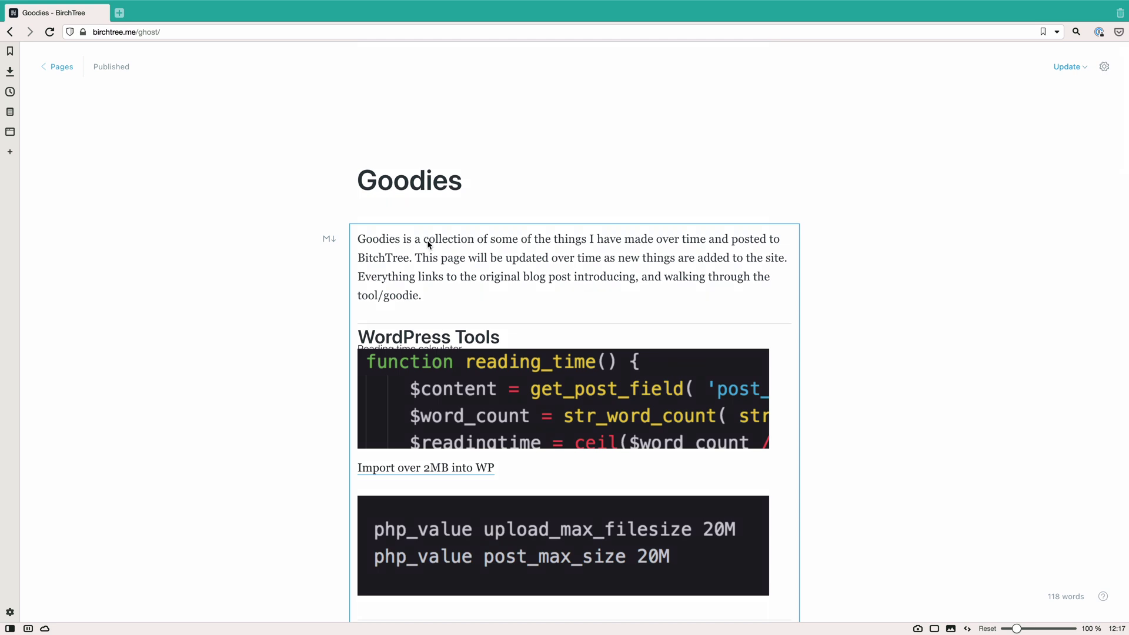
{"action": "mouse_move", "coordinate": [647, 284]}
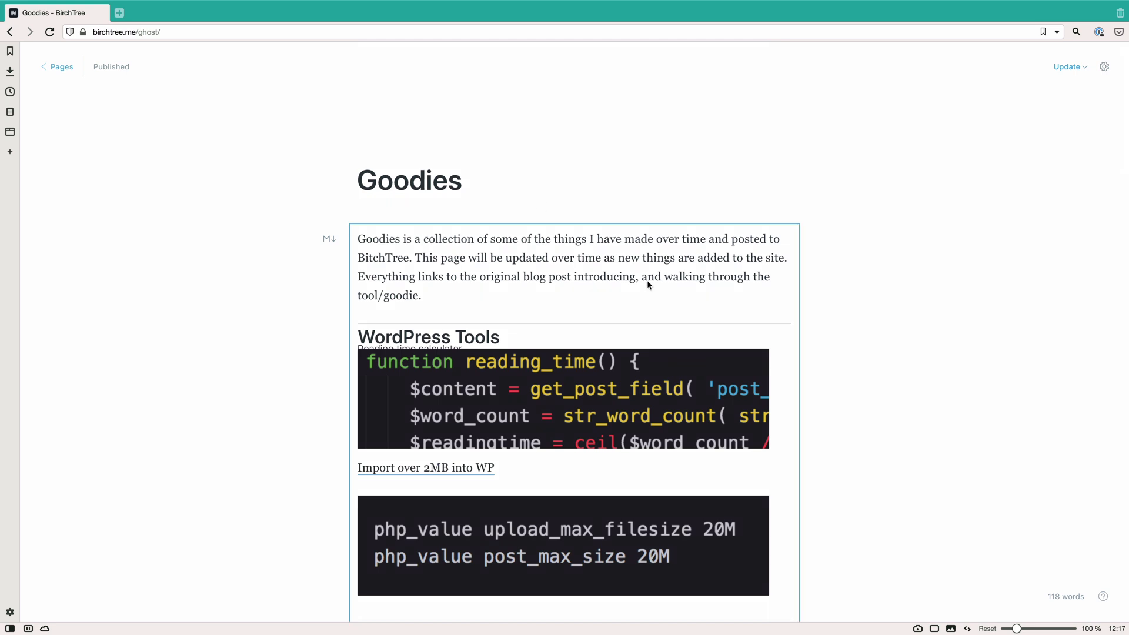
{"action": "mouse_move", "coordinate": [1072, 66]}
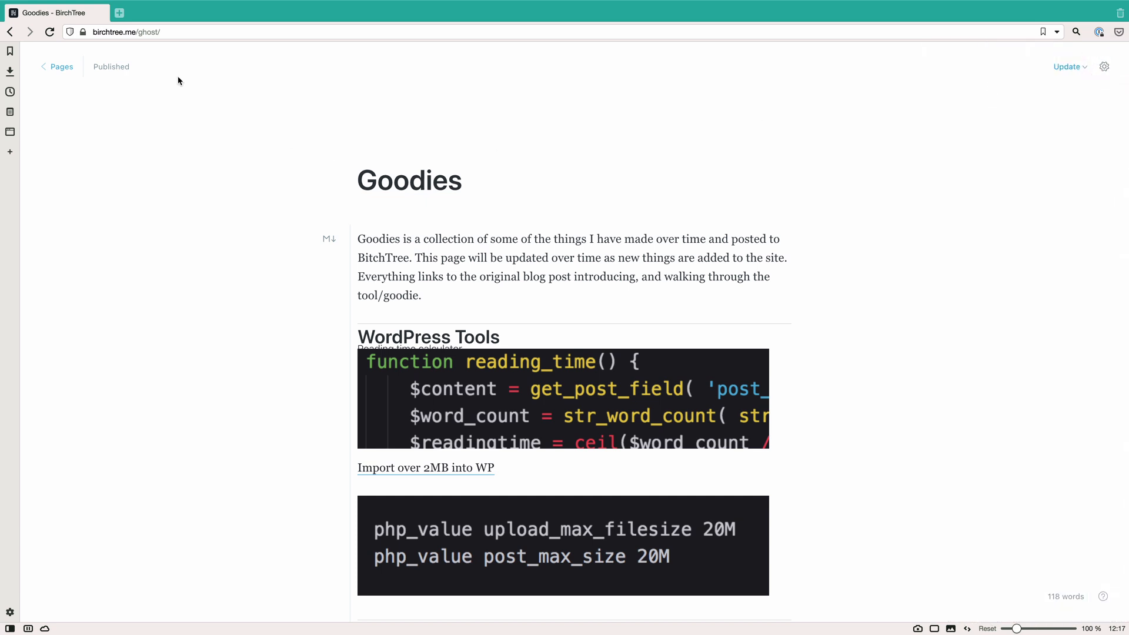
{"action": "left_click", "coordinate": [60, 66]}
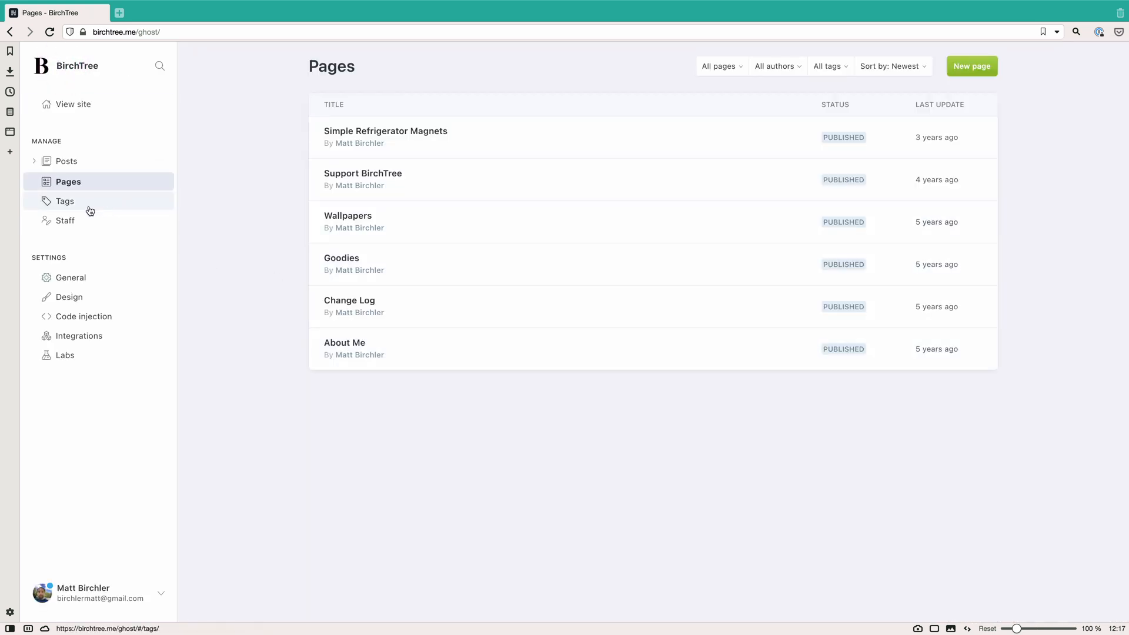
From the Tags list, show the two posts tagged amazon
{"action": "left_click", "coordinate": [64, 201]}
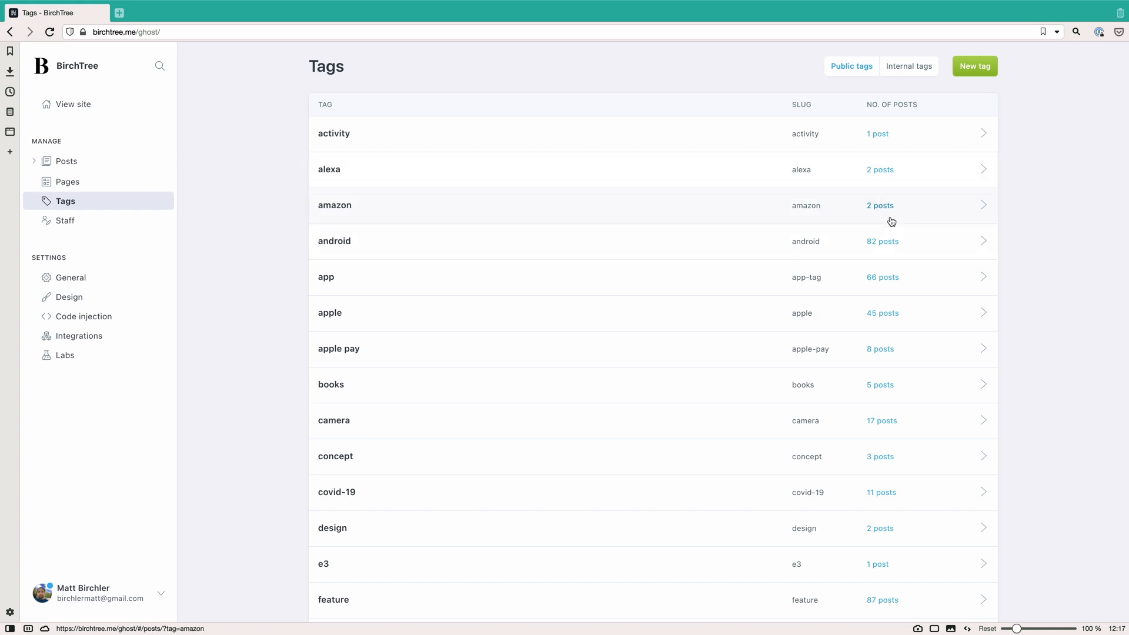
{"action": "left_click", "coordinate": [880, 205]}
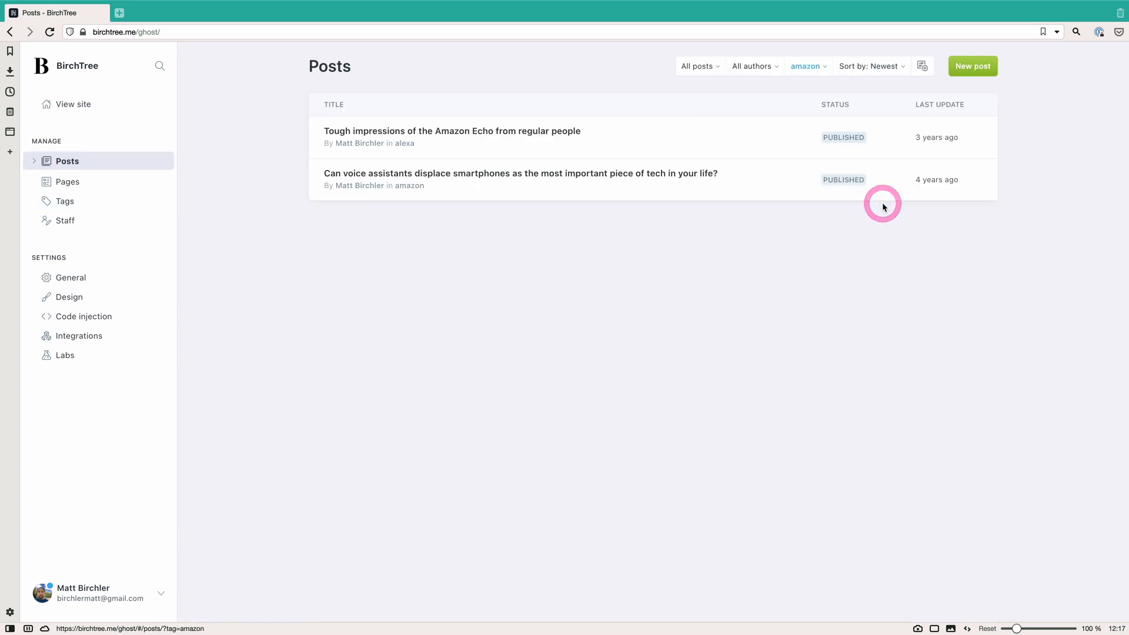
{"action": "left_click", "coordinate": [64, 201]}
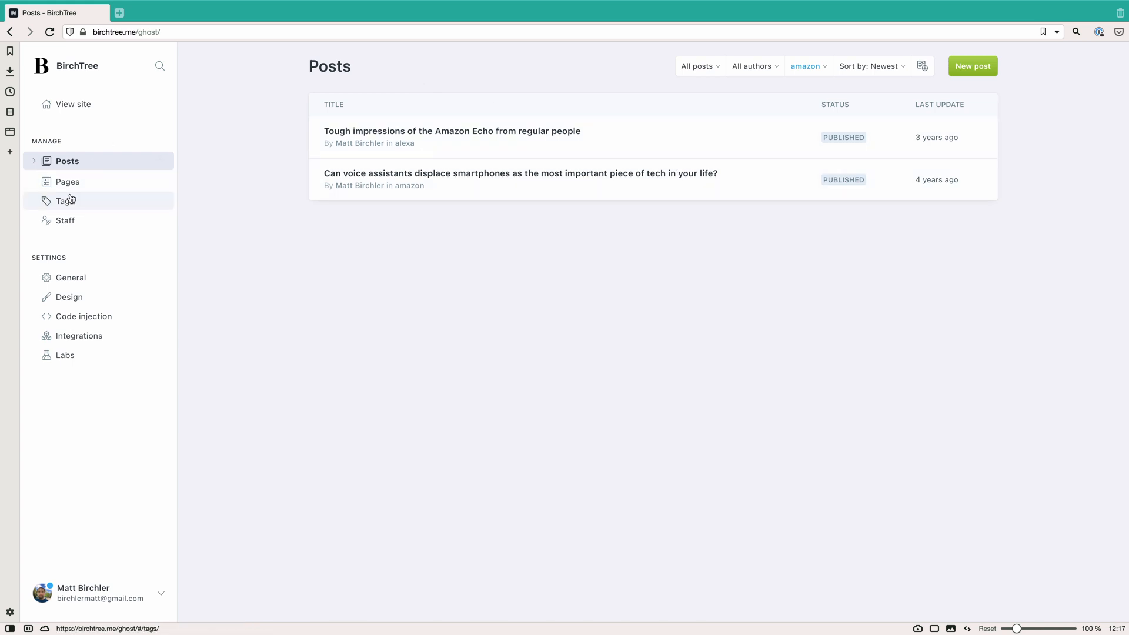
Delete the amazon tag and confirm its removal from the Tags list
{"action": "left_click", "coordinate": [66, 200]}
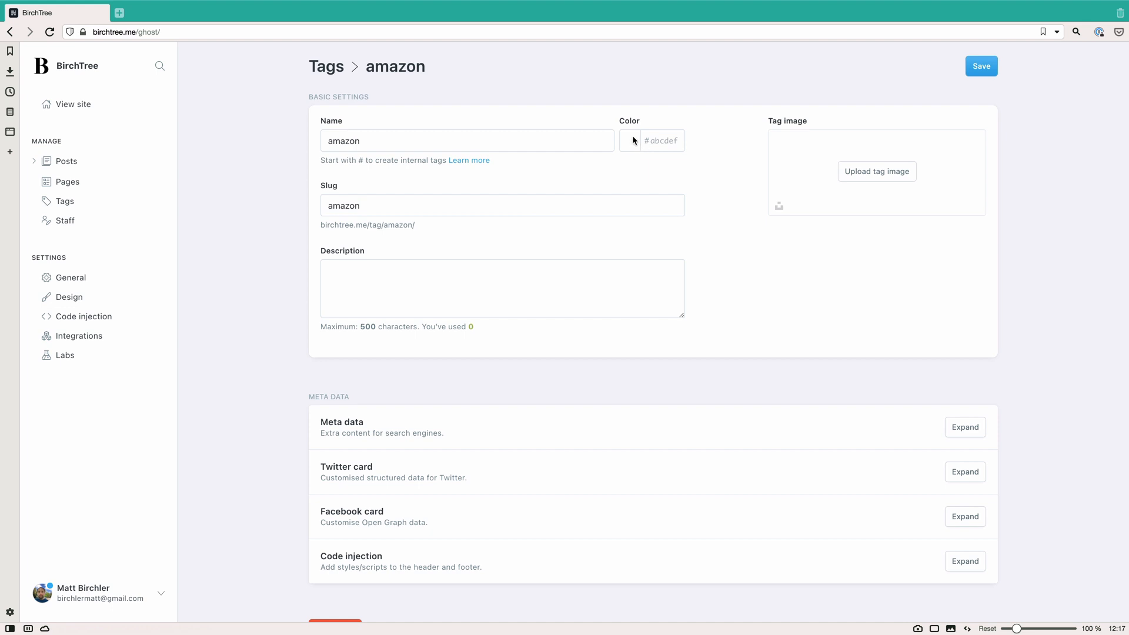
{"action": "scroll", "scroll_direction": "down", "scroll_amount": 3}
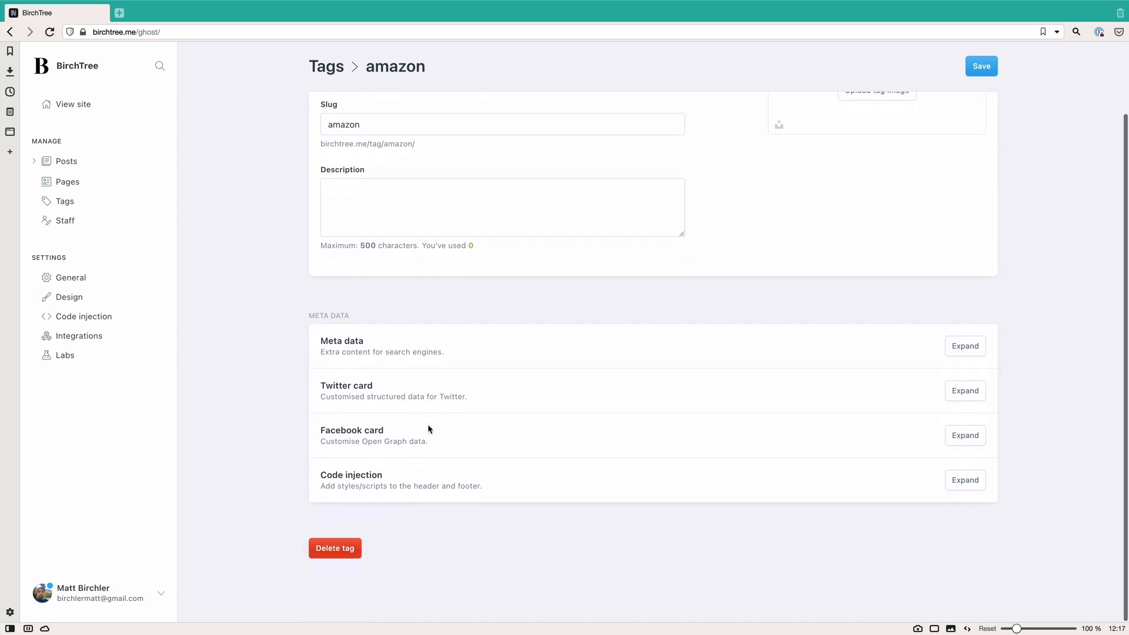
{"action": "left_click", "coordinate": [335, 547]}
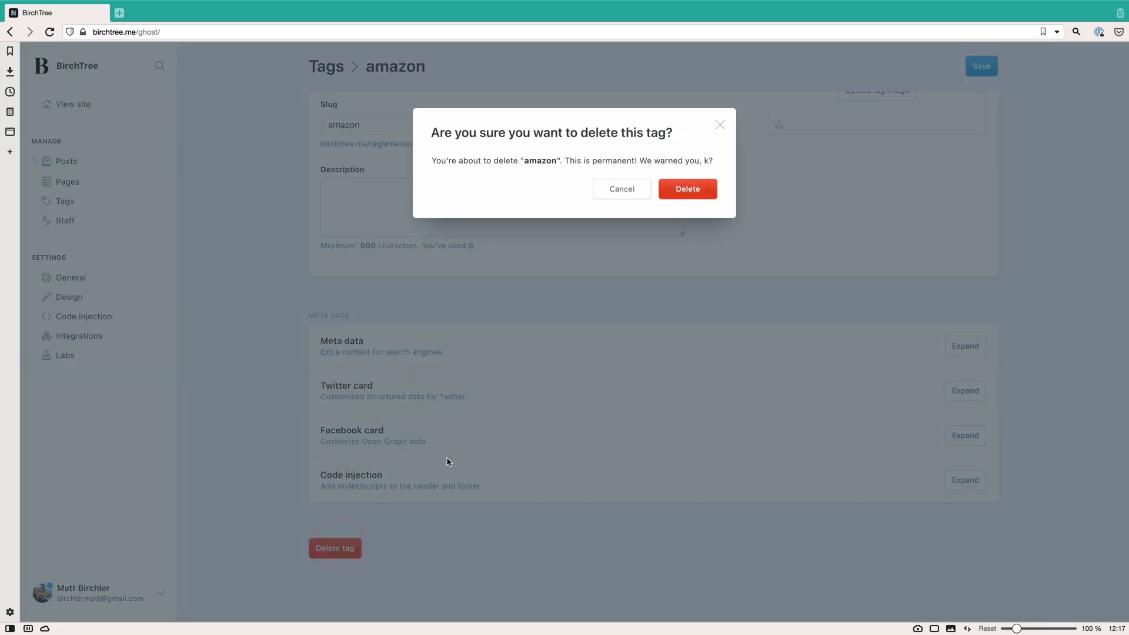
{"action": "left_click", "coordinate": [686, 188]}
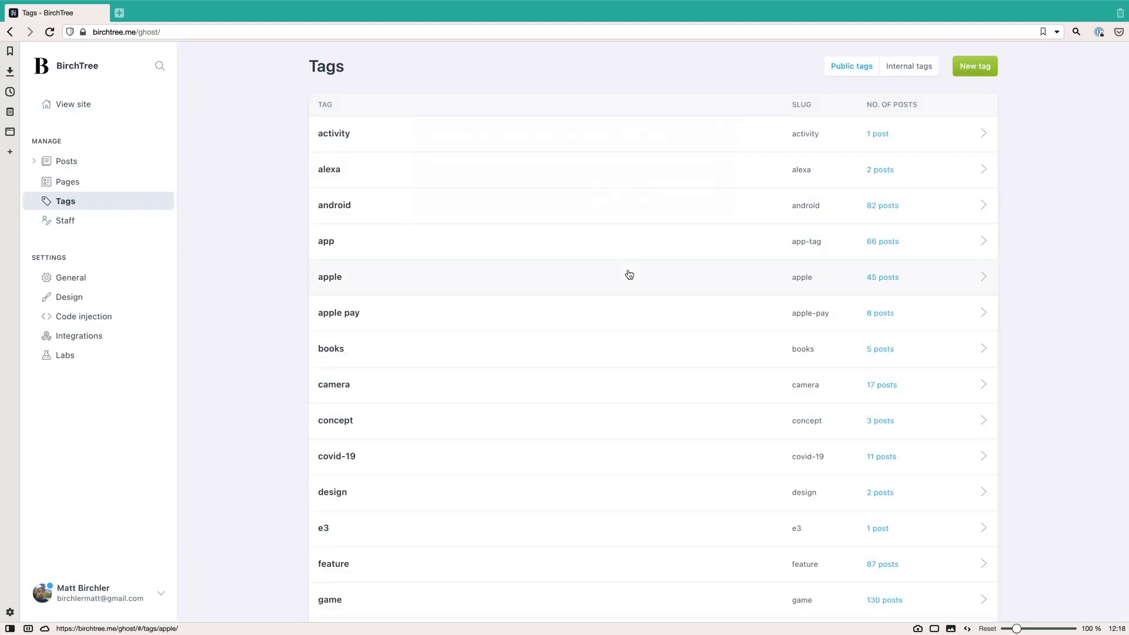
{"action": "mouse_move", "coordinate": [717, 251]}
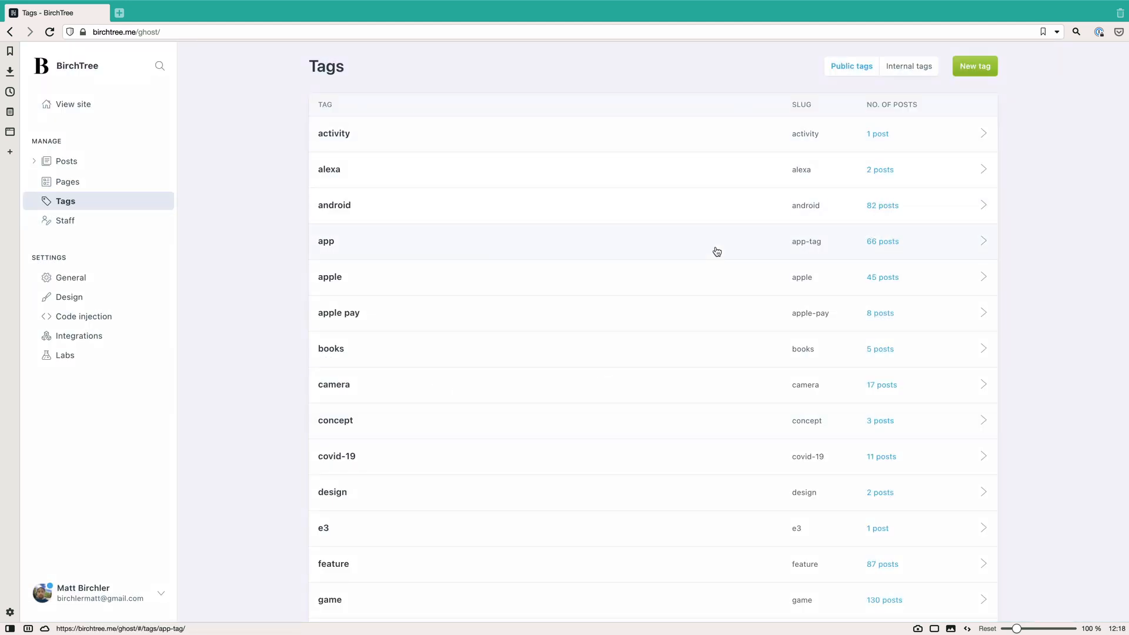
{"action": "mouse_move", "coordinate": [716, 251]}
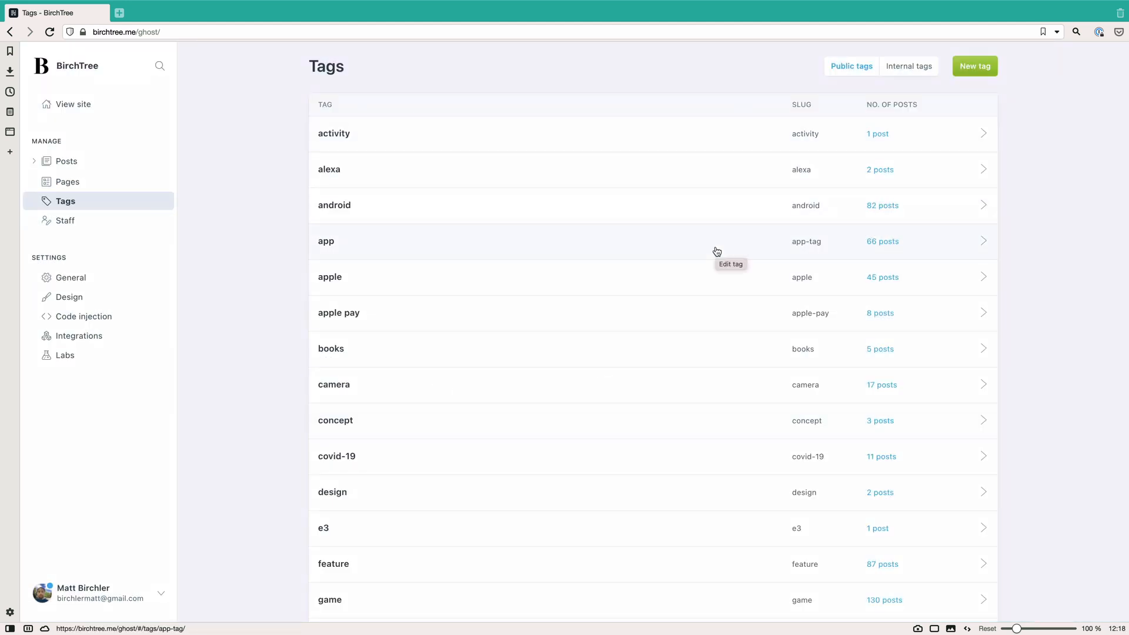
View the Staff users, then open the General publication settings
{"action": "left_click", "coordinate": [65, 220]}
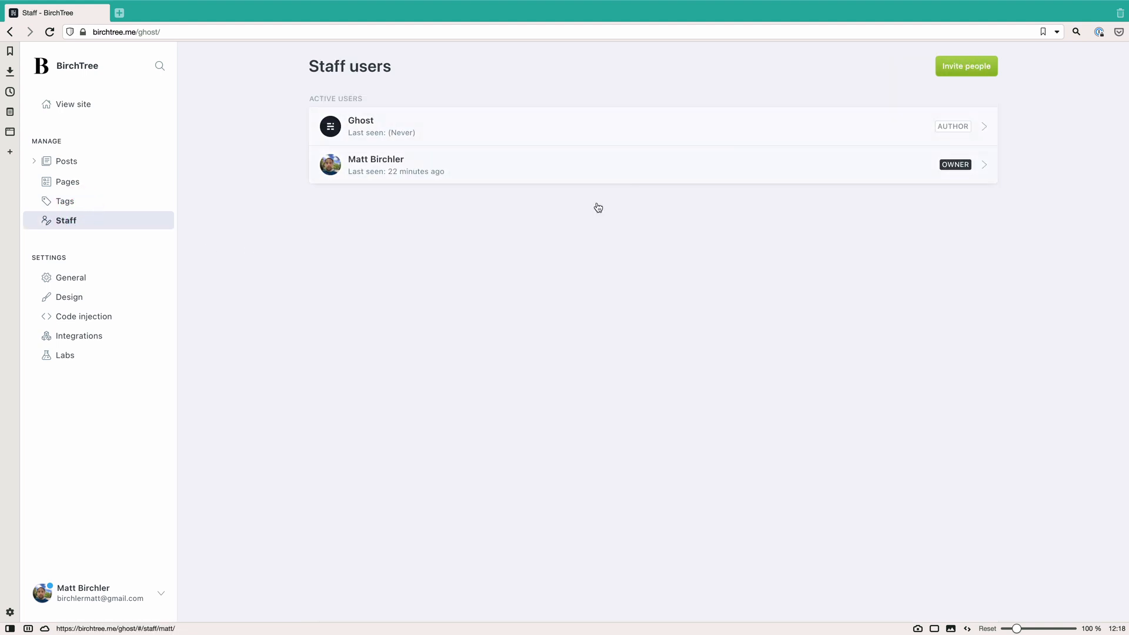
{"action": "mouse_move", "coordinate": [445, 151]}
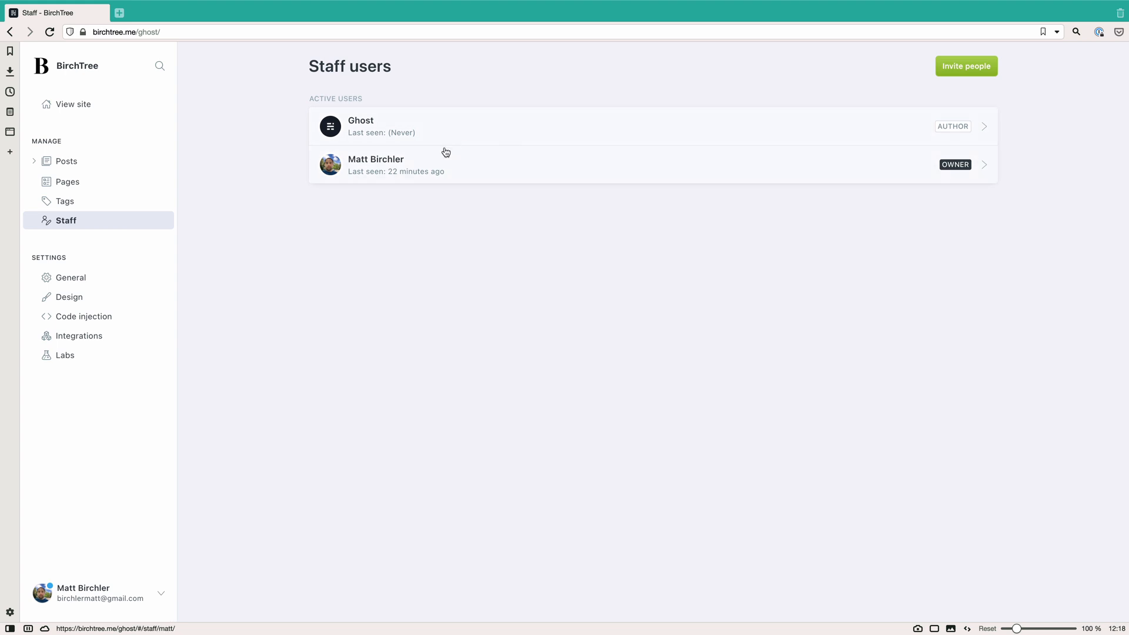
{"action": "left_click", "coordinate": [376, 164]}
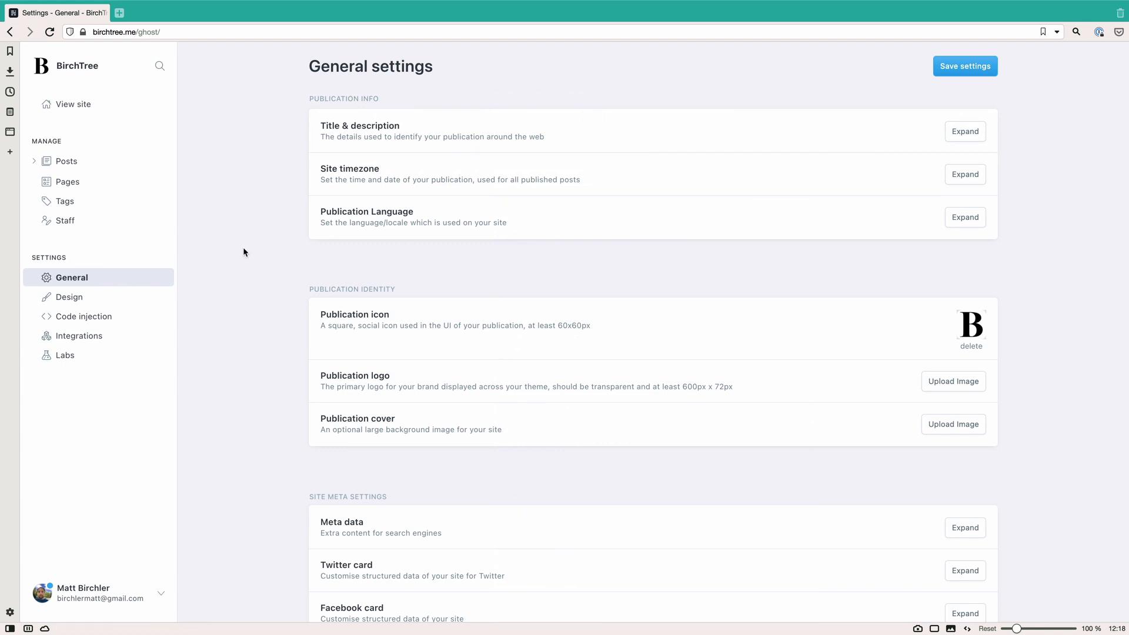
{"action": "mouse_move", "coordinate": [964, 130]}
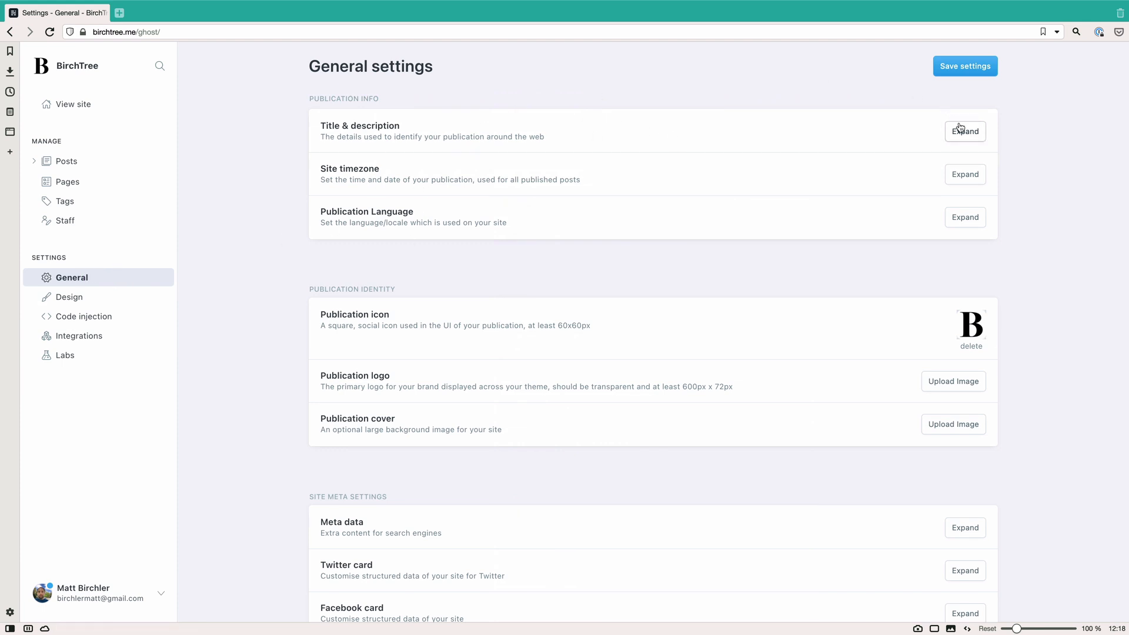
{"action": "left_click", "coordinate": [964, 131]}
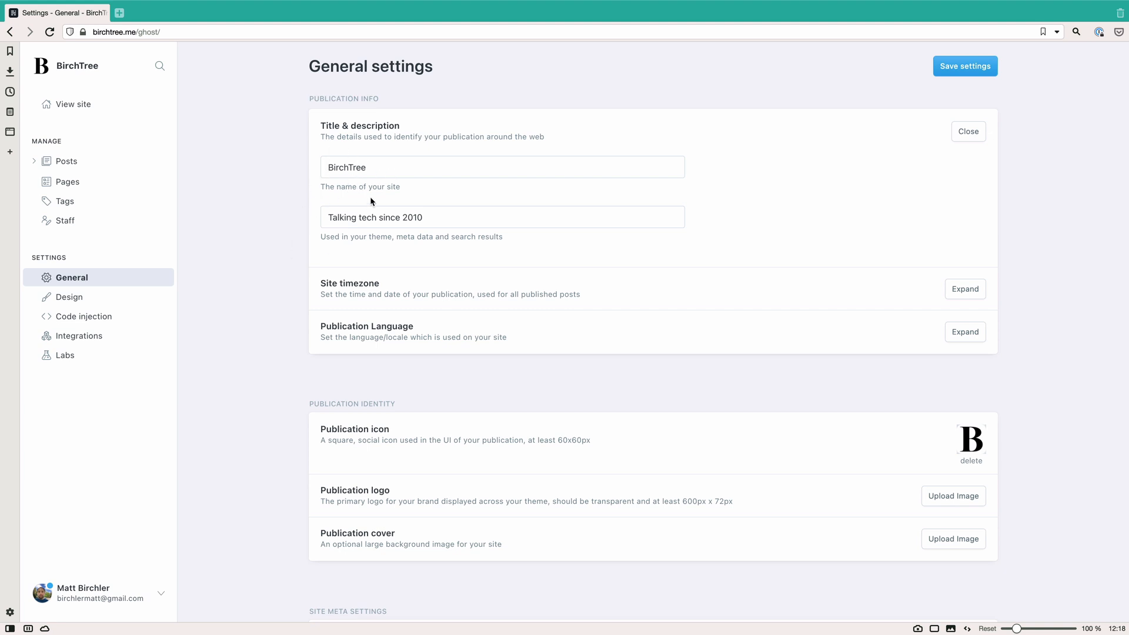
{"action": "mouse_move", "coordinate": [916, 152]}
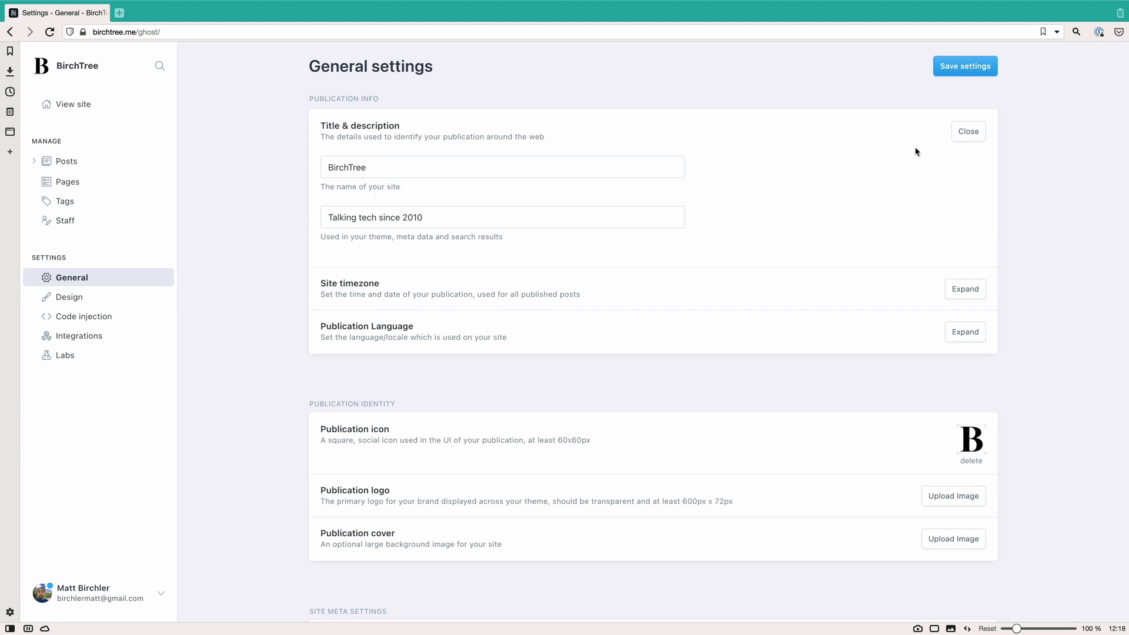
{"action": "left_click", "coordinate": [964, 289]}
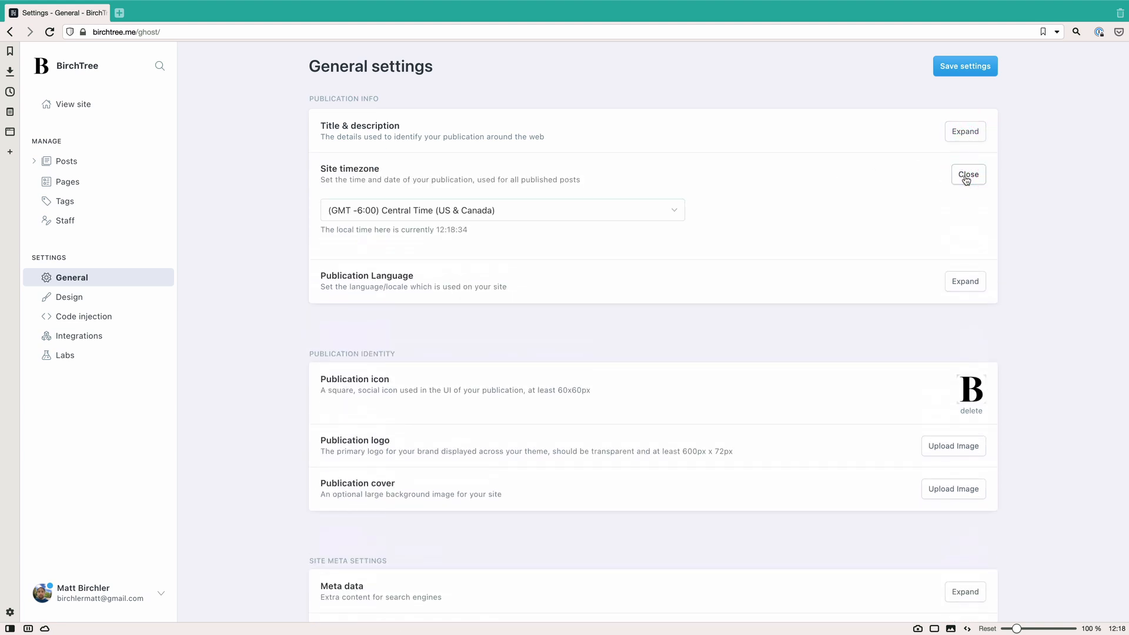
{"action": "left_click", "coordinate": [968, 174]}
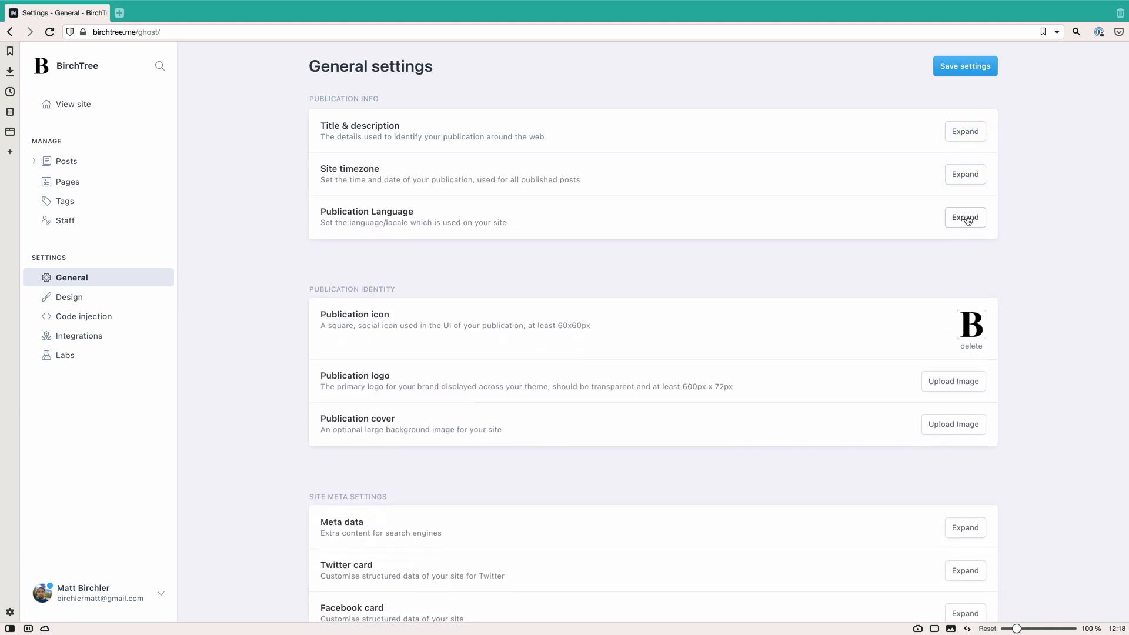
Scroll General settings down past Publication identity to Site meta, Social accounts and Advanced settings
{"action": "scroll", "scroll_direction": "down", "scroll_amount": 3}
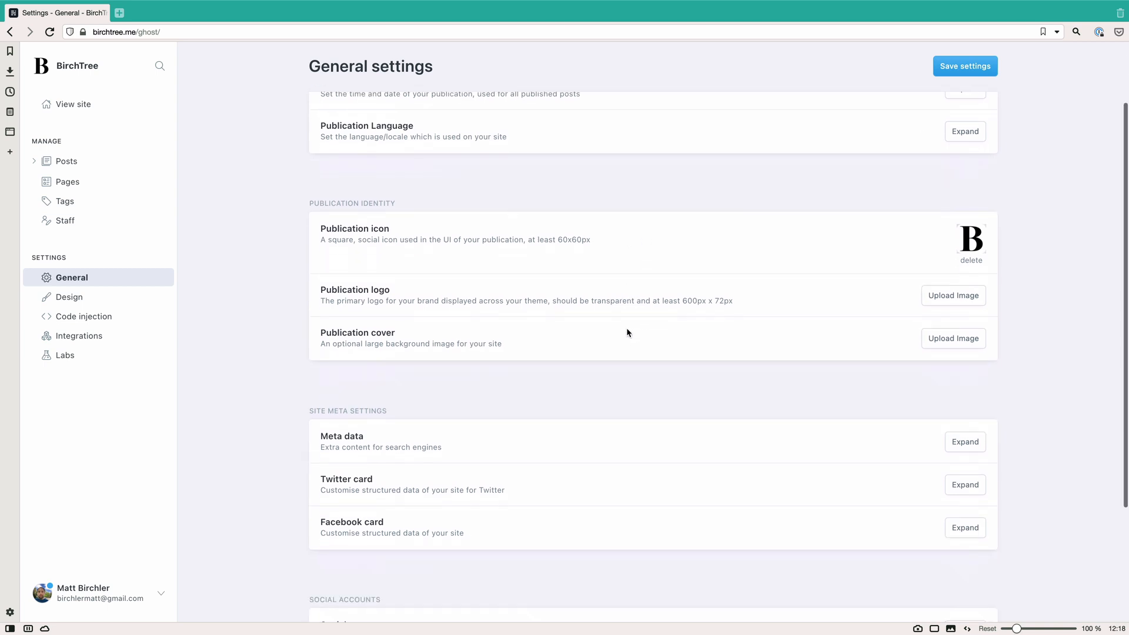
{"action": "mouse_move", "coordinate": [1000, 248]}
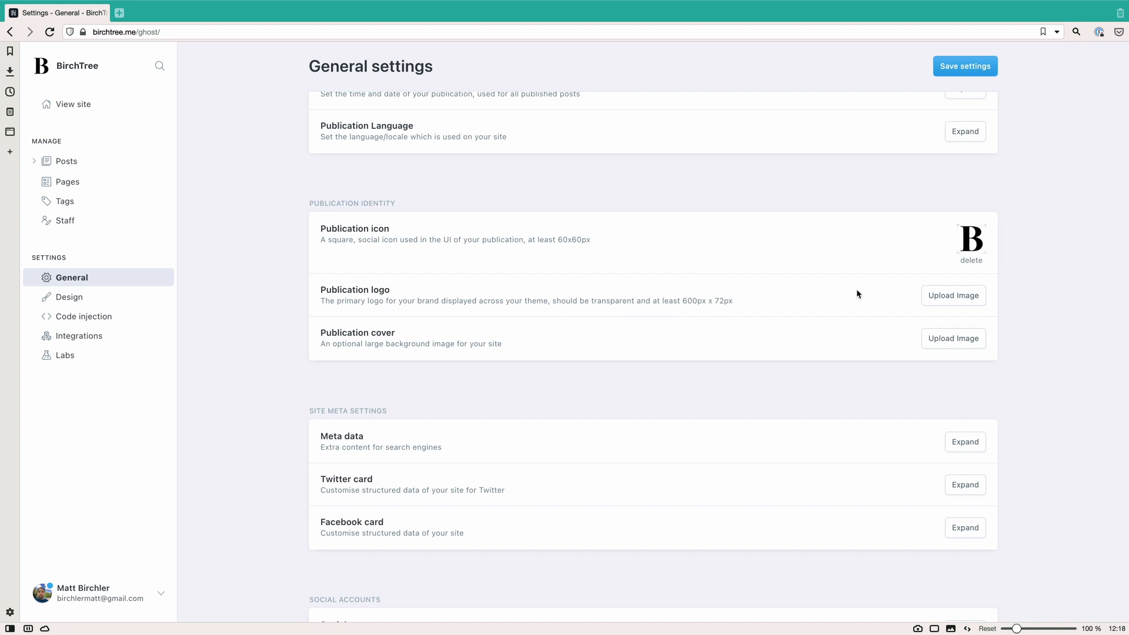
{"action": "mouse_move", "coordinate": [596, 336]}
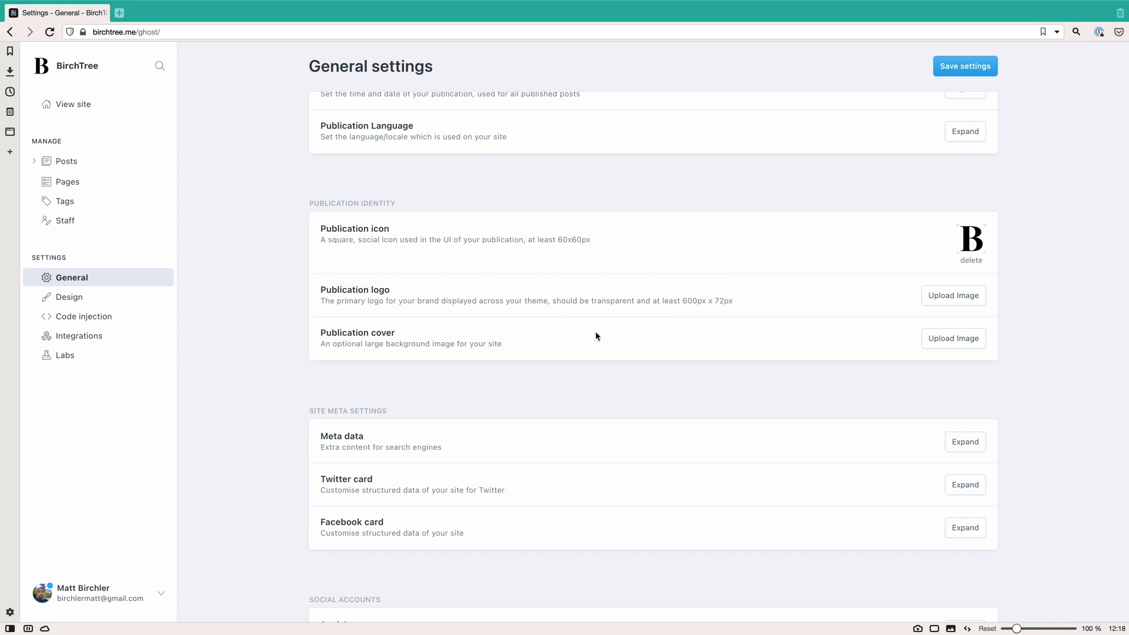
{"action": "mouse_move", "coordinate": [898, 346]}
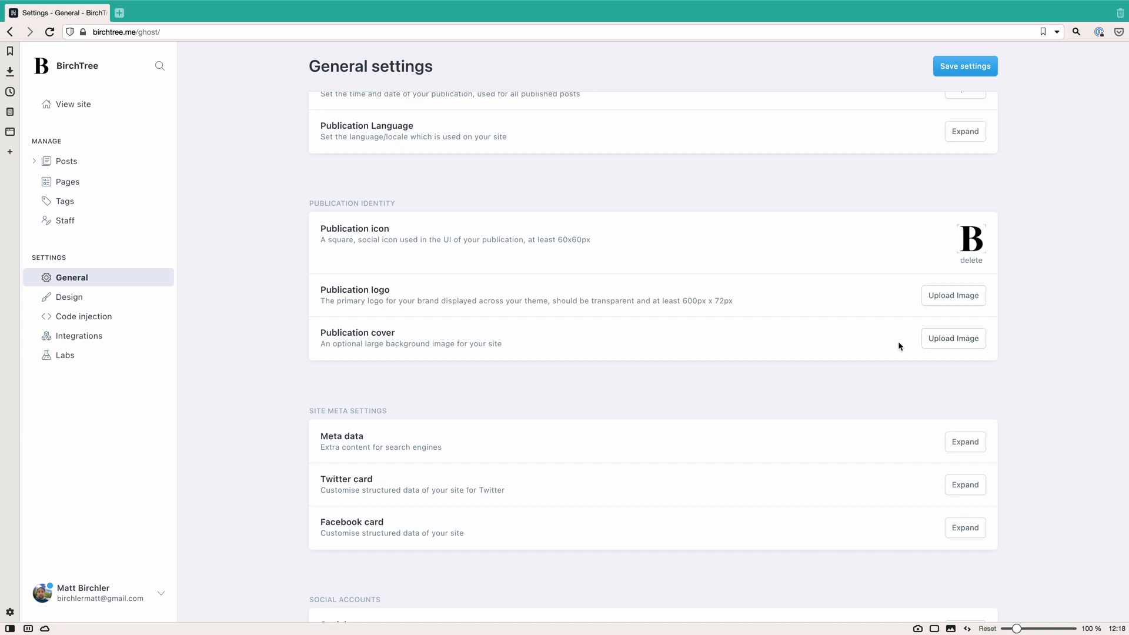
{"action": "scroll", "scroll_direction": "down", "scroll_amount": 3}
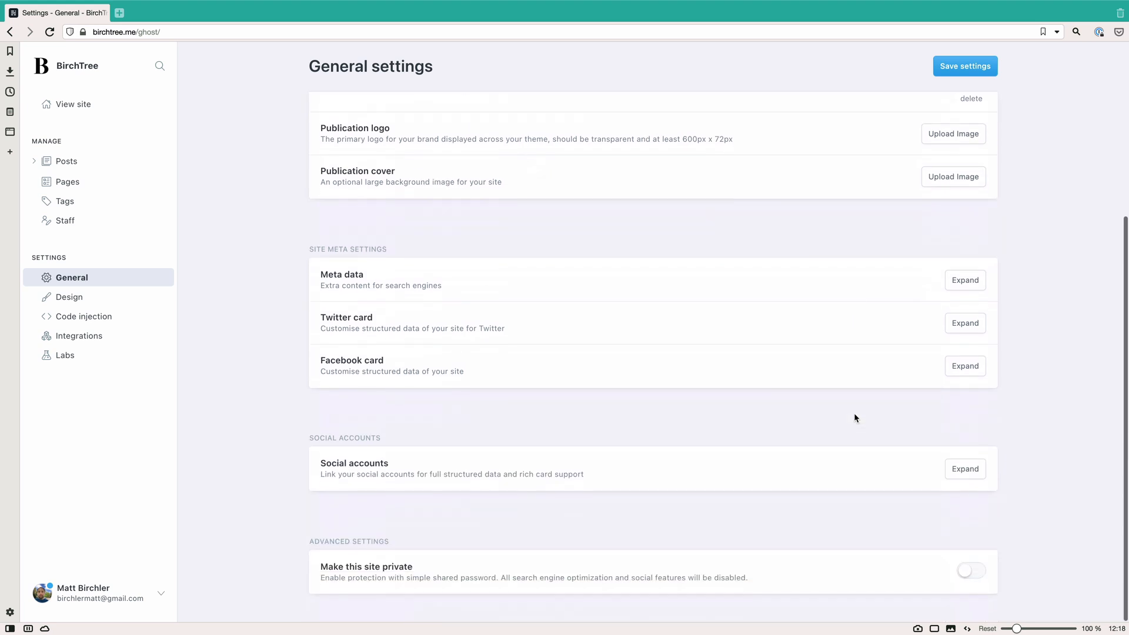
Expand and collapse the Meta data and Twitter card sections to review their settings
{"action": "left_click", "coordinate": [964, 280]}
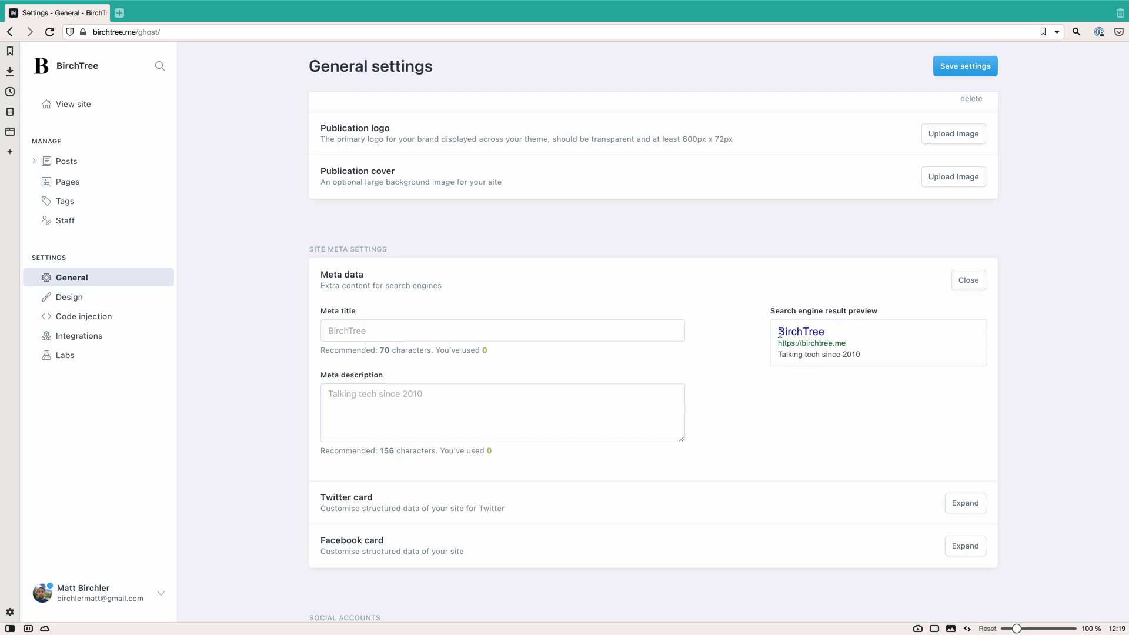
{"action": "mouse_move", "coordinate": [972, 296]}
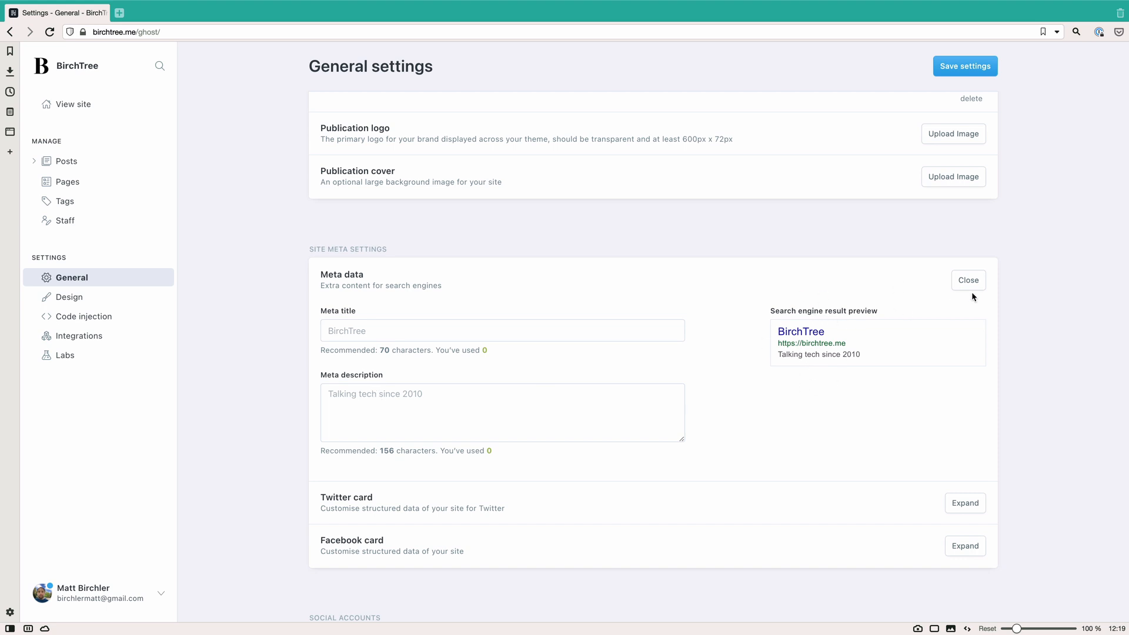
{"action": "left_click", "coordinate": [967, 279]}
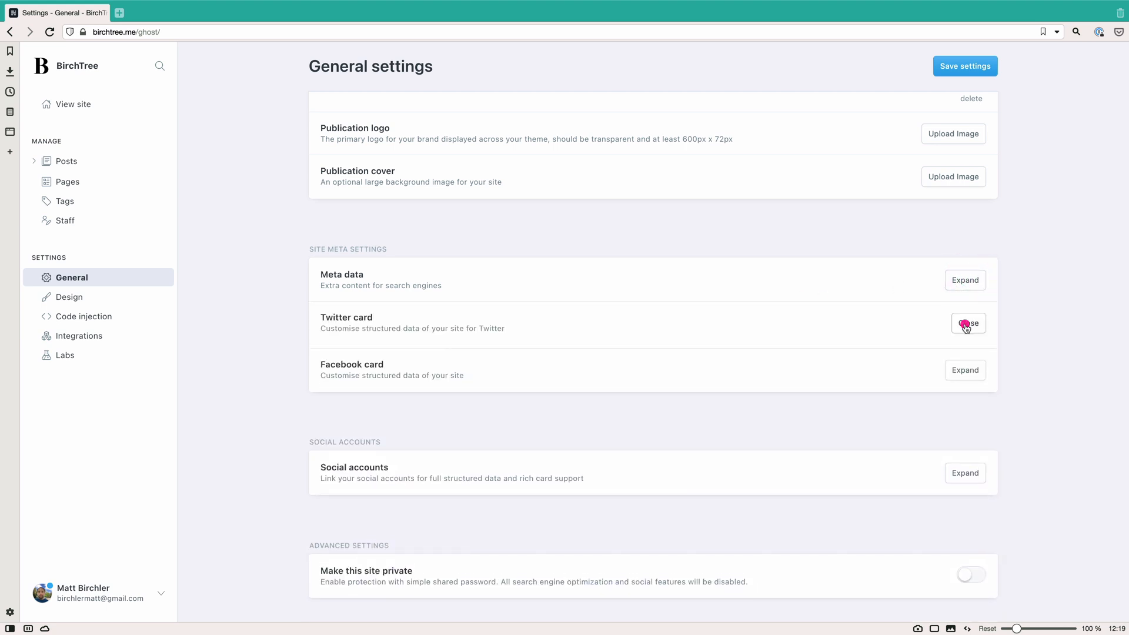
{"action": "left_click", "coordinate": [964, 323]}
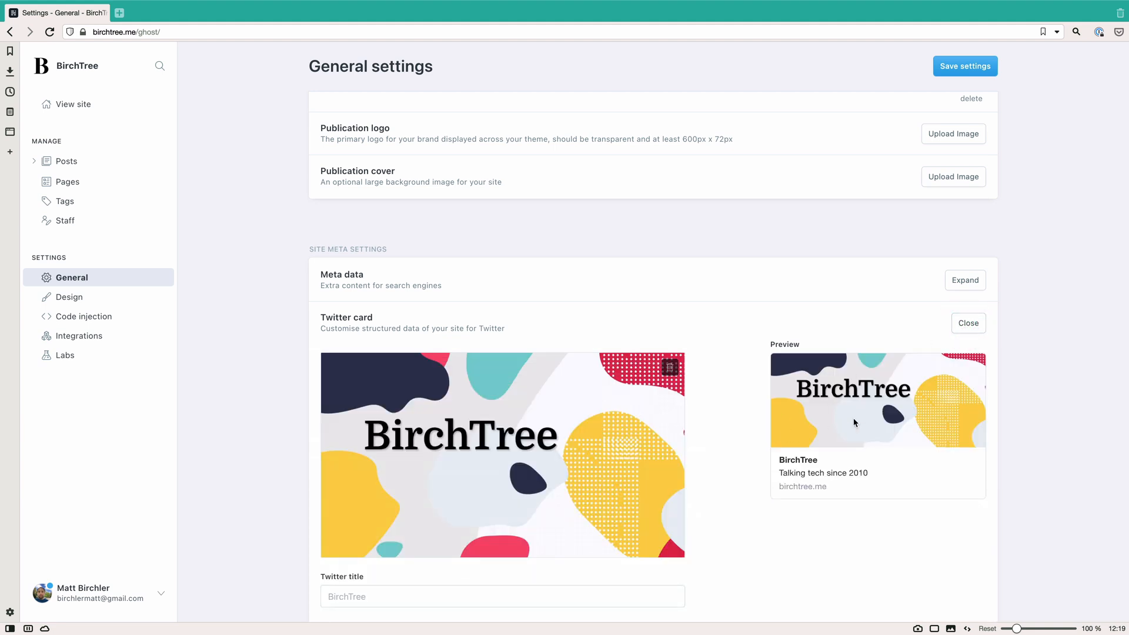
{"action": "scroll", "scroll_direction": "down", "scroll_amount": 3}
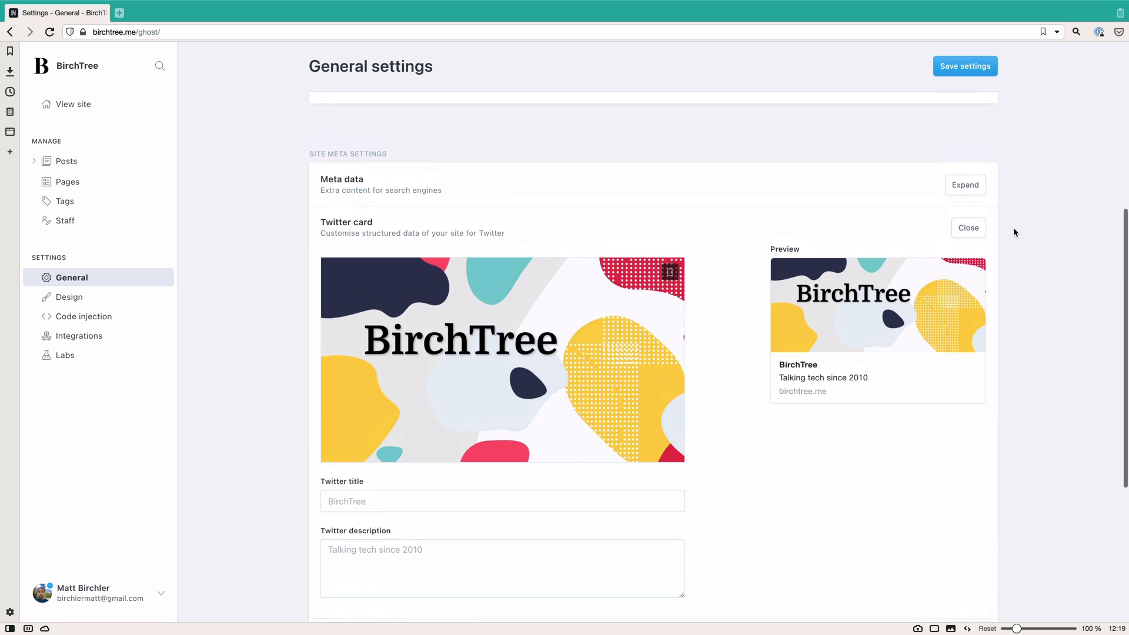
{"action": "left_click", "coordinate": [968, 226]}
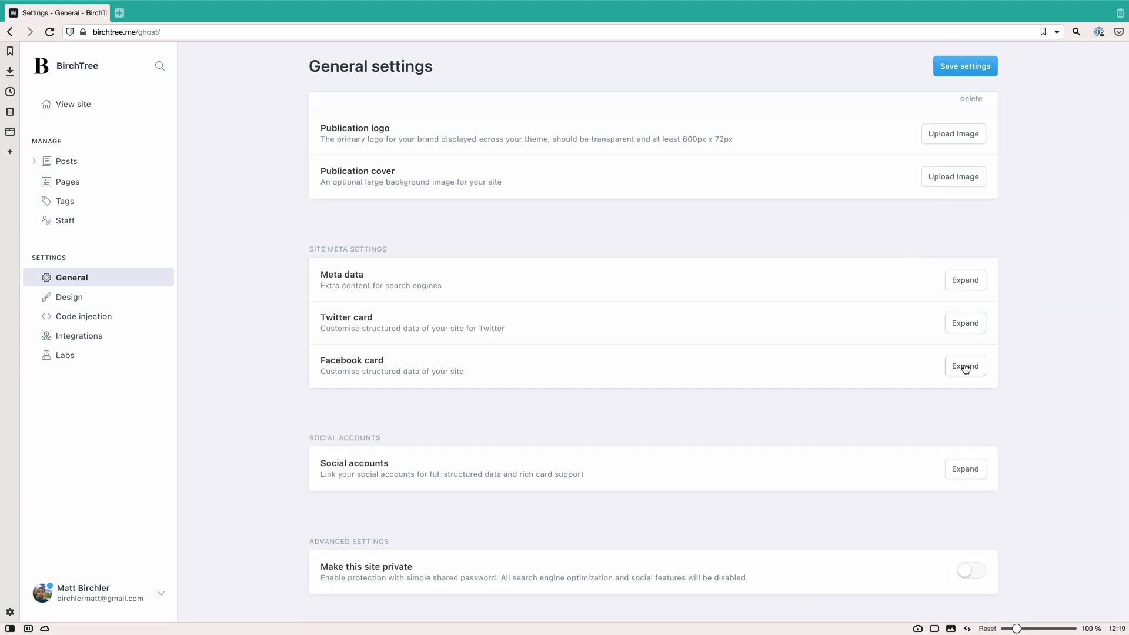
Expand and collapse the Social accounts section, then go to the Design settings
{"action": "left_click", "coordinate": [964, 469]}
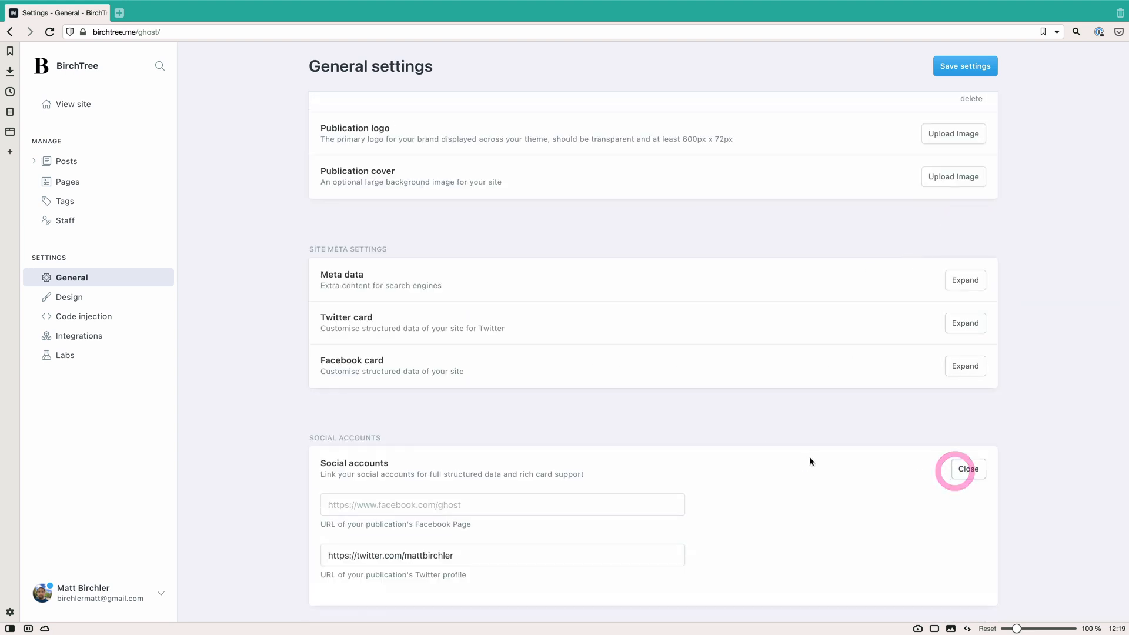
{"action": "scroll", "scroll_direction": "down", "scroll_amount": 3}
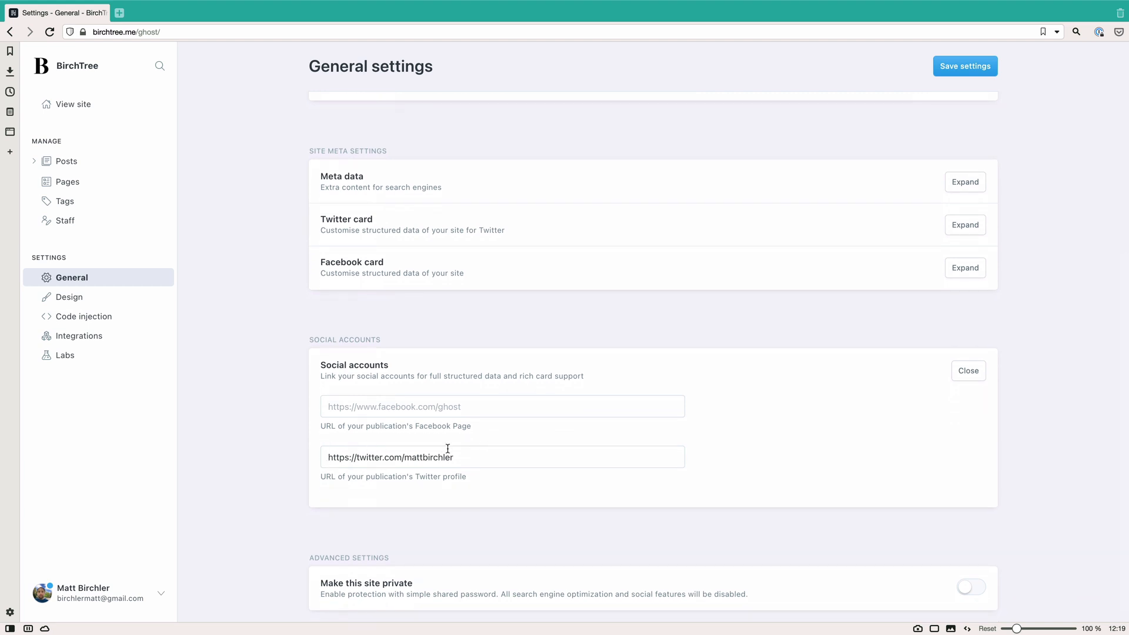
{"action": "left_click", "coordinate": [968, 370]}
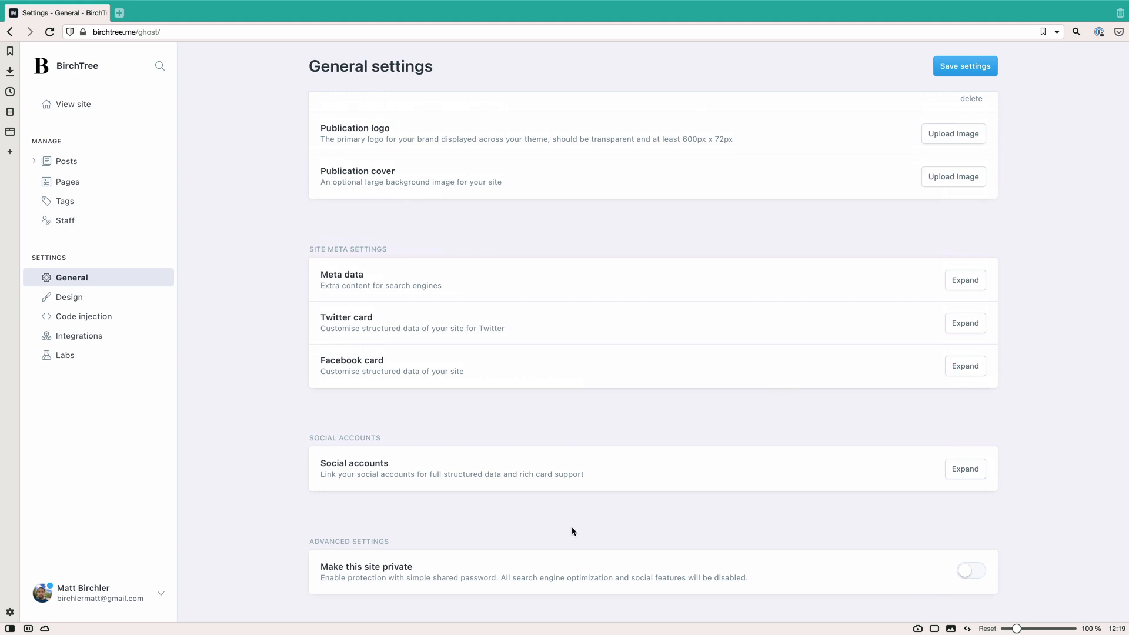
{"action": "mouse_move", "coordinate": [909, 584]}
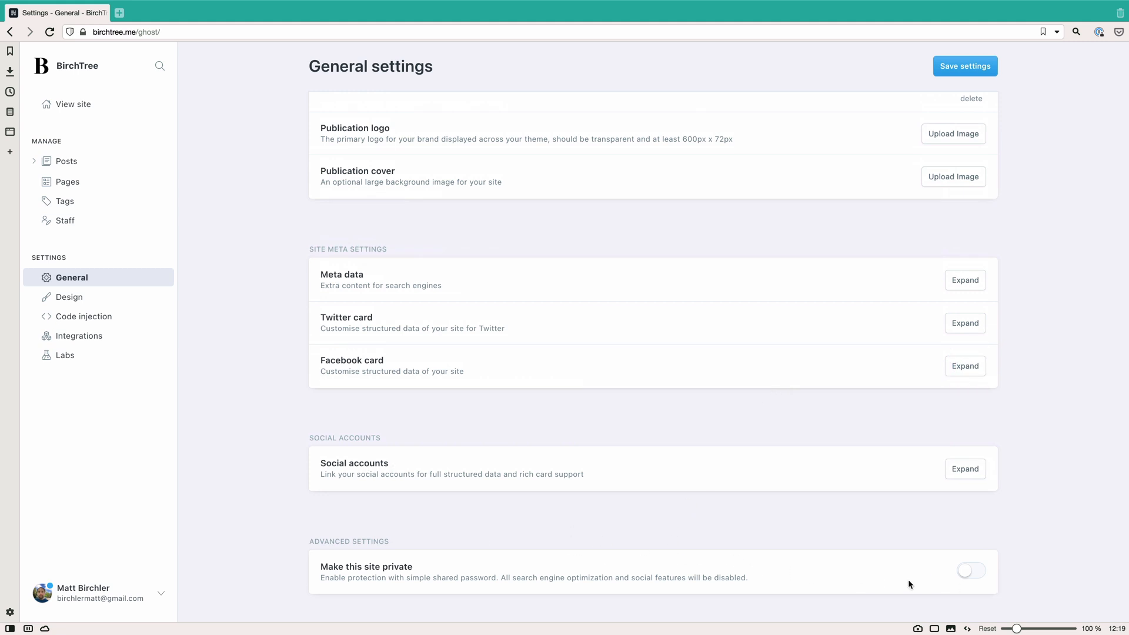
{"action": "left_click", "coordinate": [69, 297]}
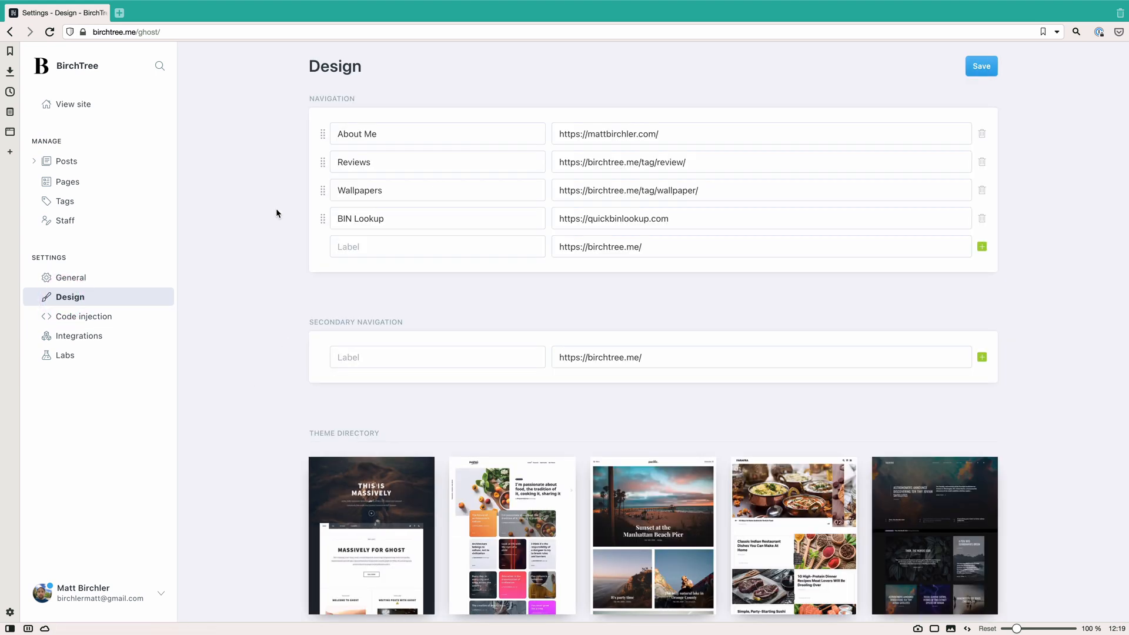
{"action": "mouse_move", "coordinate": [328, 113]}
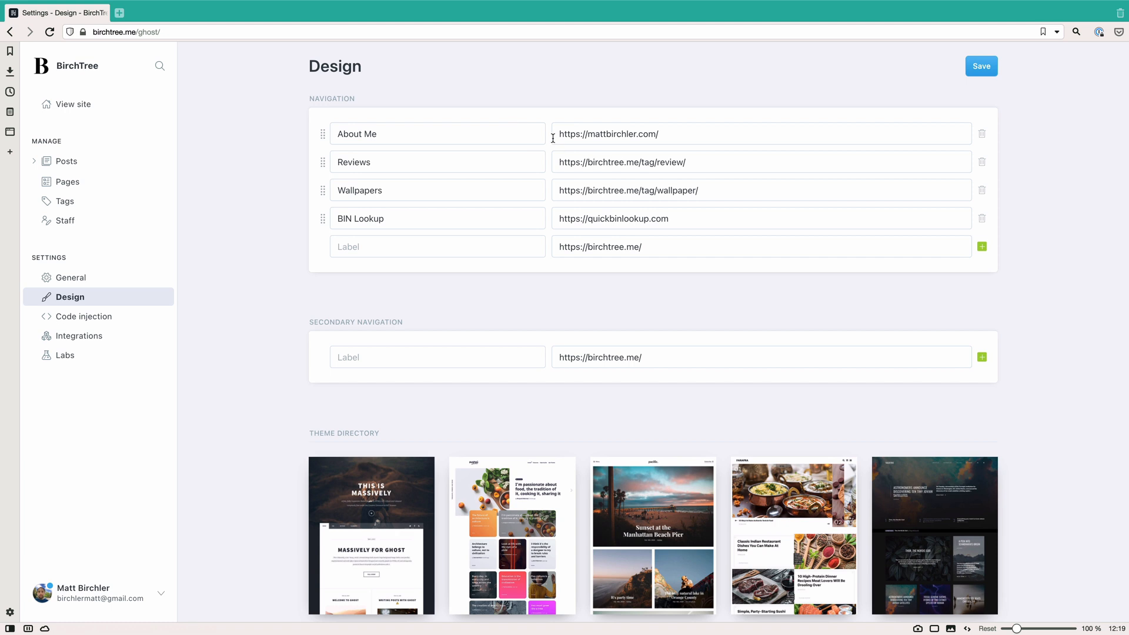
{"action": "mouse_move", "coordinate": [545, 137]}
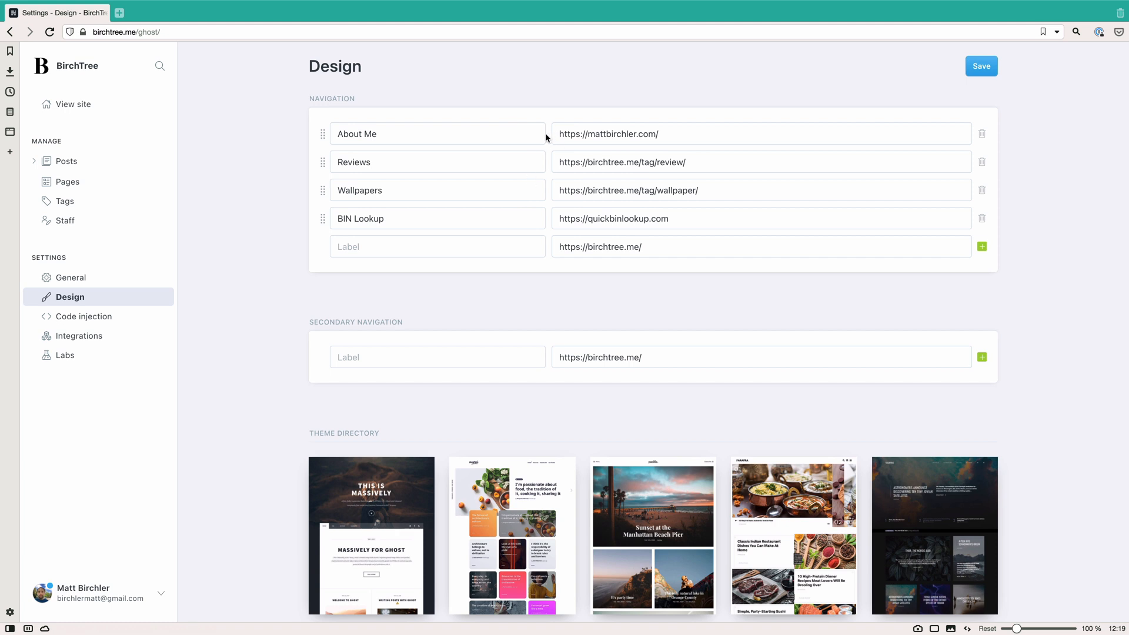
{"action": "mouse_move", "coordinate": [561, 258]}
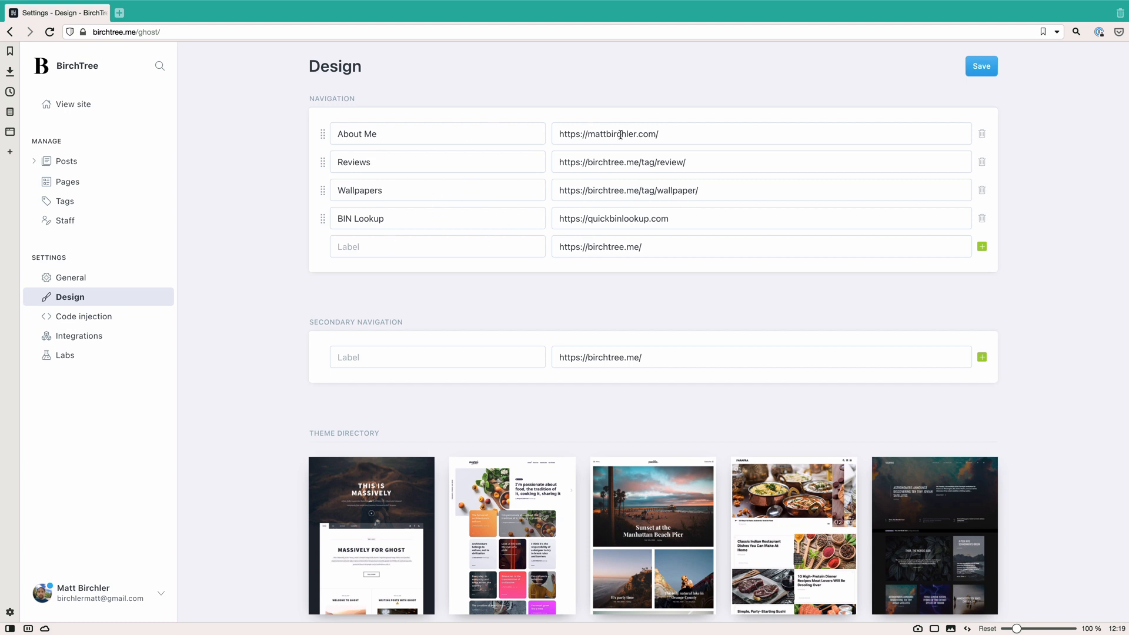
{"action": "mouse_move", "coordinate": [590, 228]}
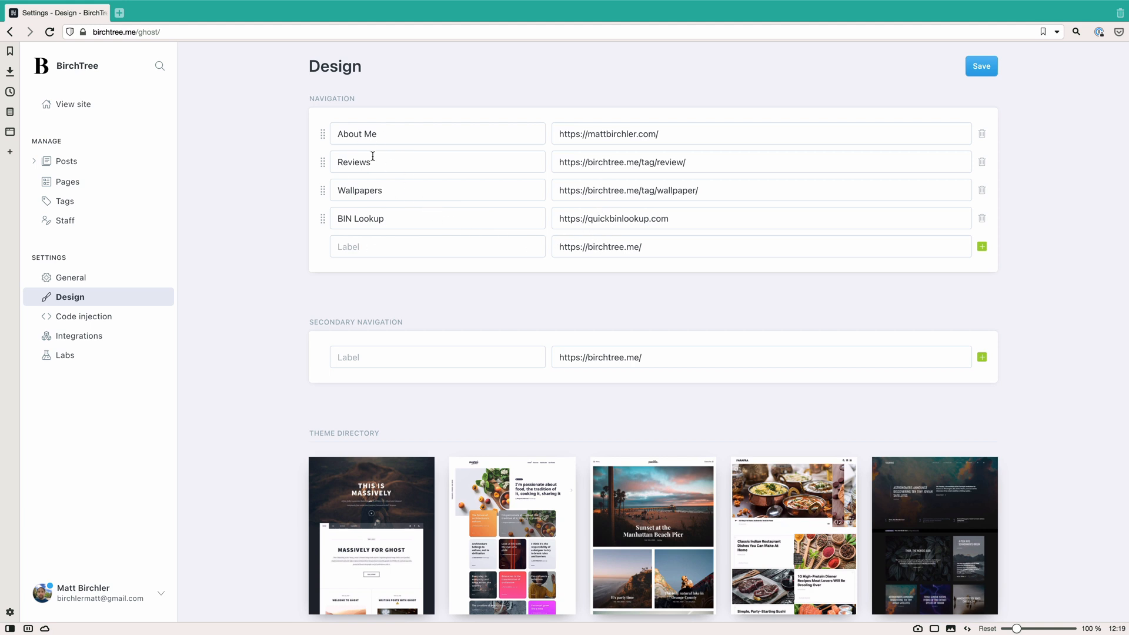
{"action": "mouse_move", "coordinate": [291, 489]}
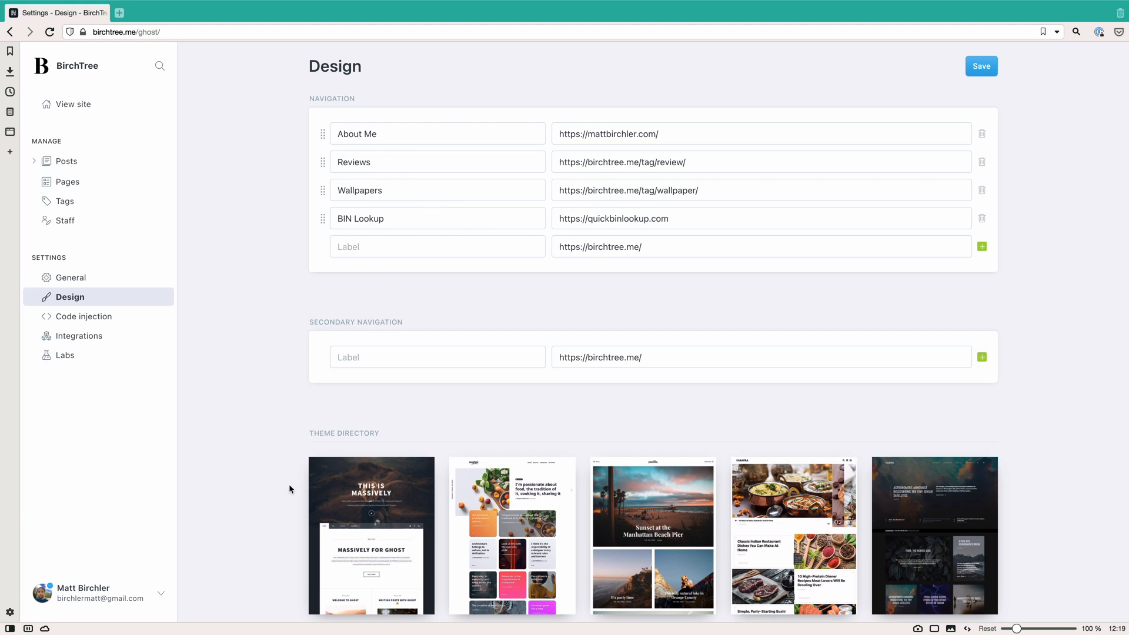
{"action": "mouse_move", "coordinate": [432, 332]}
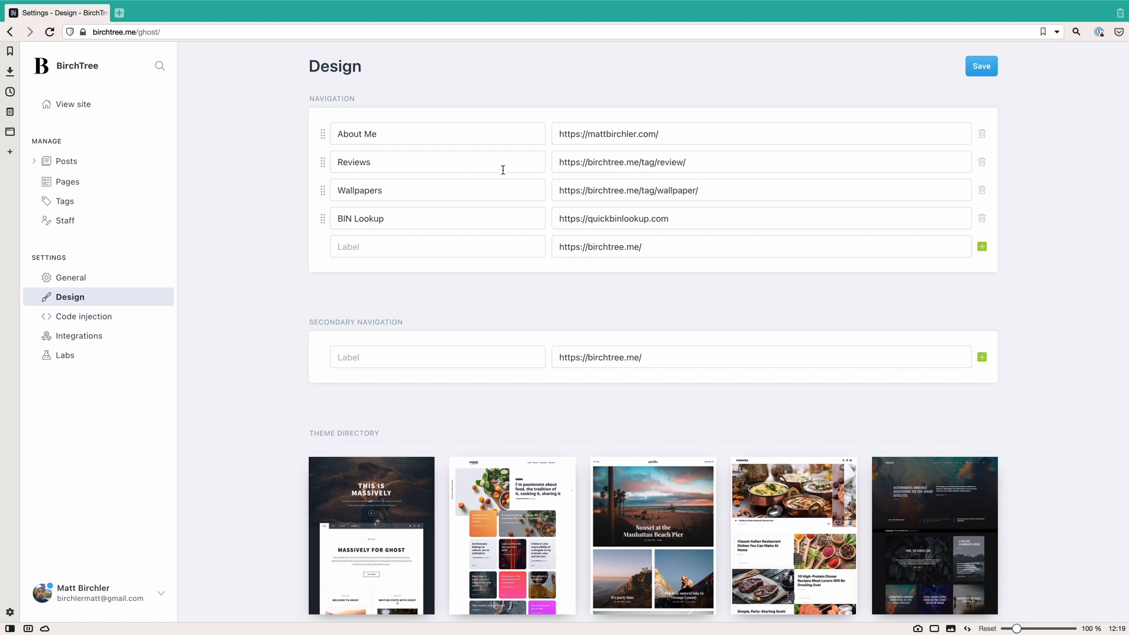
Scroll through the installed themes with birchtree active, then go to Code injection settings
{"action": "scroll", "scroll_direction": "down", "scroll_amount": 3}
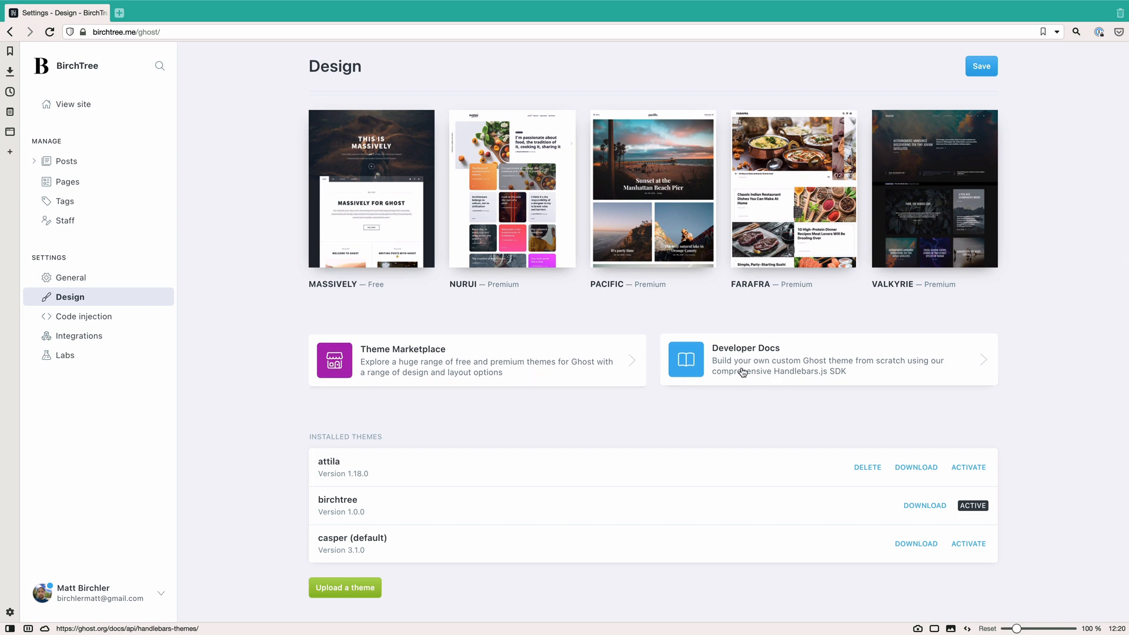
{"action": "mouse_move", "coordinate": [484, 527]}
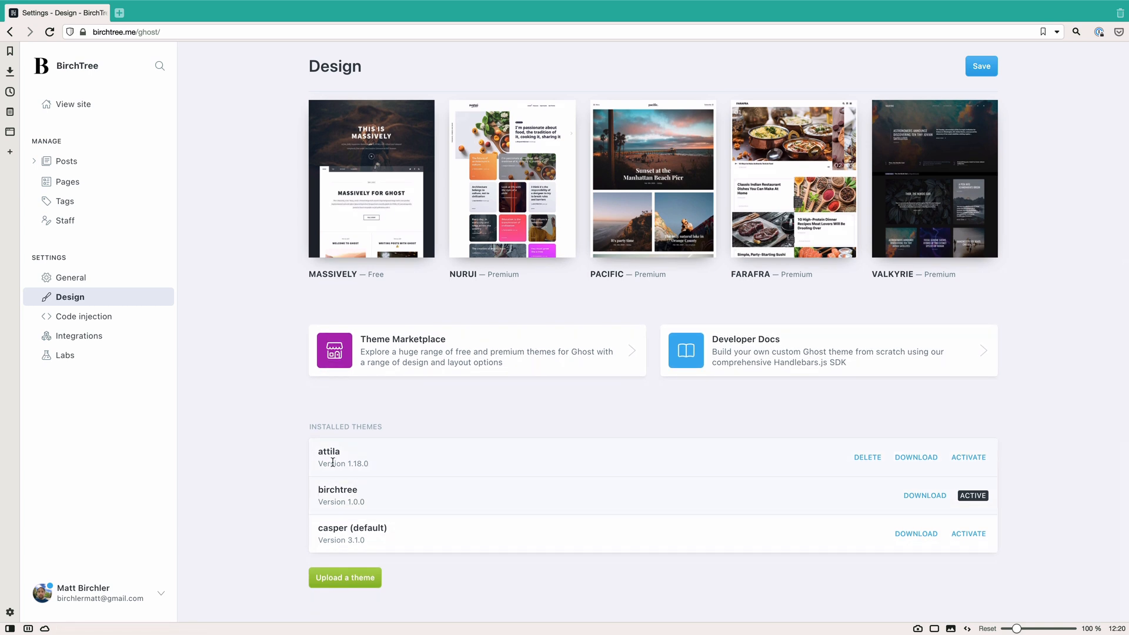
{"action": "mouse_move", "coordinate": [342, 517]}
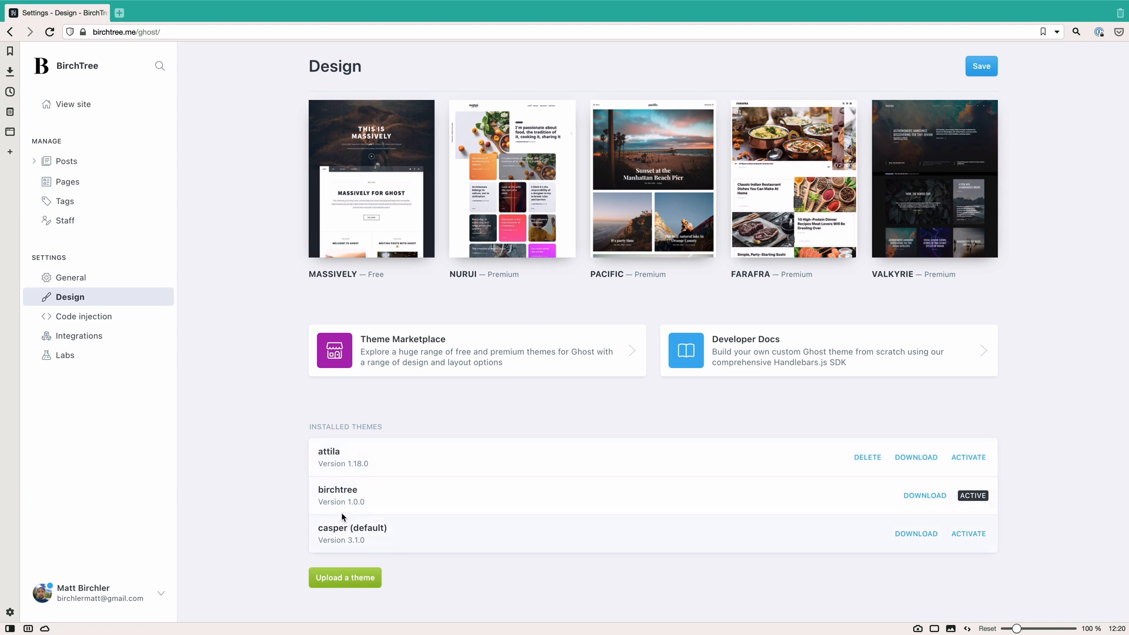
{"action": "mouse_move", "coordinate": [365, 535]}
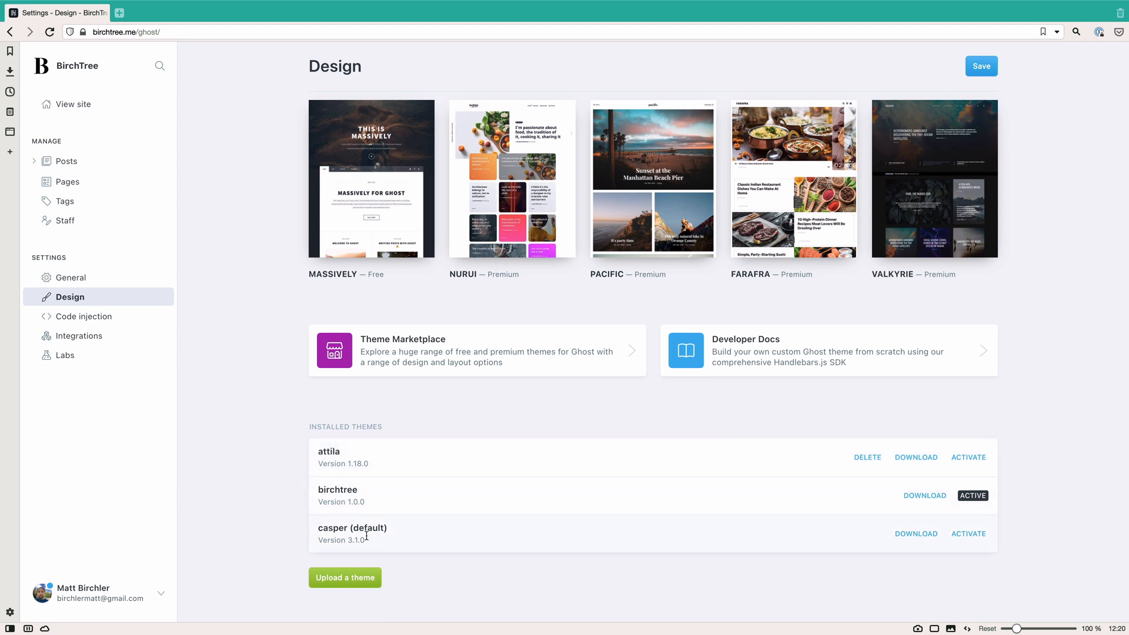
{"action": "mouse_move", "coordinate": [421, 496]}
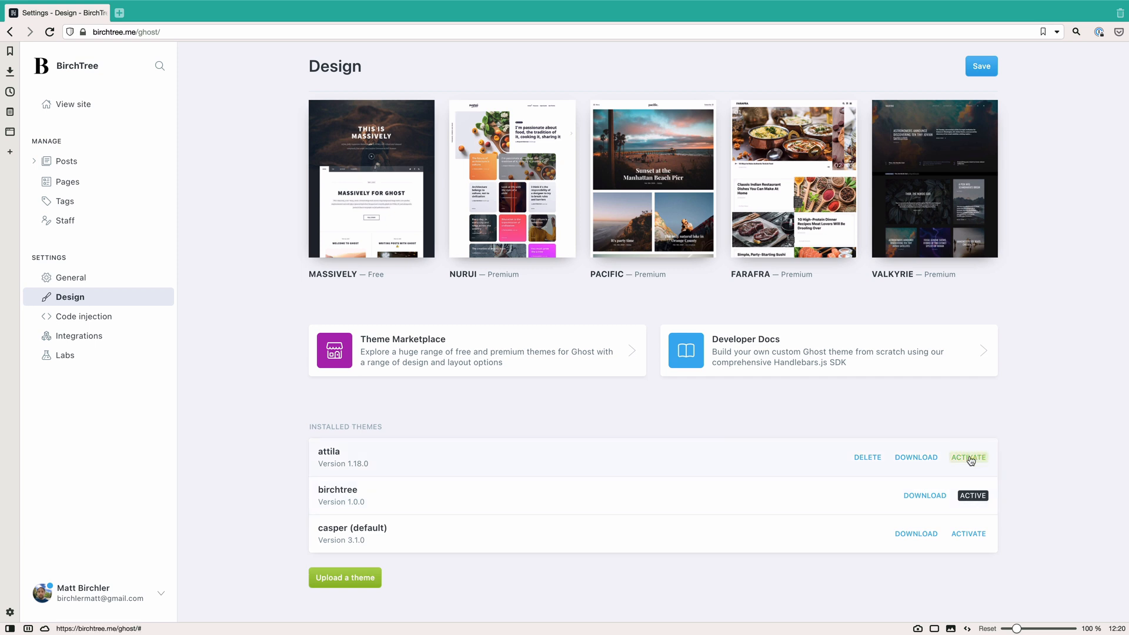
{"action": "mouse_move", "coordinate": [961, 469]}
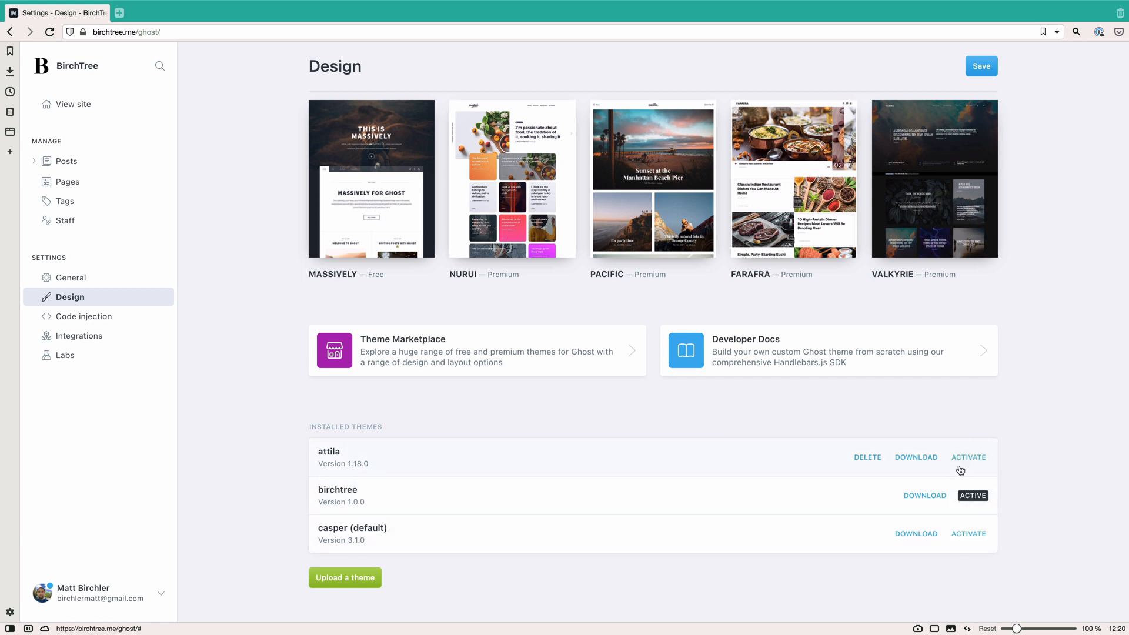
{"action": "mouse_move", "coordinate": [925, 495]}
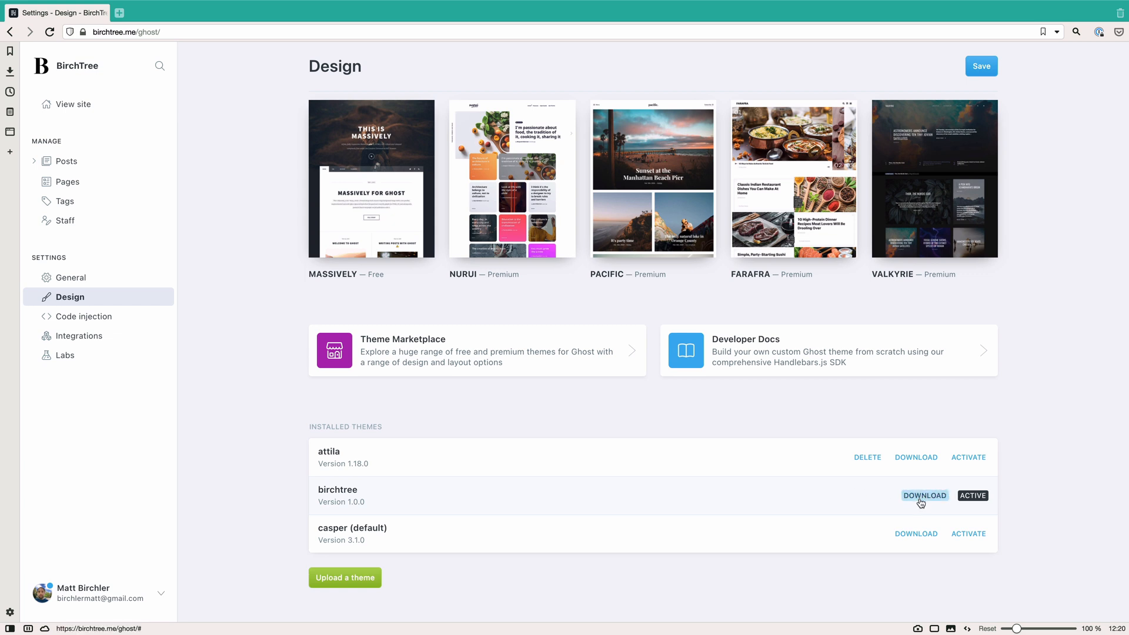
{"action": "mouse_move", "coordinate": [925, 502]}
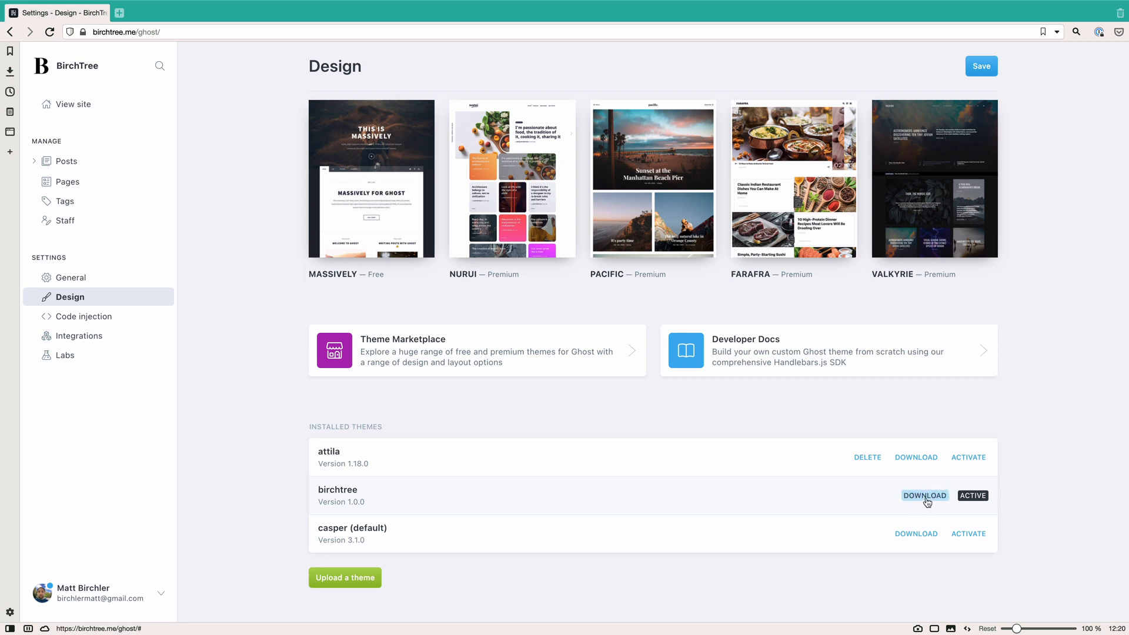
{"action": "mouse_move", "coordinate": [643, 502]}
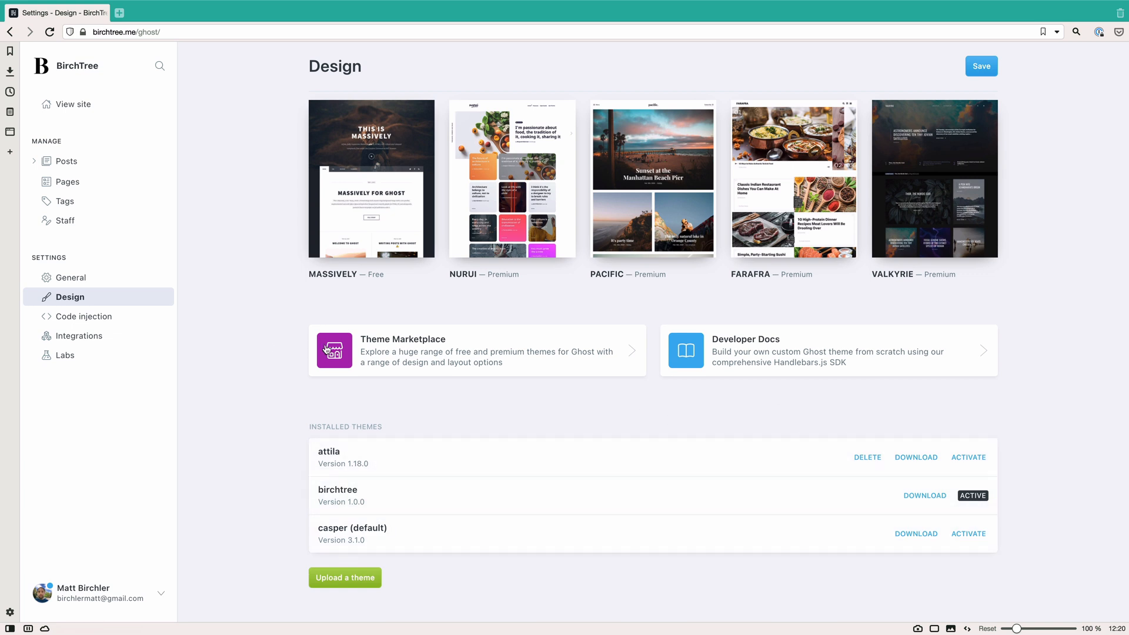
{"action": "left_click", "coordinate": [84, 316]}
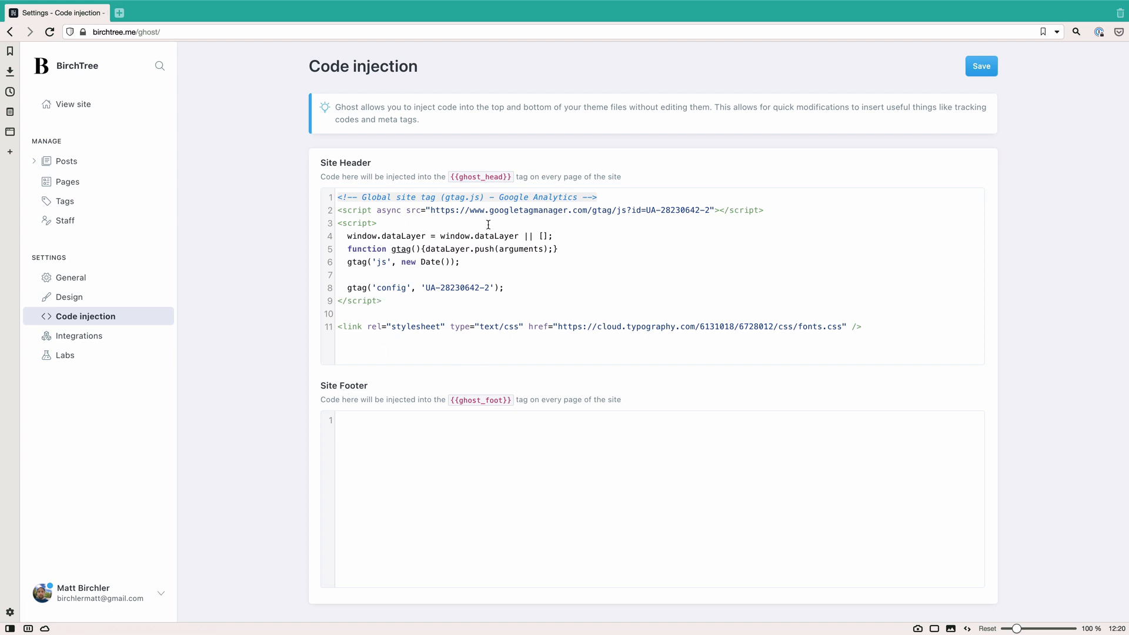
{"action": "mouse_move", "coordinate": [611, 353]}
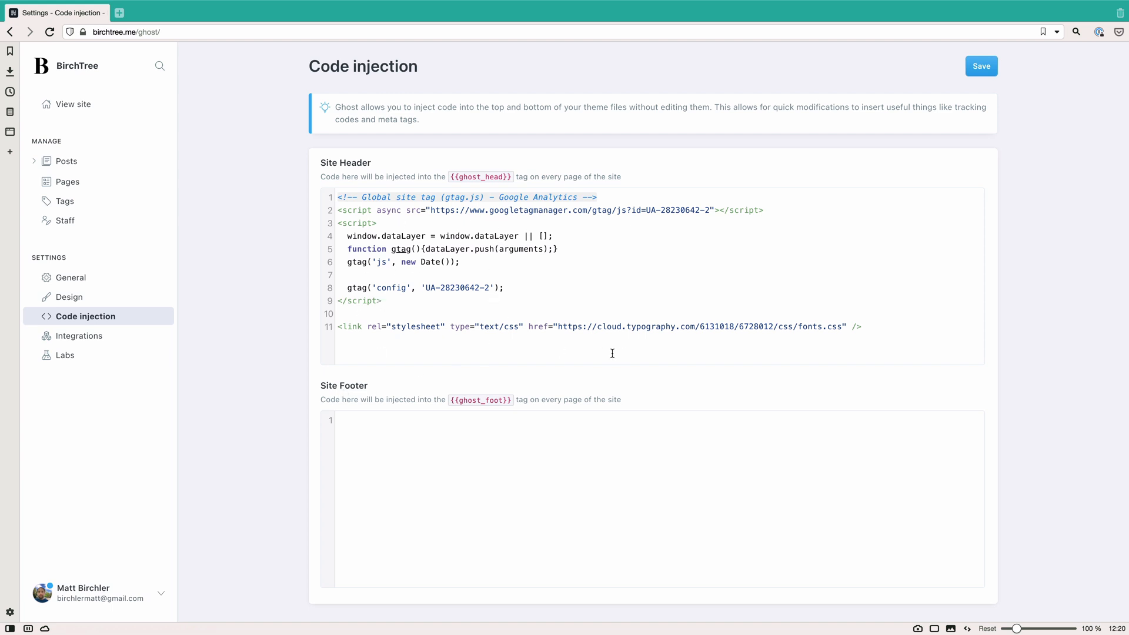
Select text in the Site Header code editor, then go to the Integrations settings
{"action": "double_click", "coordinate": [615, 326]}
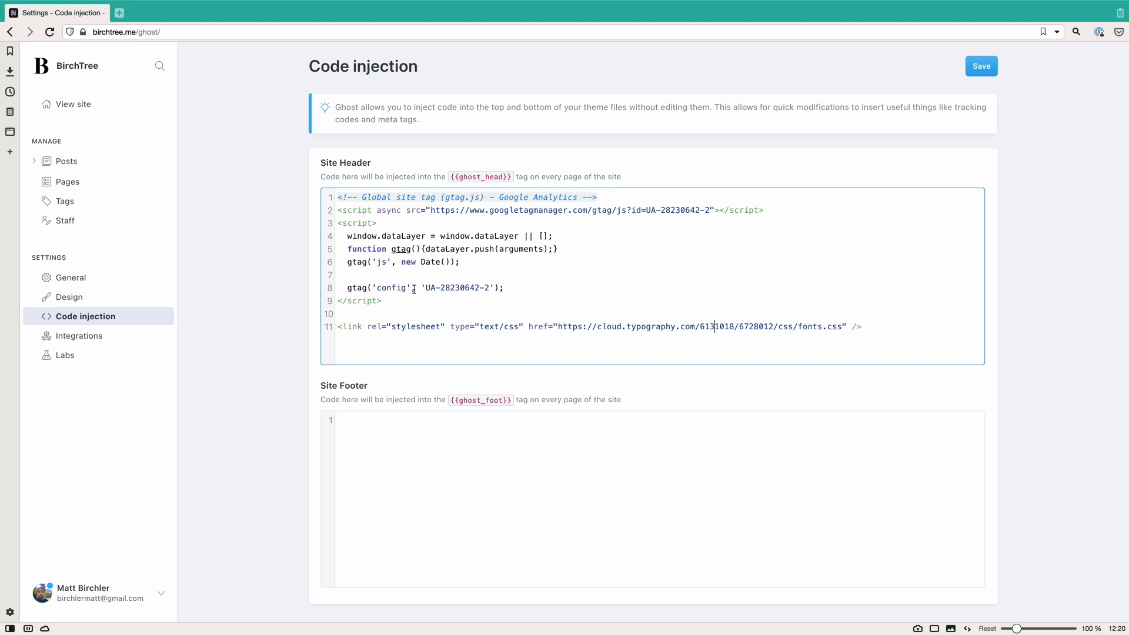
{"action": "mouse_move", "coordinate": [389, 297]}
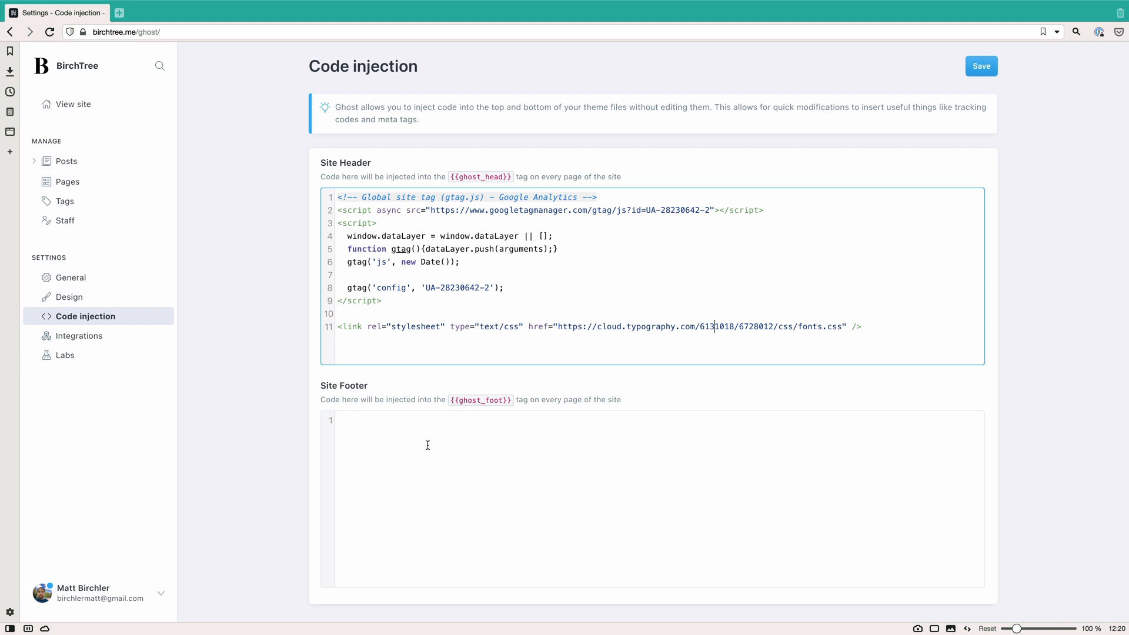
{"action": "left_click", "coordinate": [79, 335]}
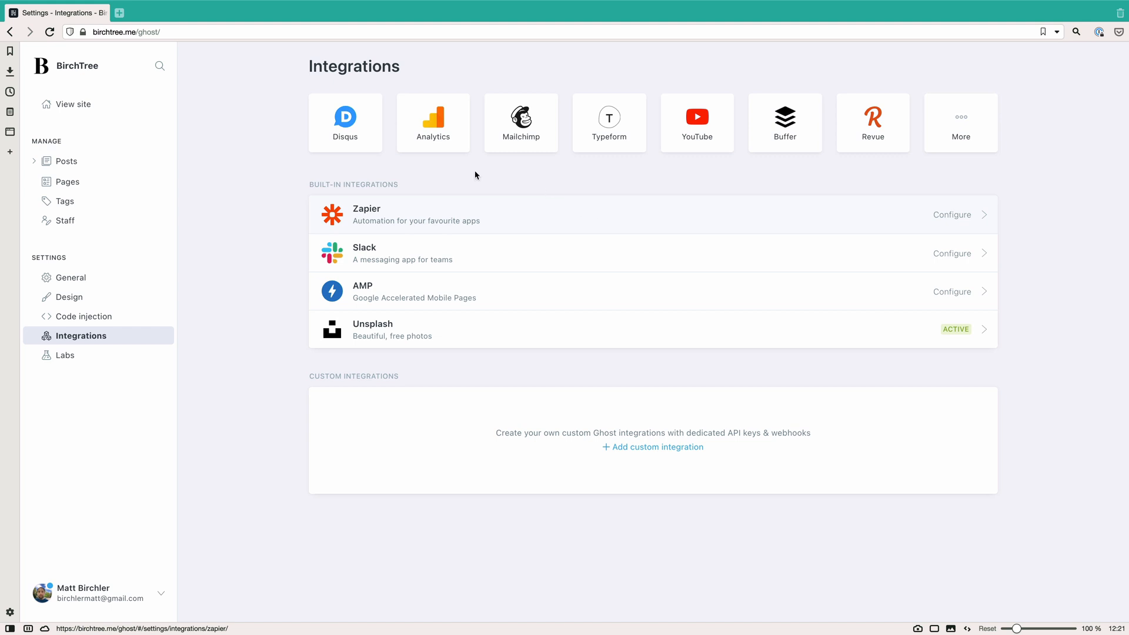
{"action": "mouse_move", "coordinate": [476, 215]}
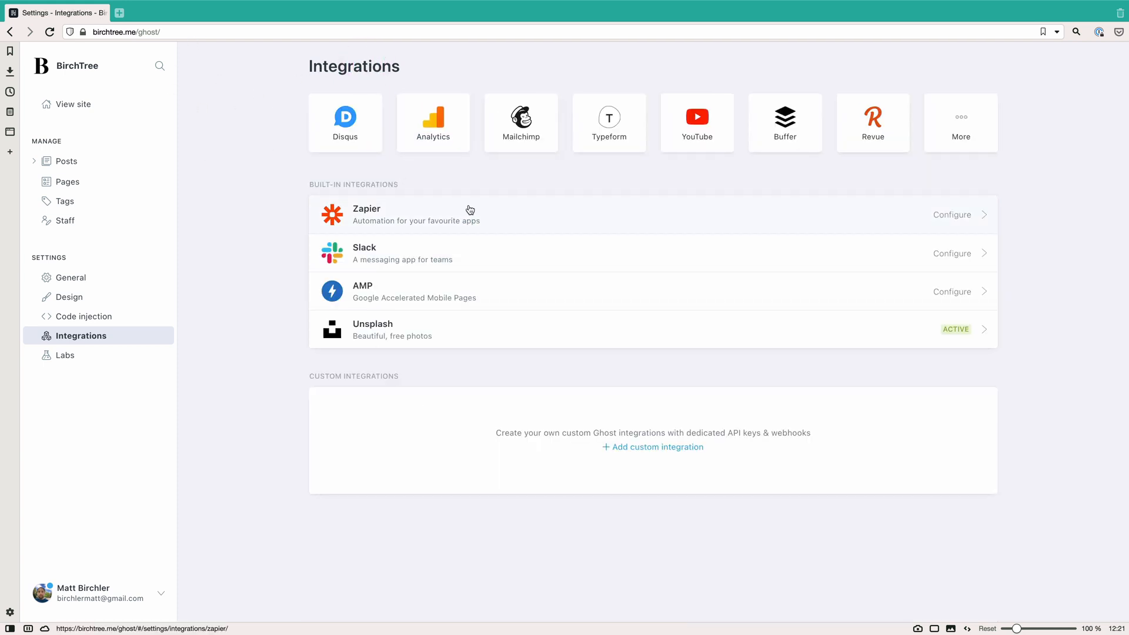
{"action": "mouse_move", "coordinate": [454, 209]}
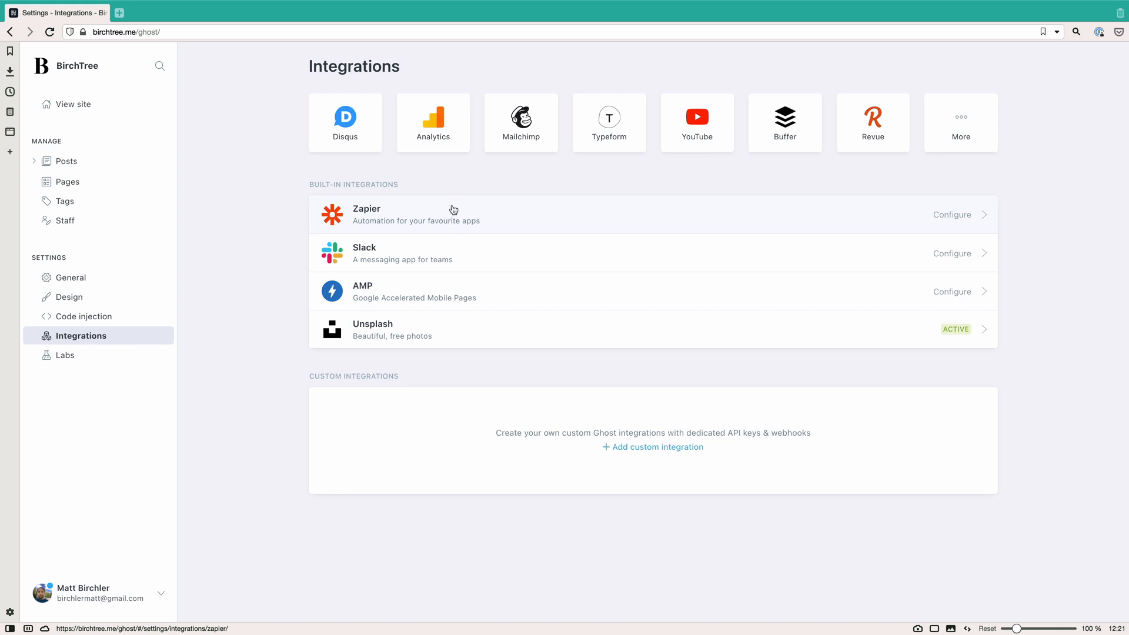
{"action": "mouse_move", "coordinate": [561, 223]}
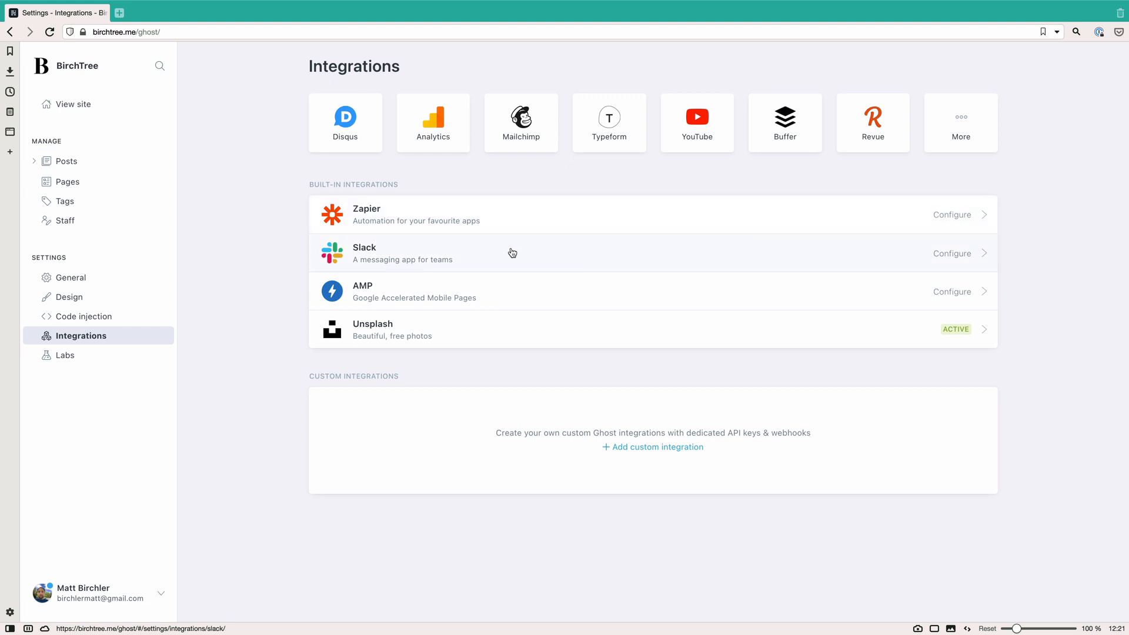
{"action": "mouse_move", "coordinate": [777, 338]}
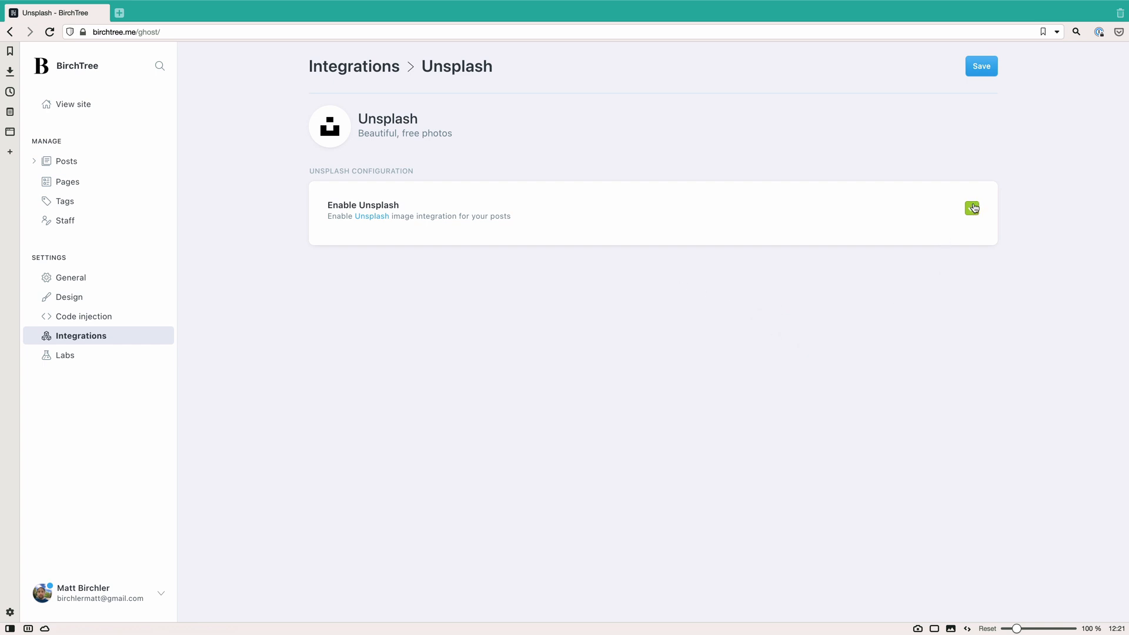
View the Enable Unsplash checkbox and return to the Integrations overview
{"action": "left_click", "coordinate": [971, 208]}
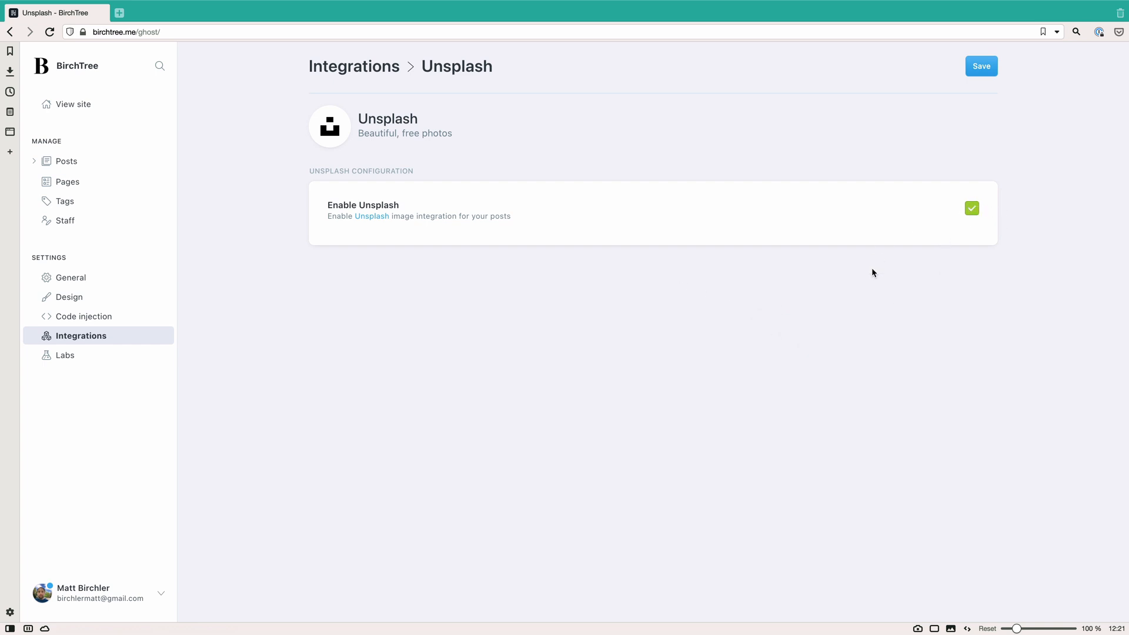
{"action": "left_click", "coordinate": [354, 65]}
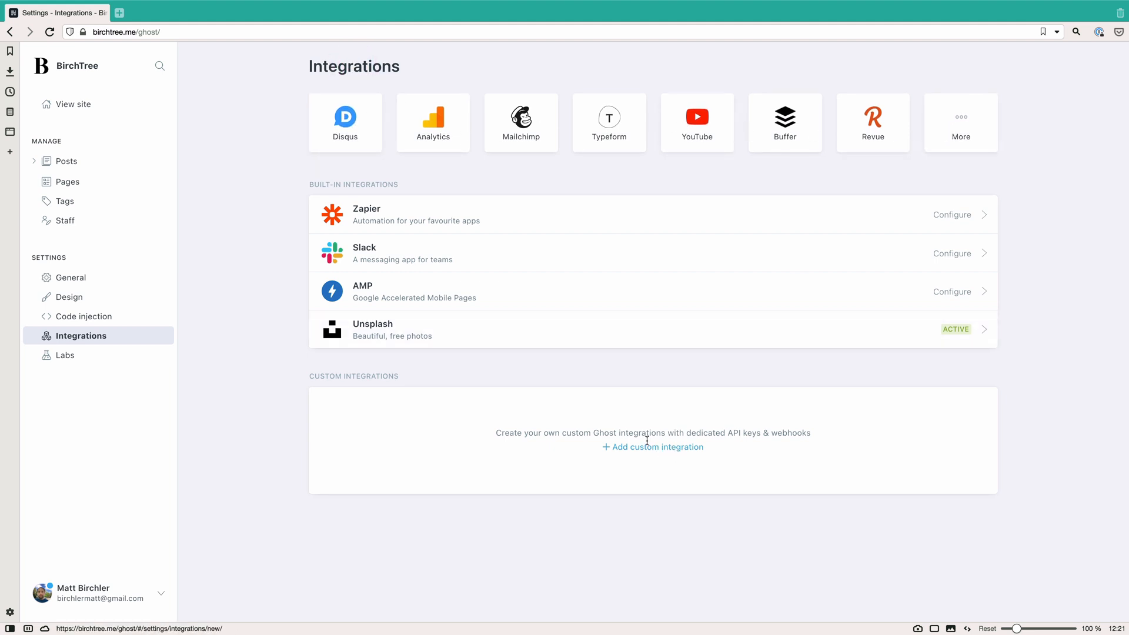
{"action": "mouse_move", "coordinate": [112, 378]}
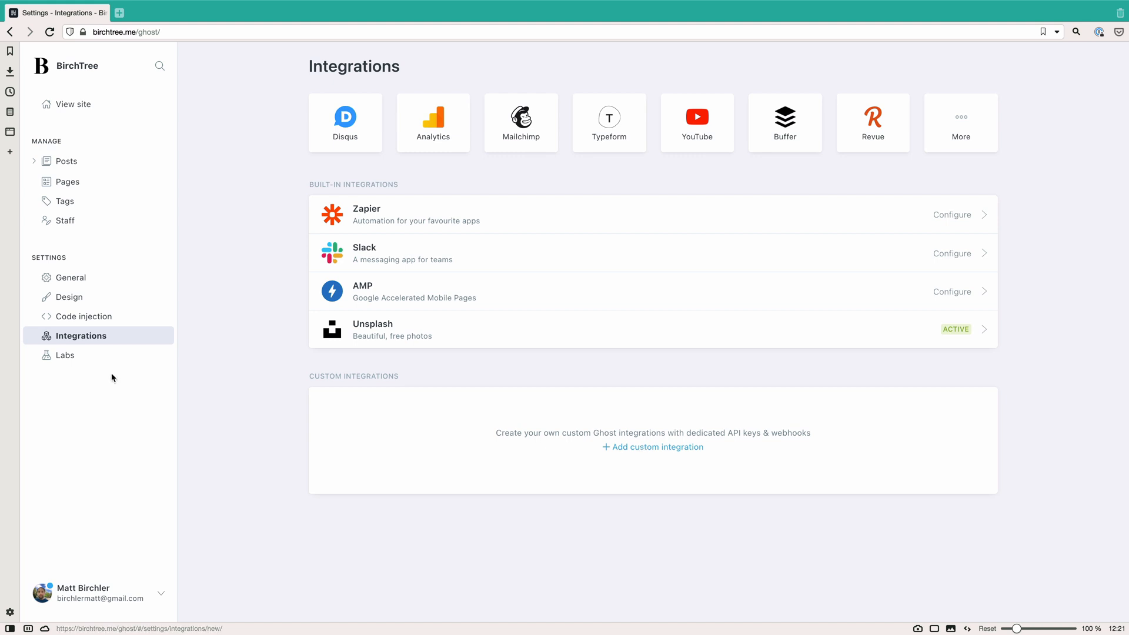
In Labs, switch Night shift on, visit General settings, return and switch it back off
{"action": "left_click", "coordinate": [65, 353]}
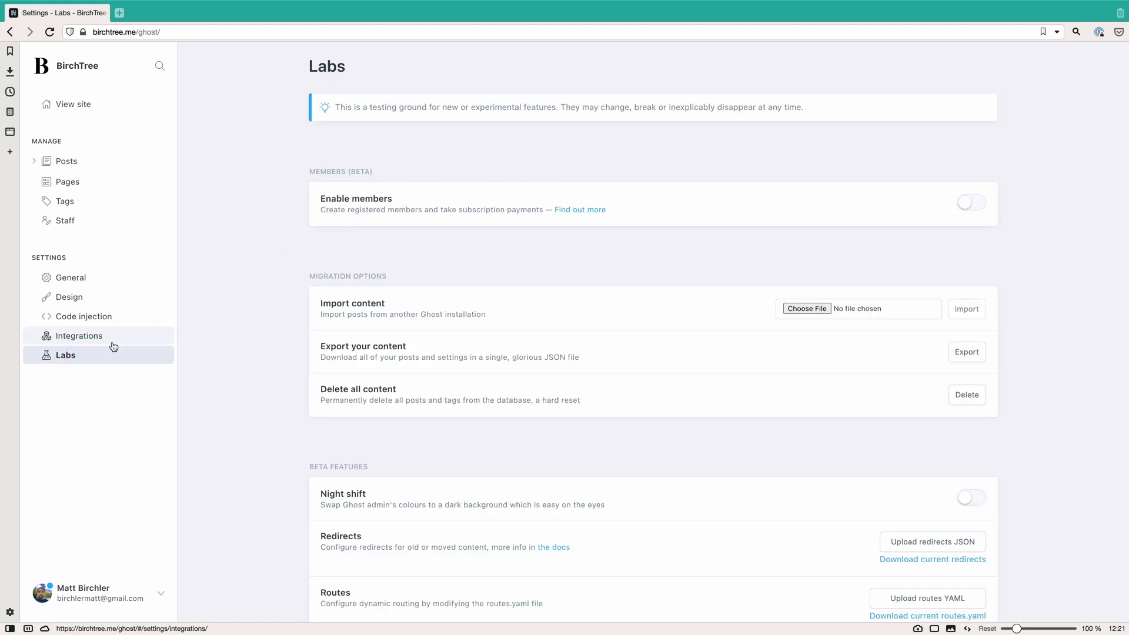
{"action": "mouse_move", "coordinate": [148, 338]}
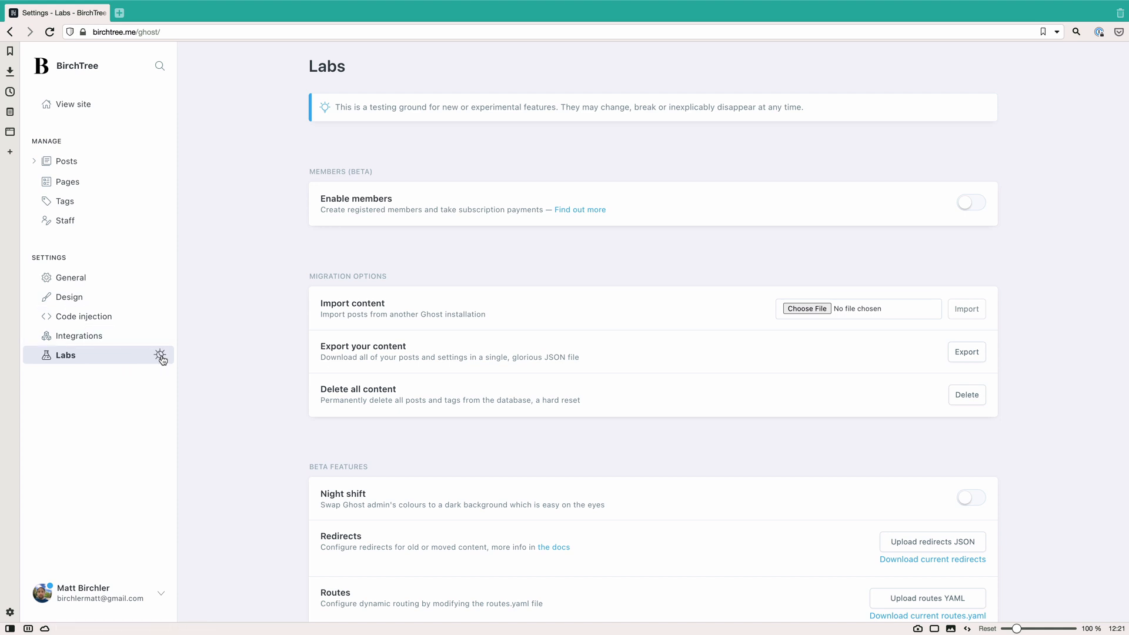
{"action": "left_click", "coordinate": [970, 497]}
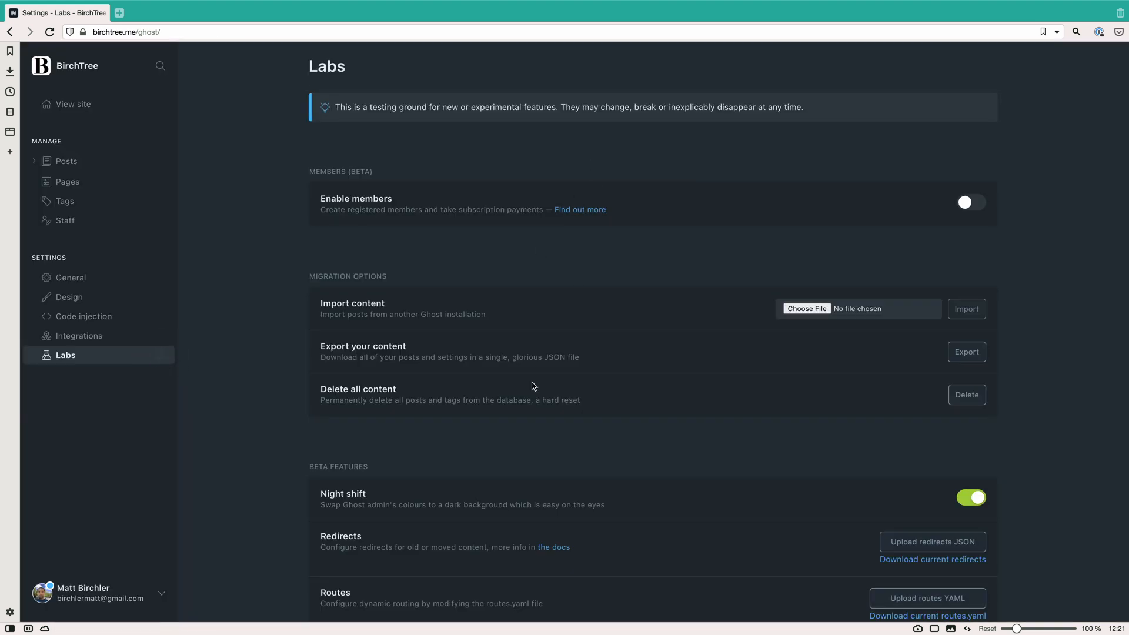
{"action": "left_click", "coordinate": [71, 277]}
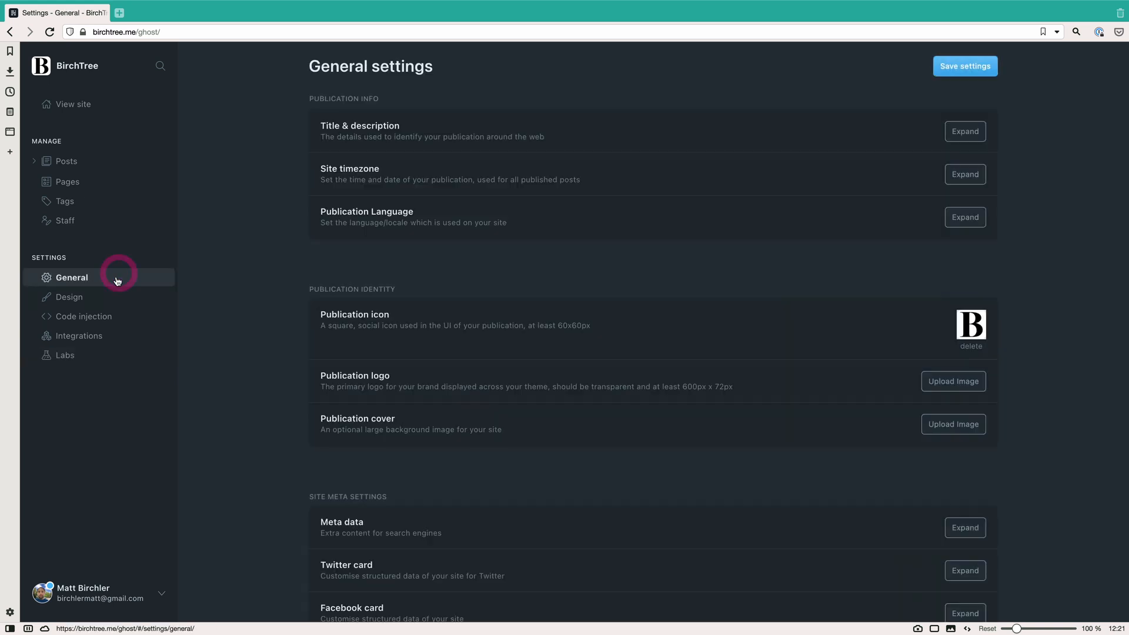
{"action": "left_click", "coordinate": [65, 355]}
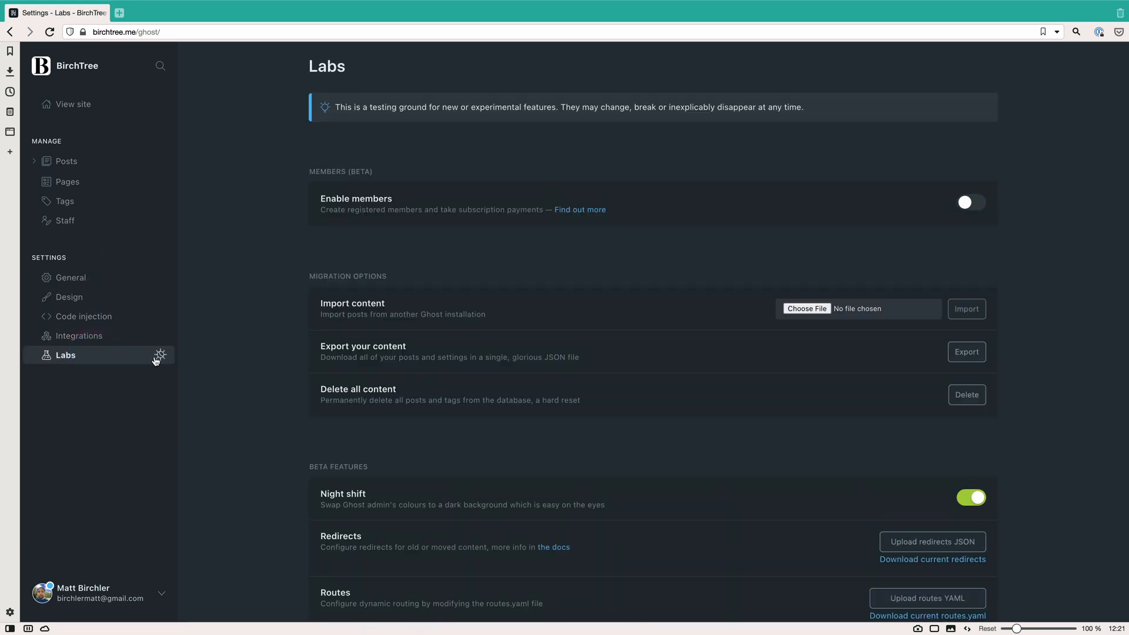
{"action": "left_click", "coordinate": [970, 497]}
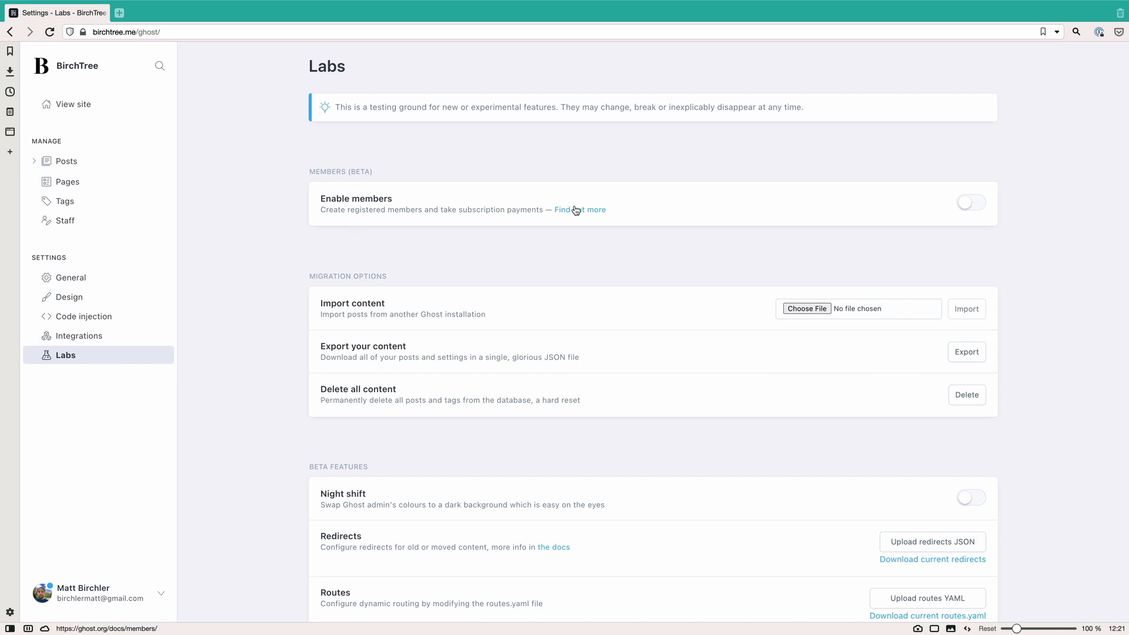
Open the 'Find out more' members feature documentation in a new tab and scroll it
{"action": "left_click", "coordinate": [579, 209]}
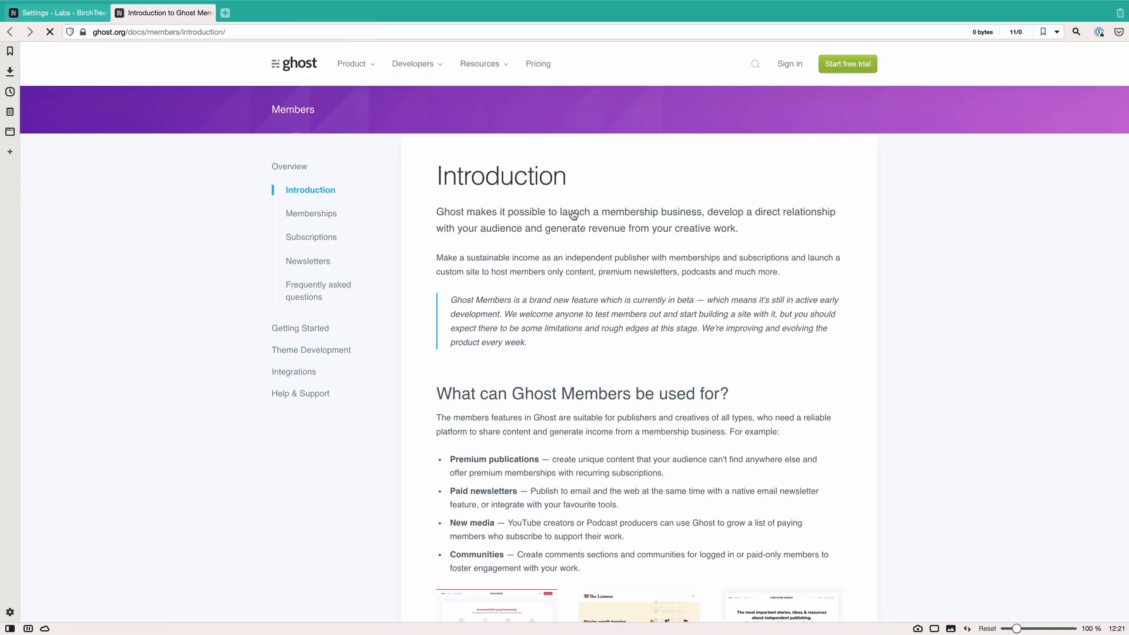
{"action": "scroll", "scroll_direction": "down", "scroll_amount": 3}
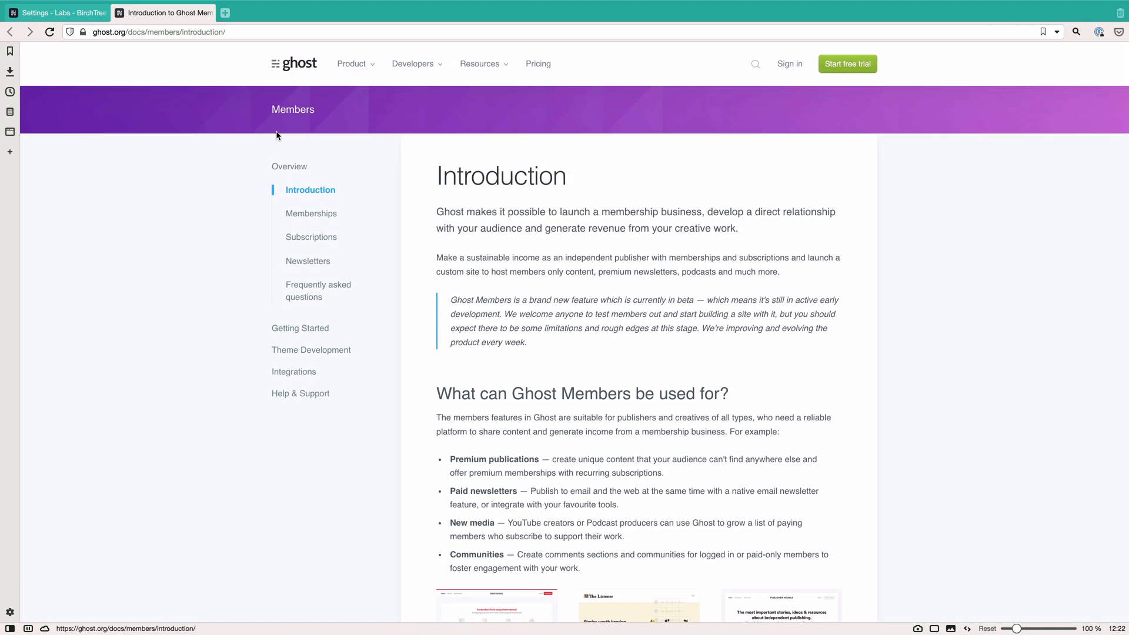
{"action": "left_click", "coordinate": [61, 12]}
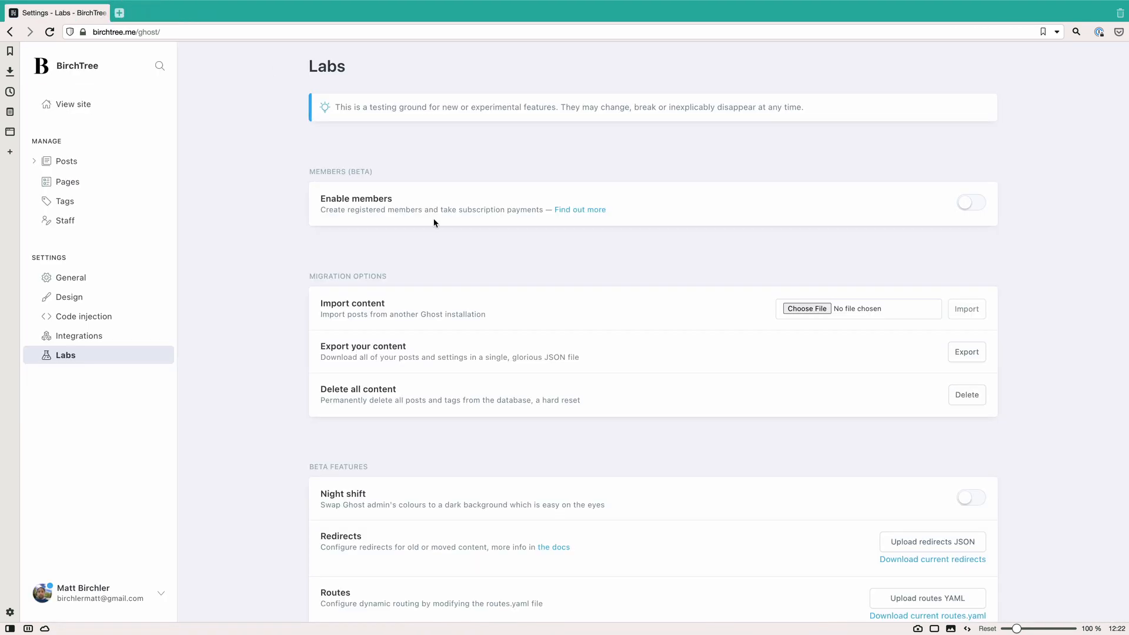
{"action": "mouse_move", "coordinate": [557, 257]}
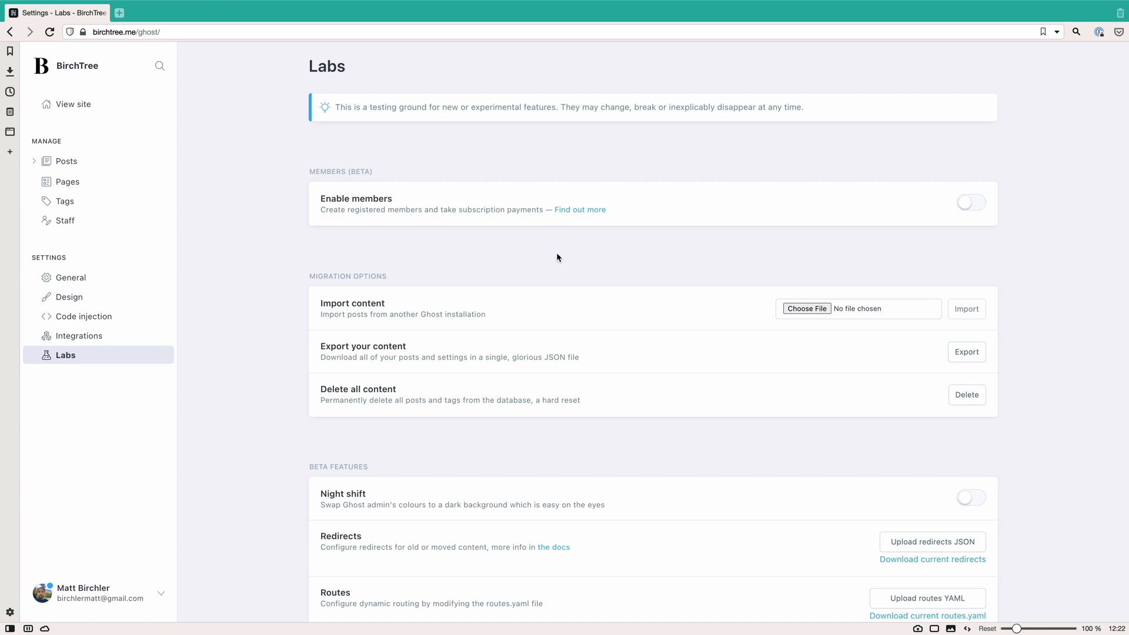
{"action": "mouse_move", "coordinate": [971, 202]}
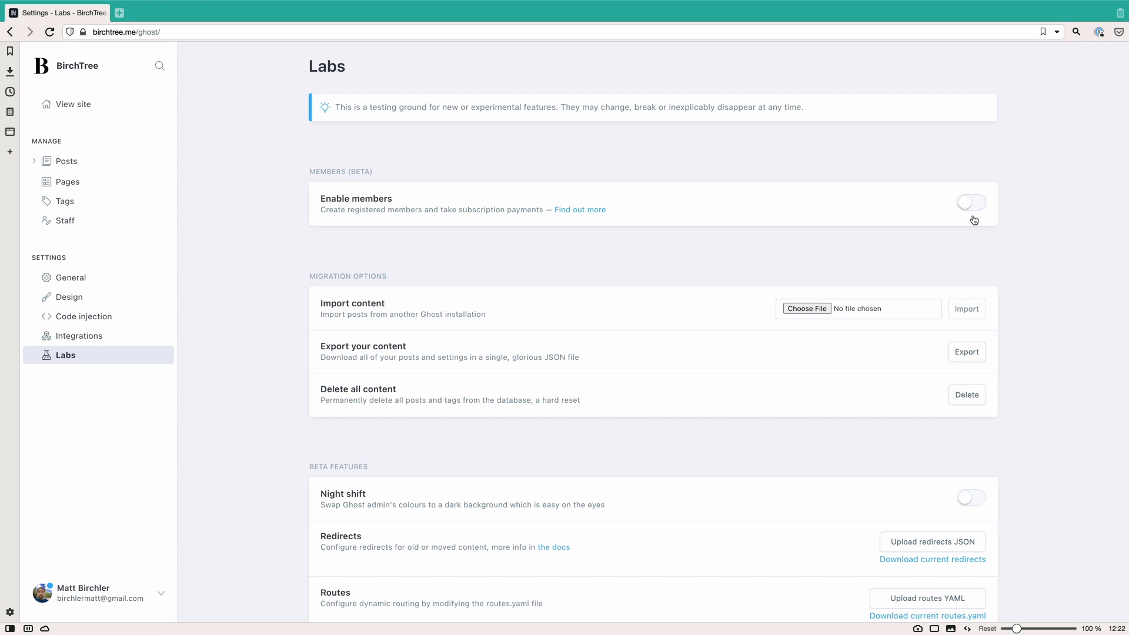
{"action": "left_click", "coordinate": [970, 202]}
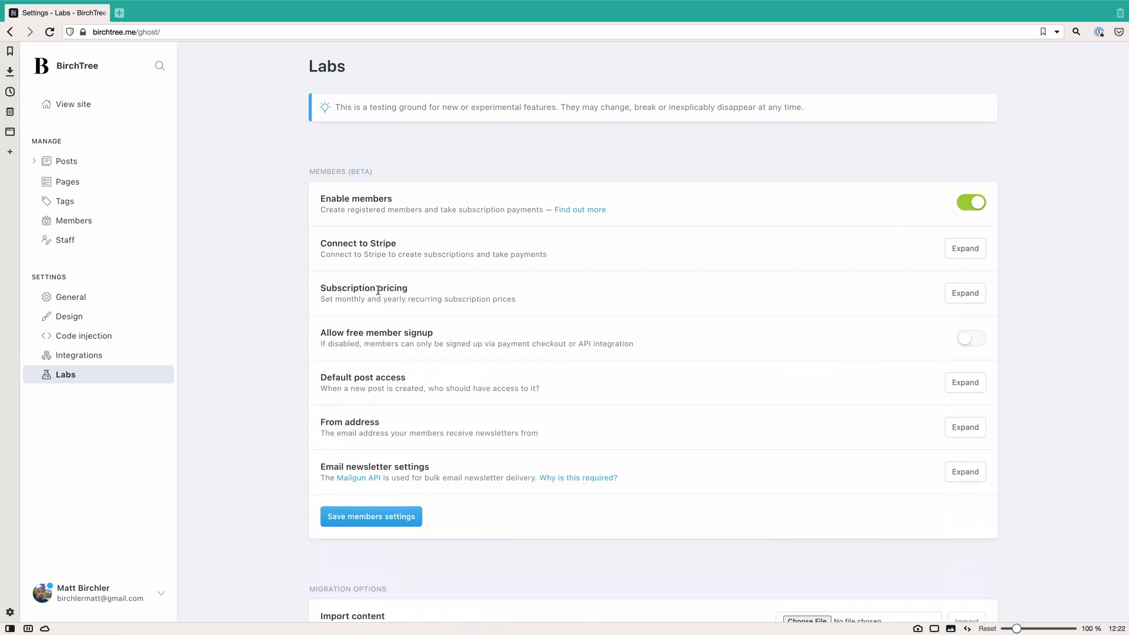
{"action": "mouse_move", "coordinate": [403, 512]}
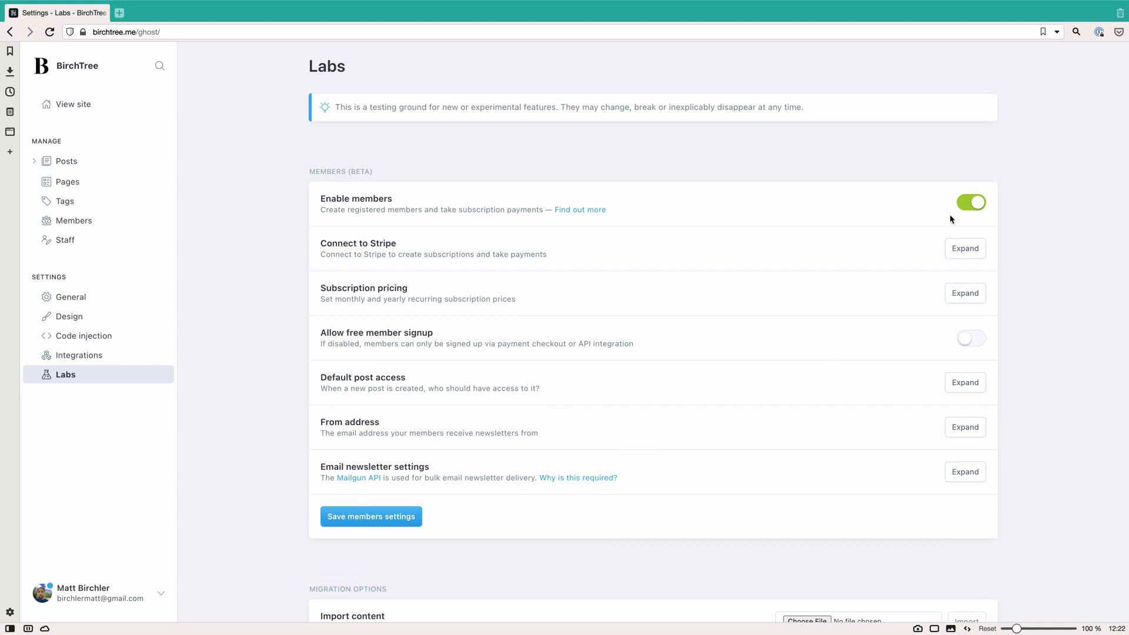
{"action": "left_click", "coordinate": [969, 201]}
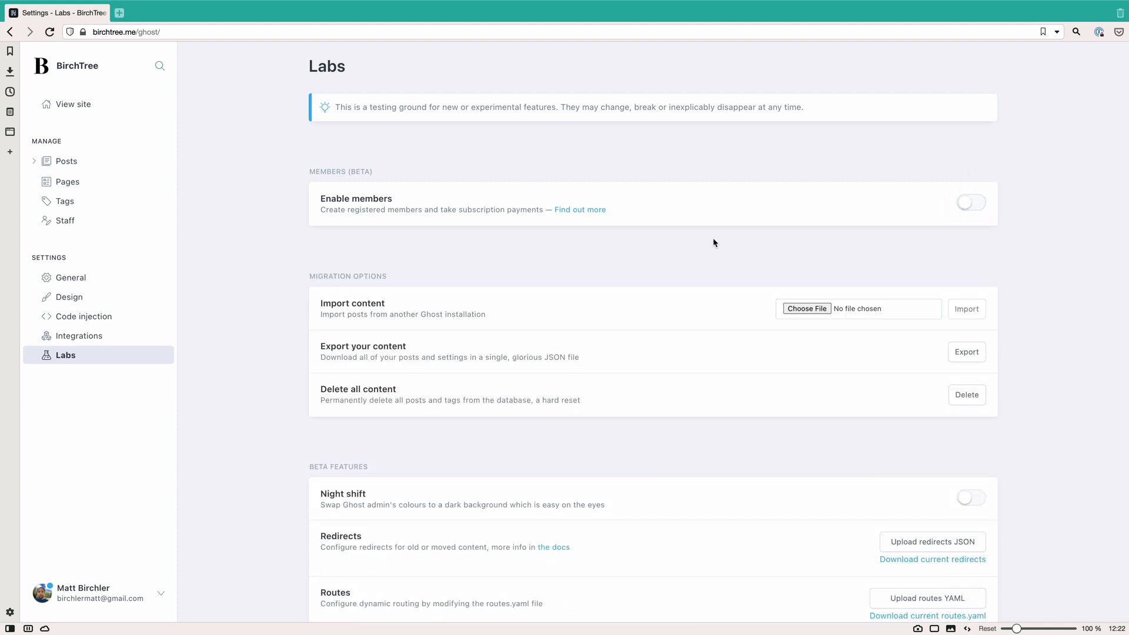
{"action": "mouse_move", "coordinate": [382, 194]}
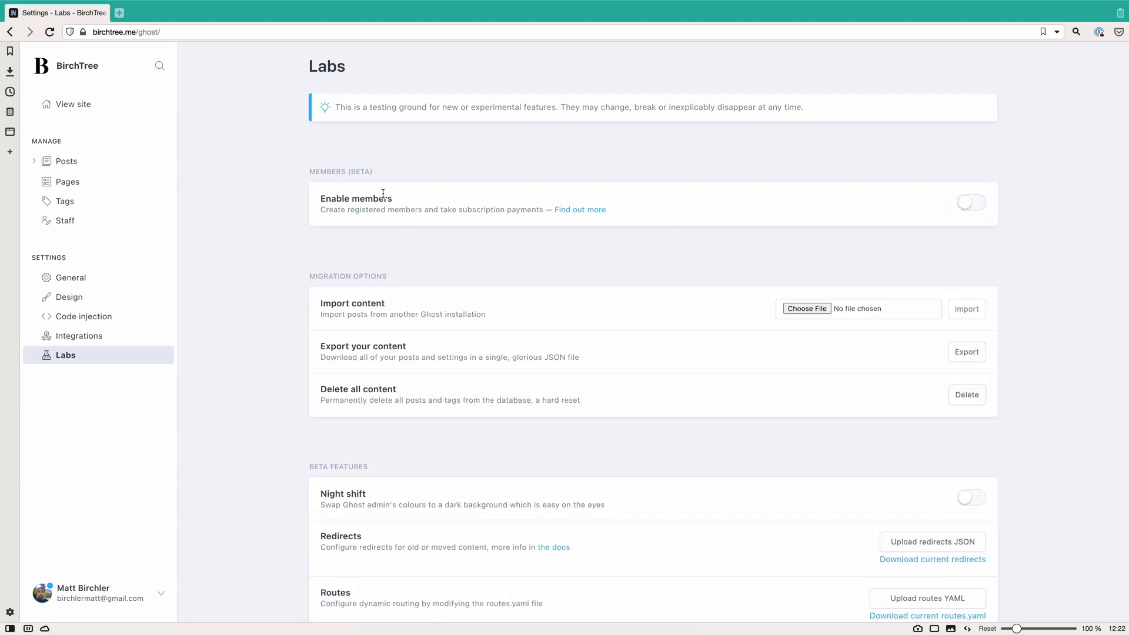
{"action": "mouse_move", "coordinate": [657, 300]}
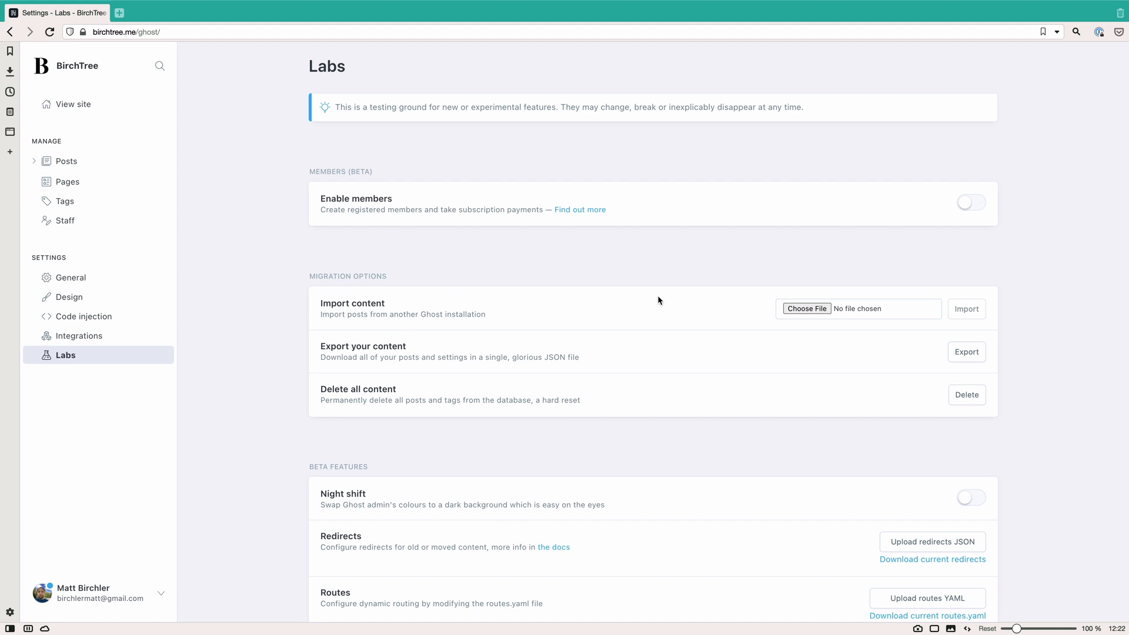
{"action": "mouse_move", "coordinate": [723, 274]}
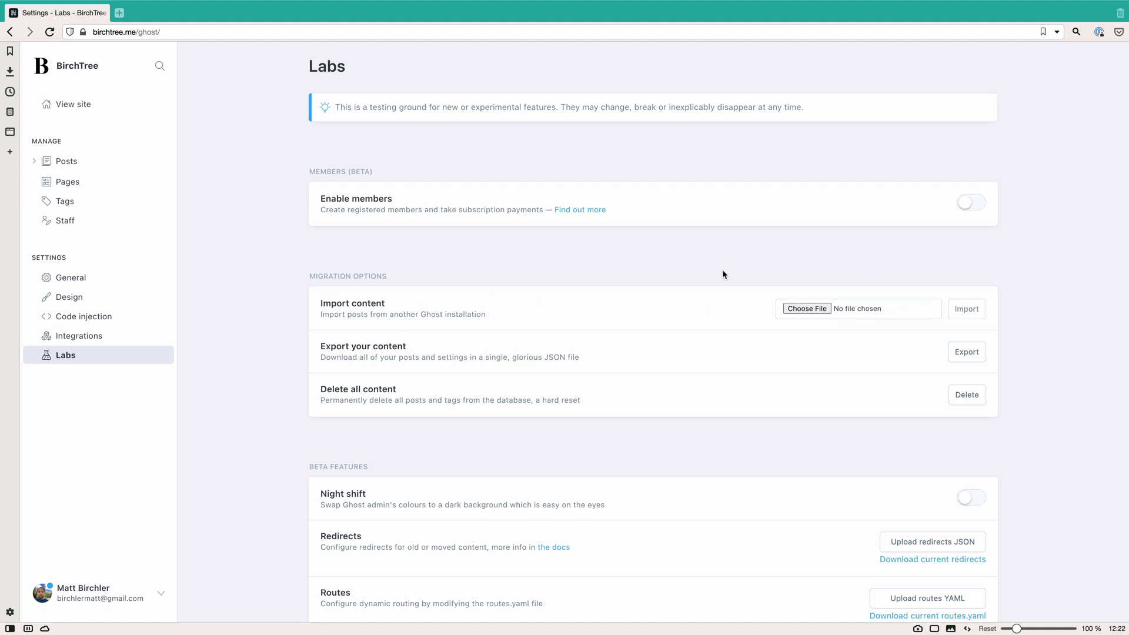
{"action": "mouse_move", "coordinate": [675, 270]}
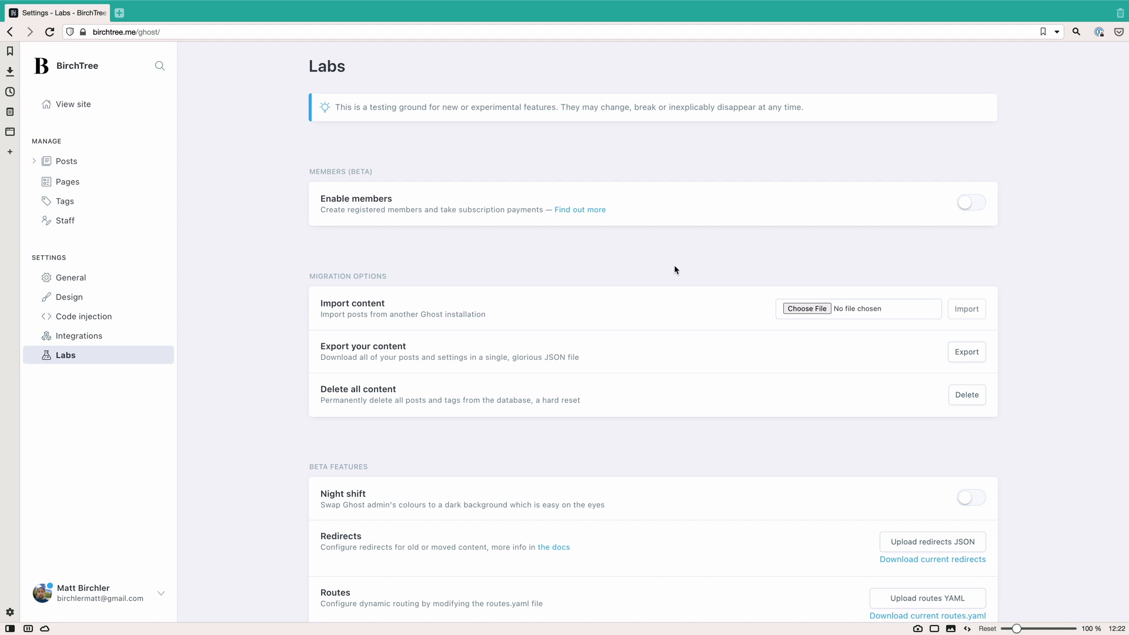
{"action": "mouse_move", "coordinate": [422, 301]}
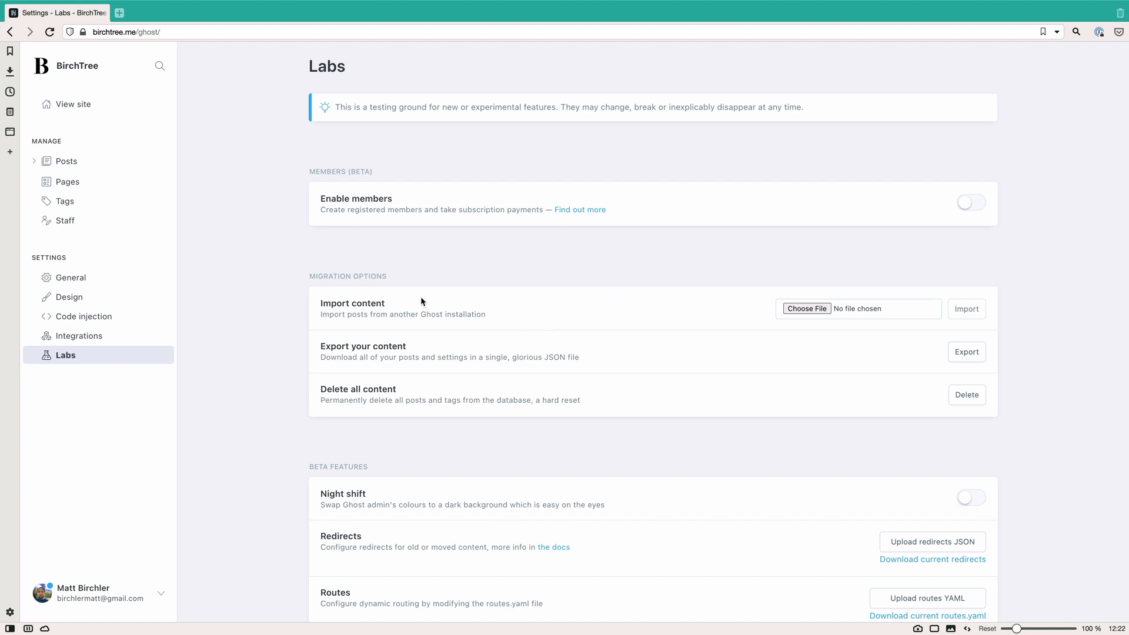
{"action": "mouse_move", "coordinate": [451, 283]}
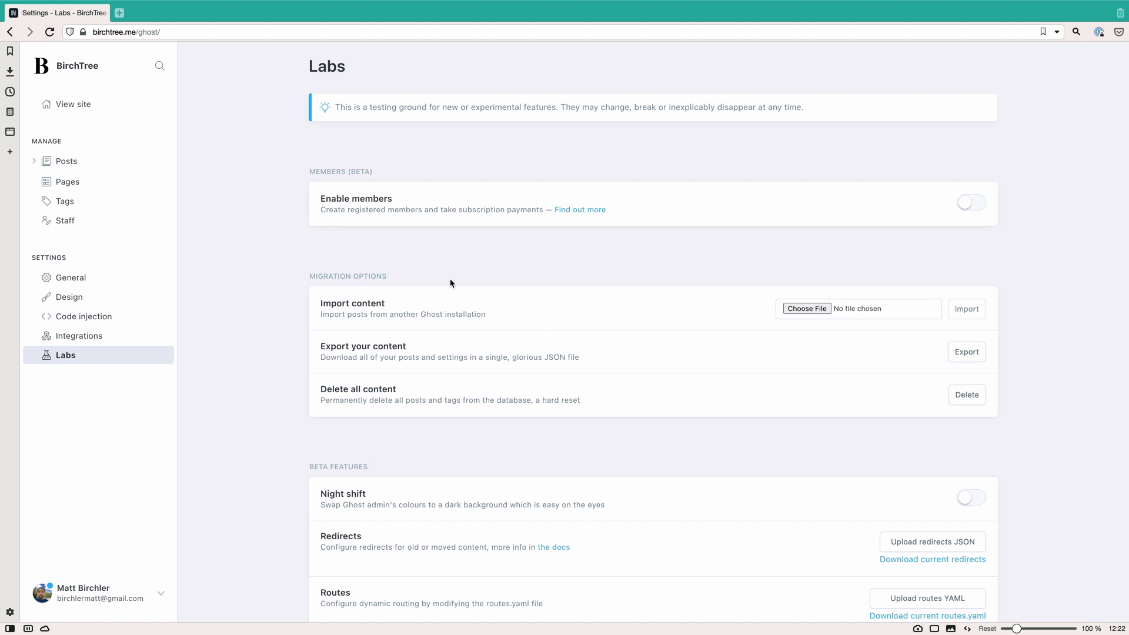
{"action": "mouse_move", "coordinate": [454, 274]}
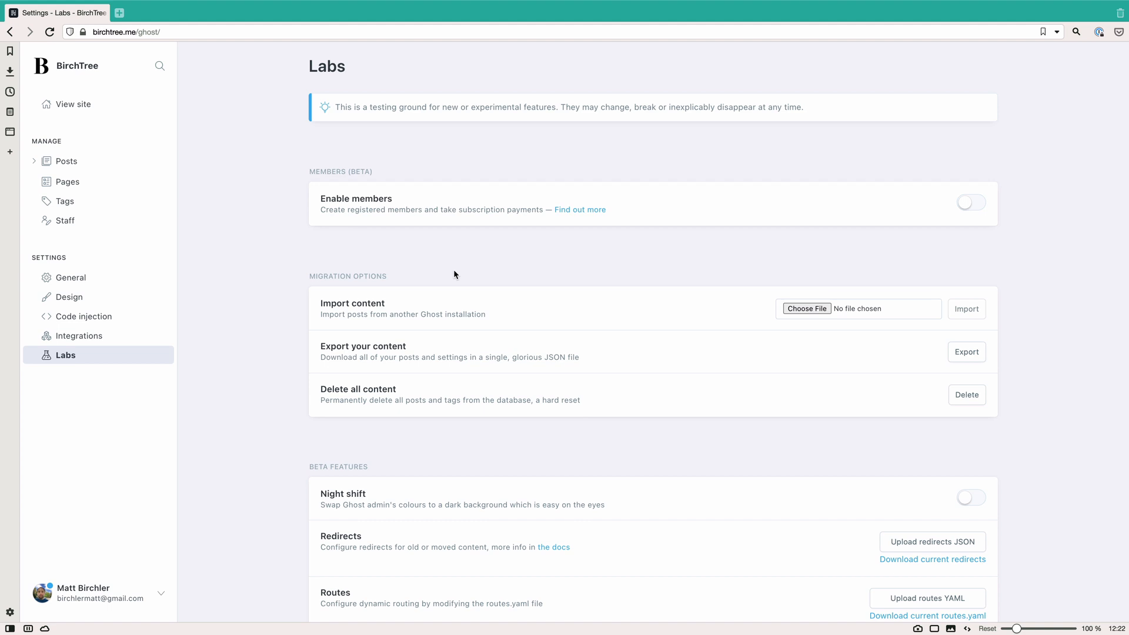
{"action": "mouse_move", "coordinate": [753, 265]}
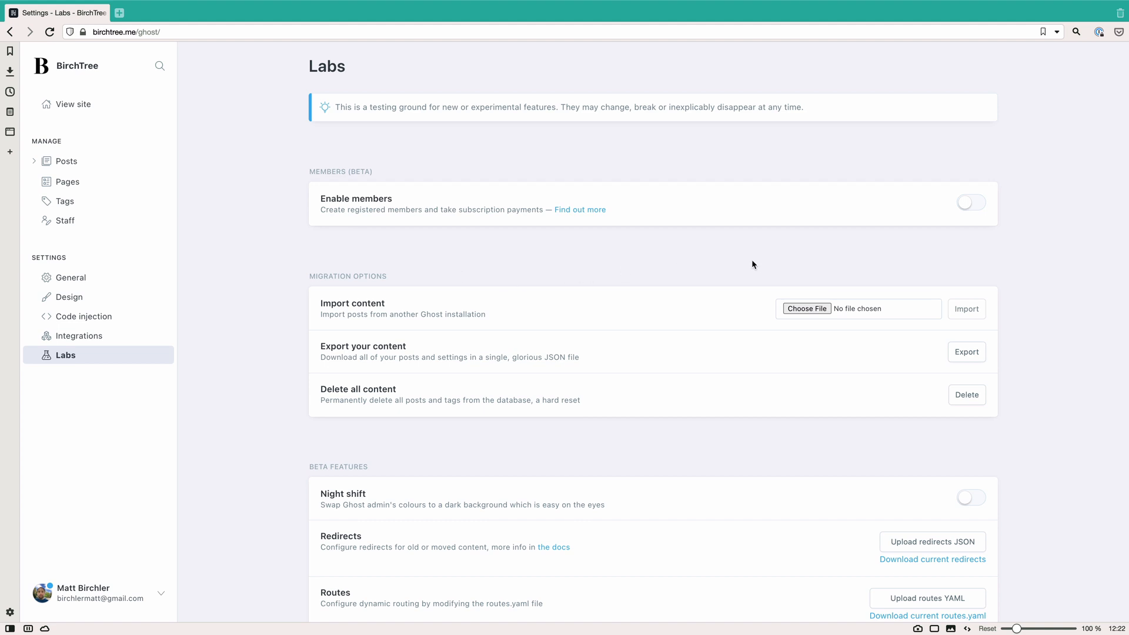
{"action": "mouse_move", "coordinate": [551, 315]}
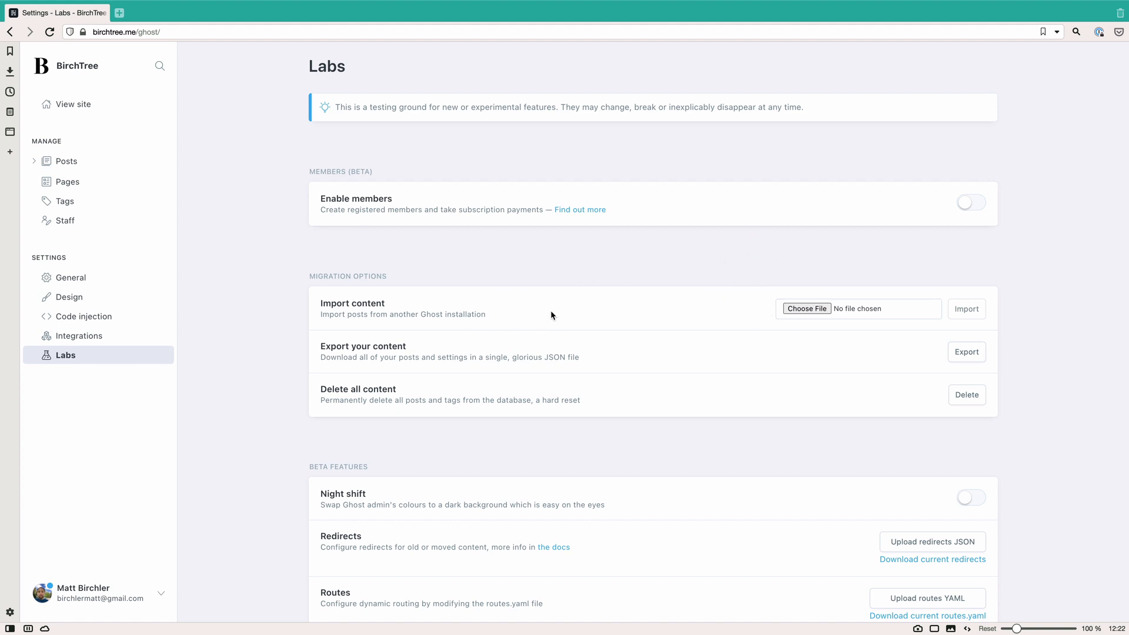
{"action": "mouse_move", "coordinate": [807, 309]}
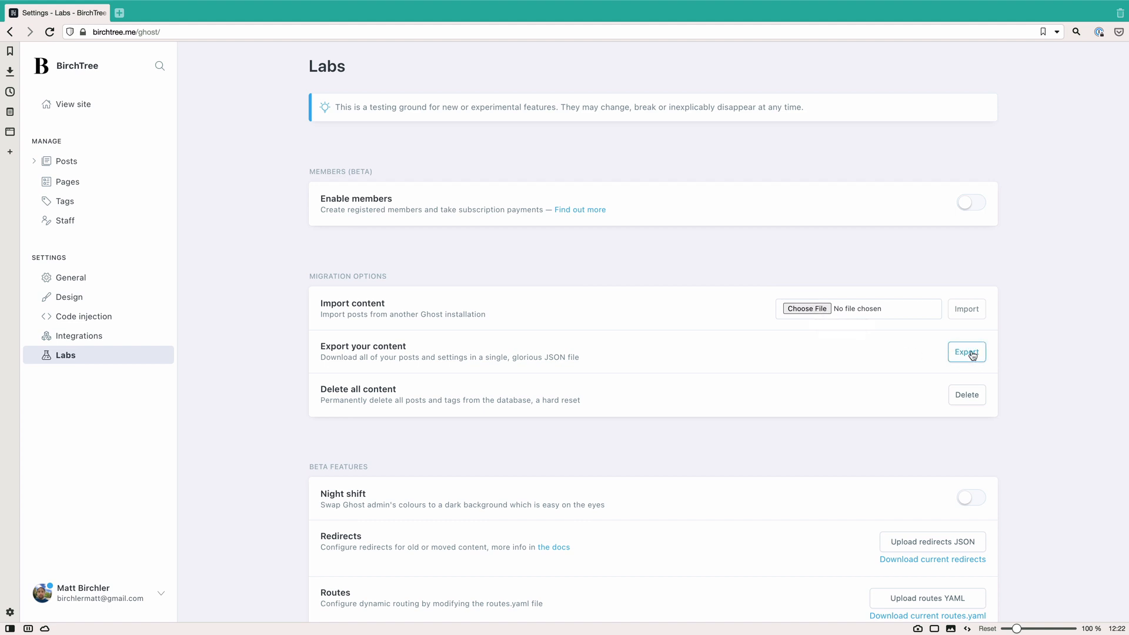
{"action": "mouse_move", "coordinate": [817, 350]}
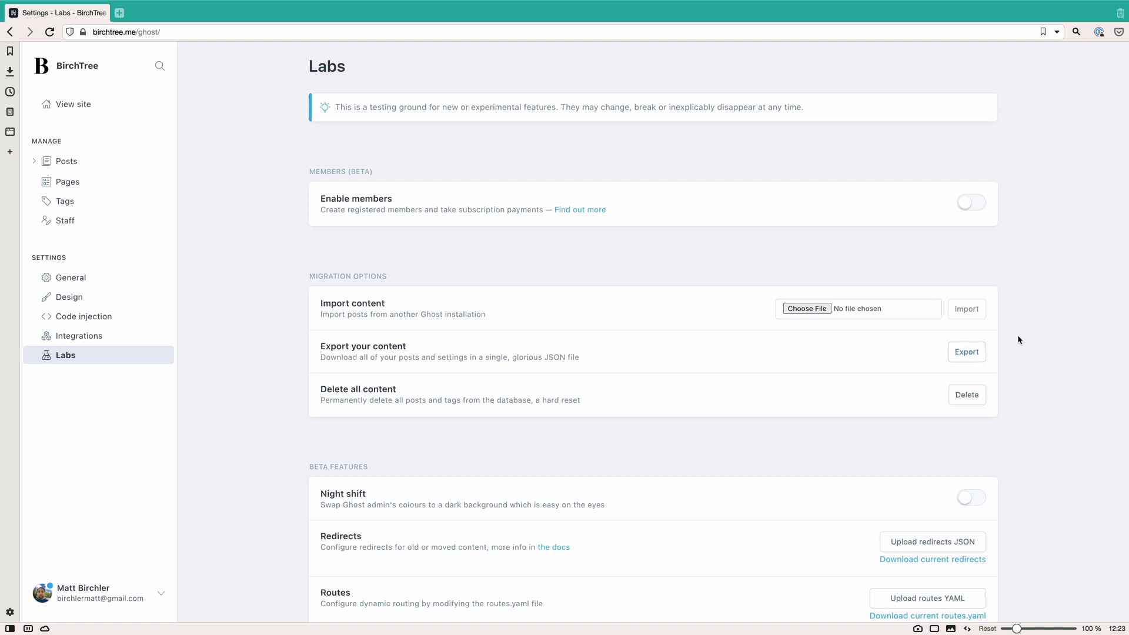
{"action": "mouse_move", "coordinate": [867, 396]}
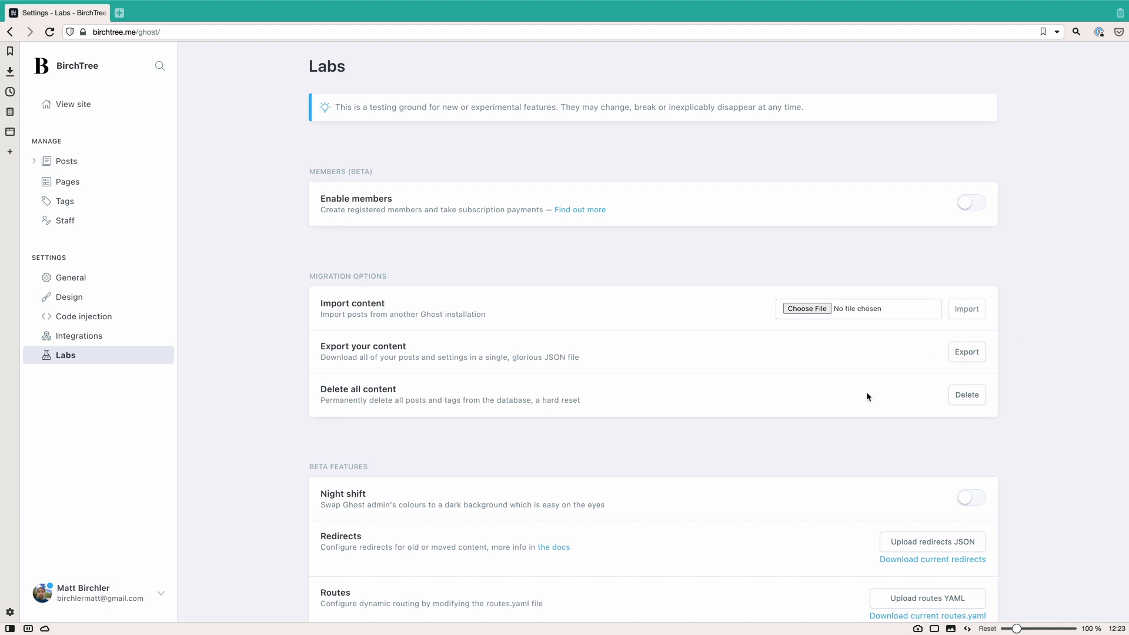
{"action": "mouse_move", "coordinate": [710, 422]}
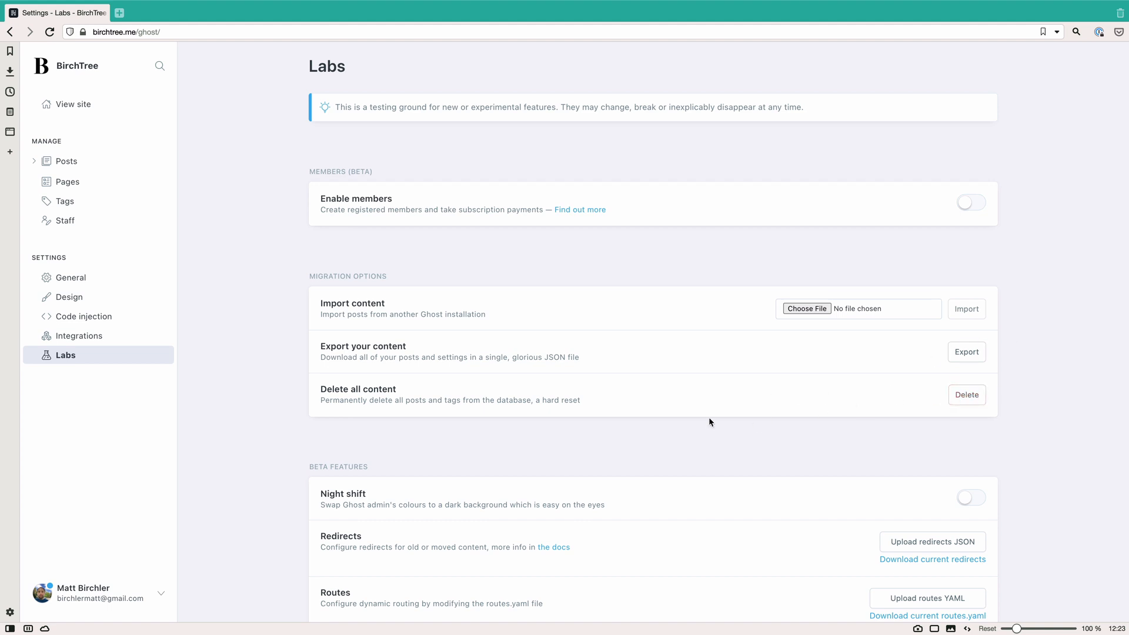
{"action": "mouse_move", "coordinate": [713, 413]}
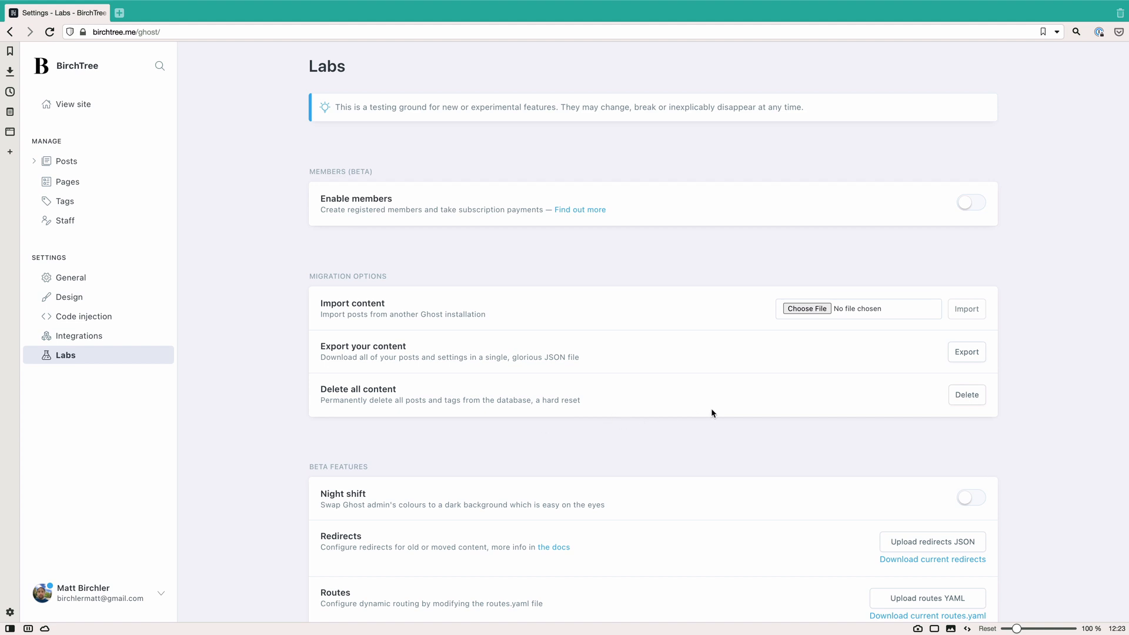
{"action": "mouse_move", "coordinate": [594, 468]}
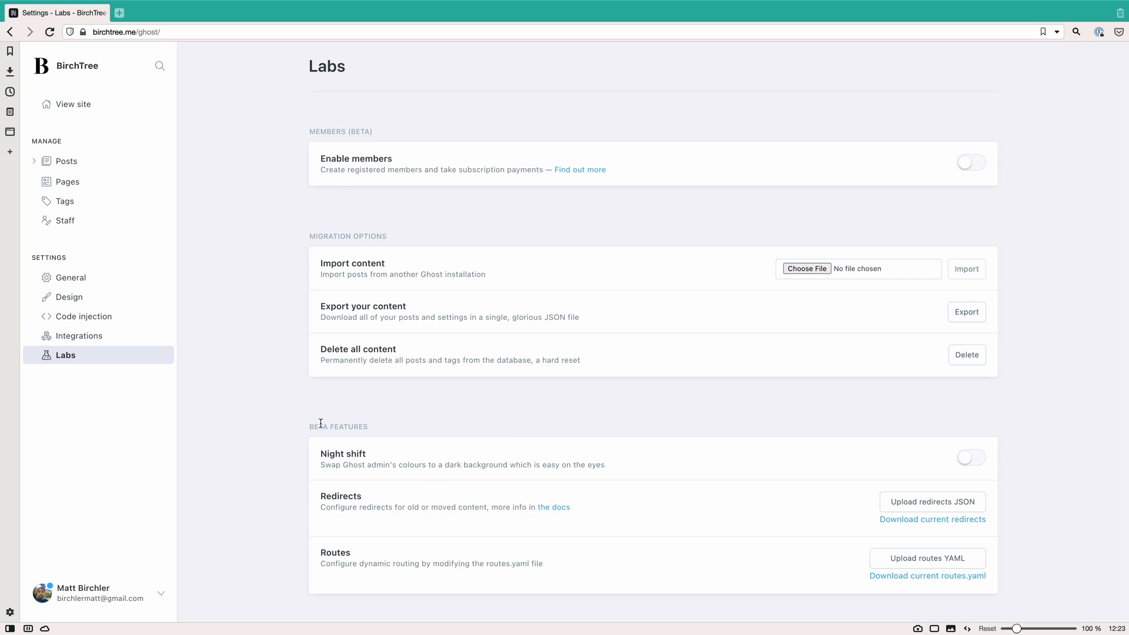
Toggle the Night shift dark theme on and then back off in Labs
{"action": "left_click", "coordinate": [970, 457]}
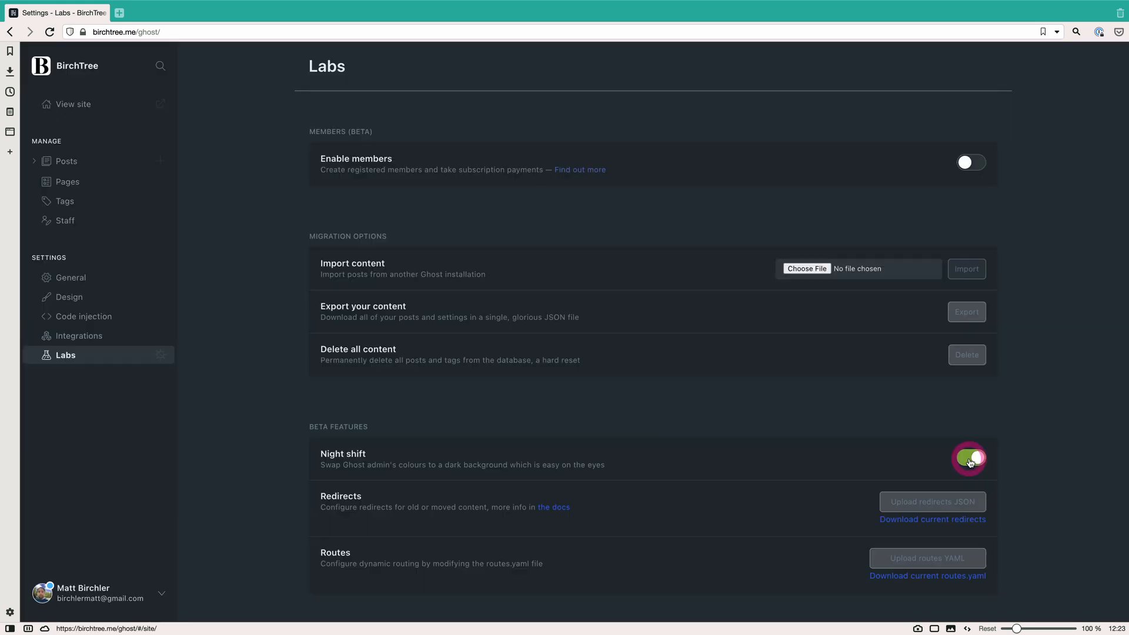
{"action": "left_click", "coordinate": [970, 458]}
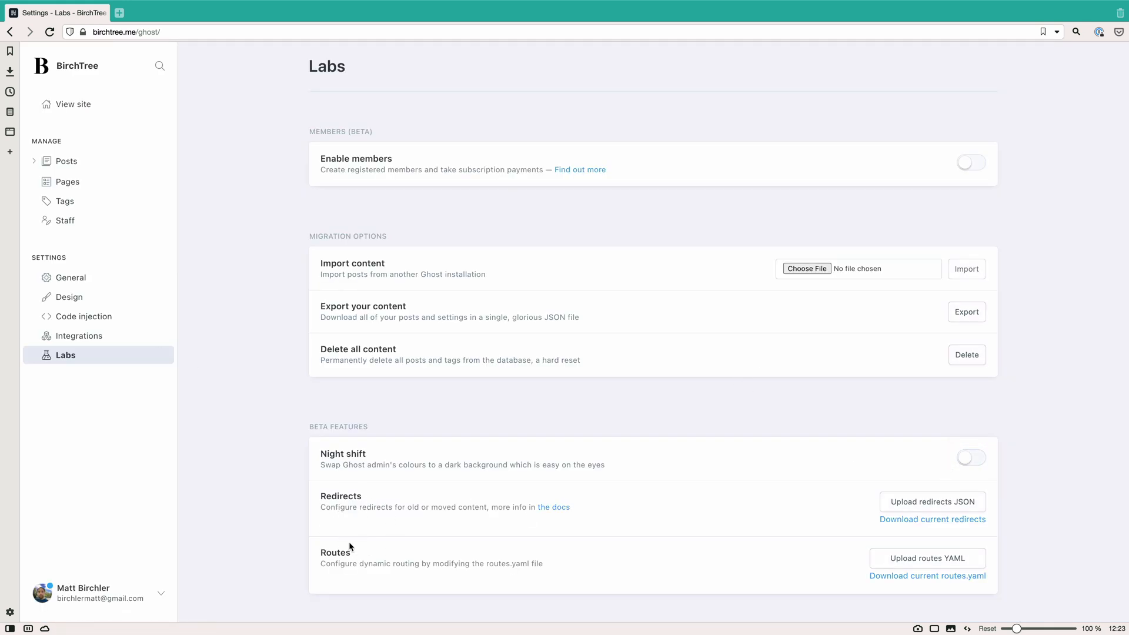
{"action": "mouse_move", "coordinate": [166, 408]}
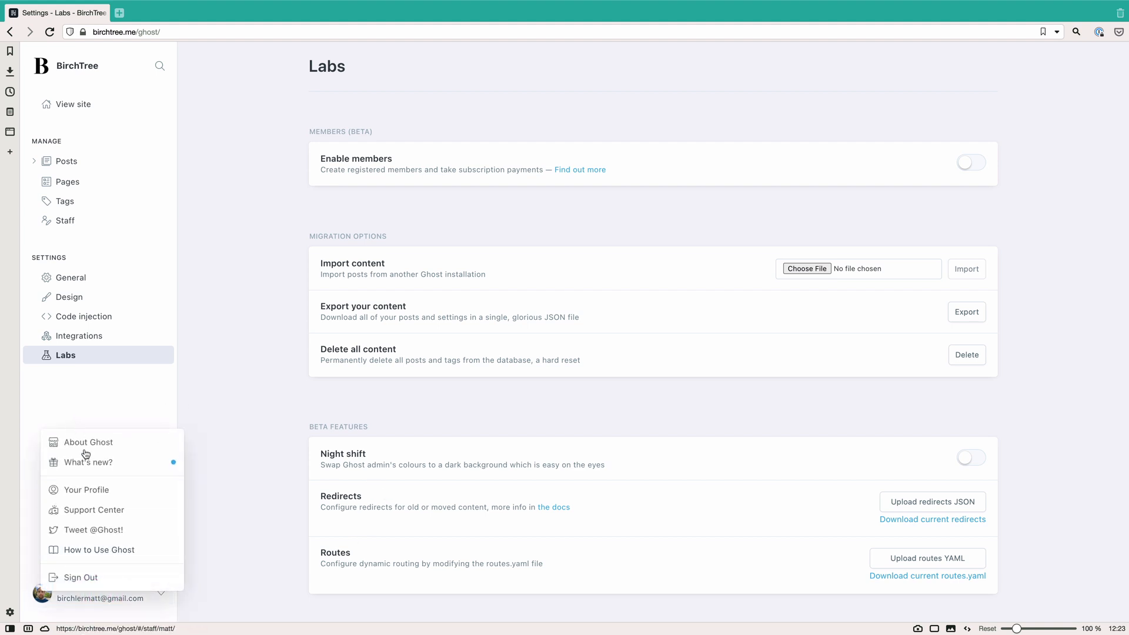
View the What's new updates, open the full changelog in a new tab, and return to the admin tab
{"action": "left_click", "coordinate": [89, 462]}
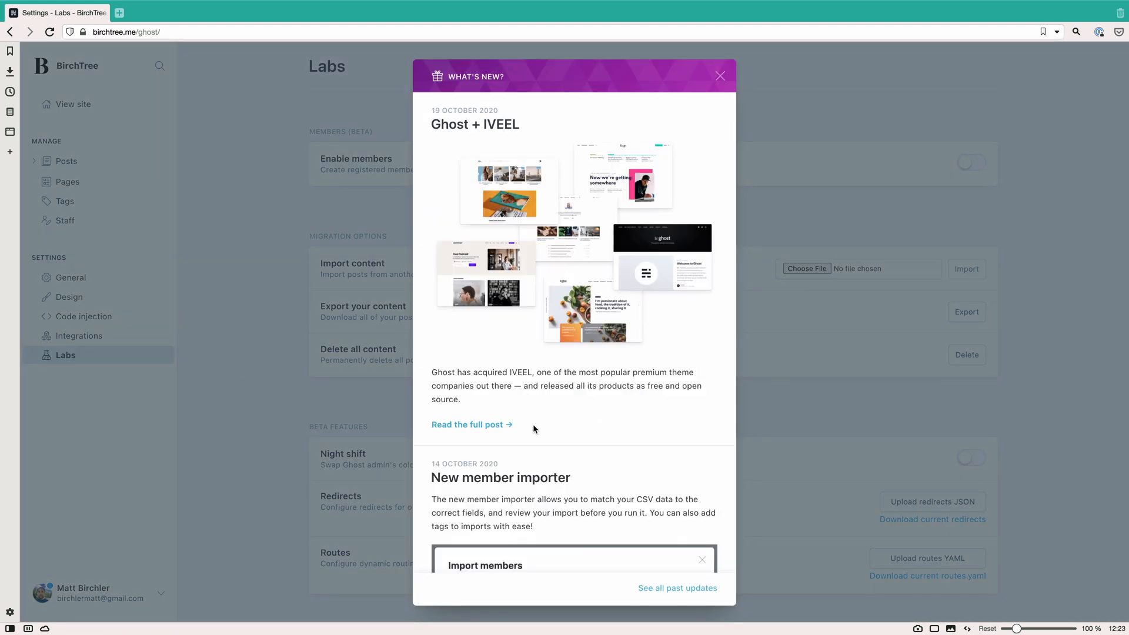
{"action": "scroll", "scroll_direction": "down", "scroll_amount": 3}
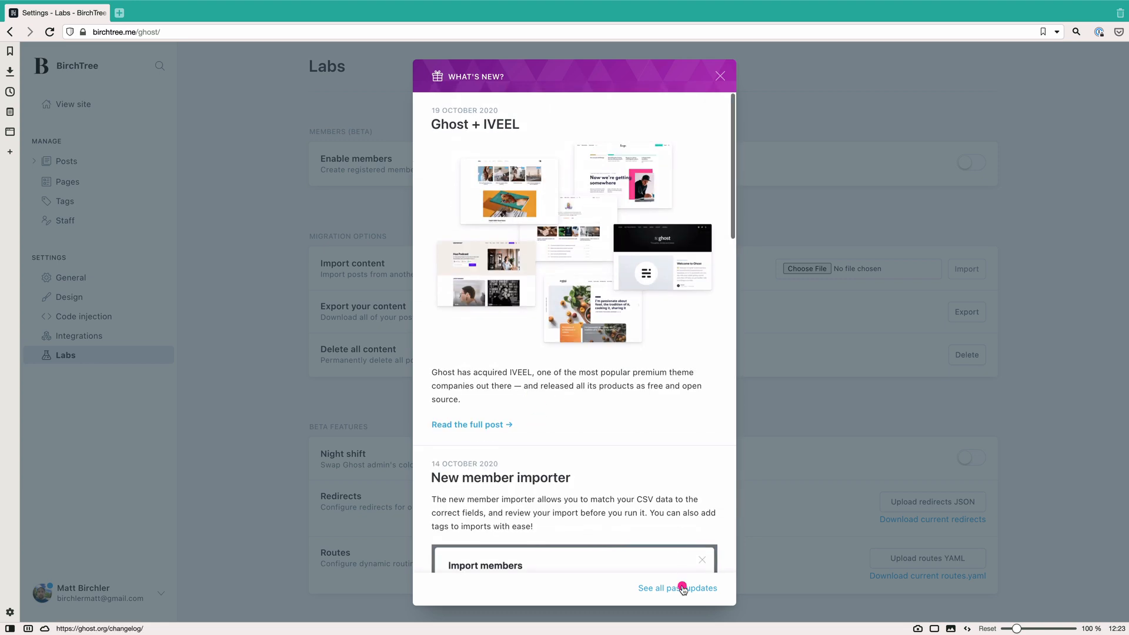
{"action": "left_click", "coordinate": [677, 587]}
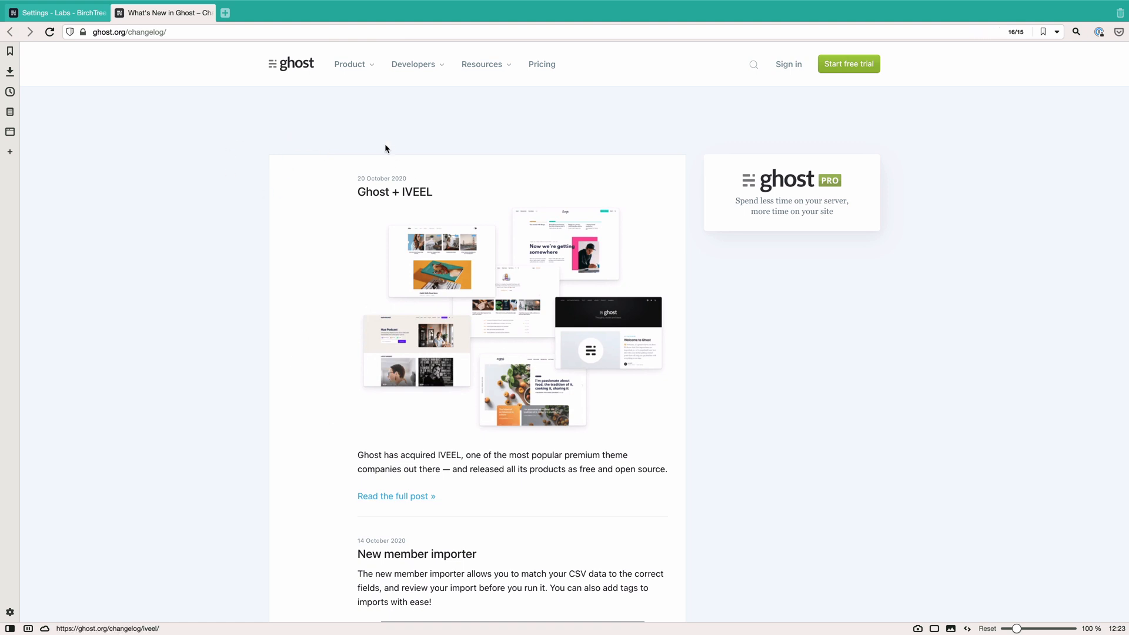
{"action": "left_click", "coordinate": [57, 12]}
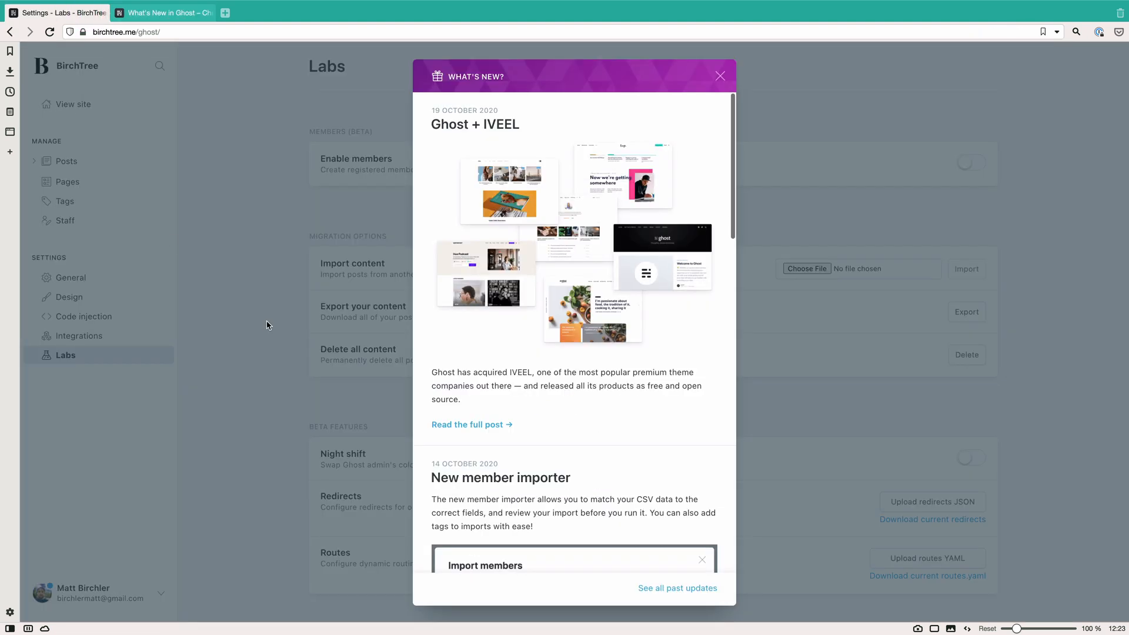
Close the What's new panel and return to the Posts list
{"action": "left_click", "coordinate": [719, 76]}
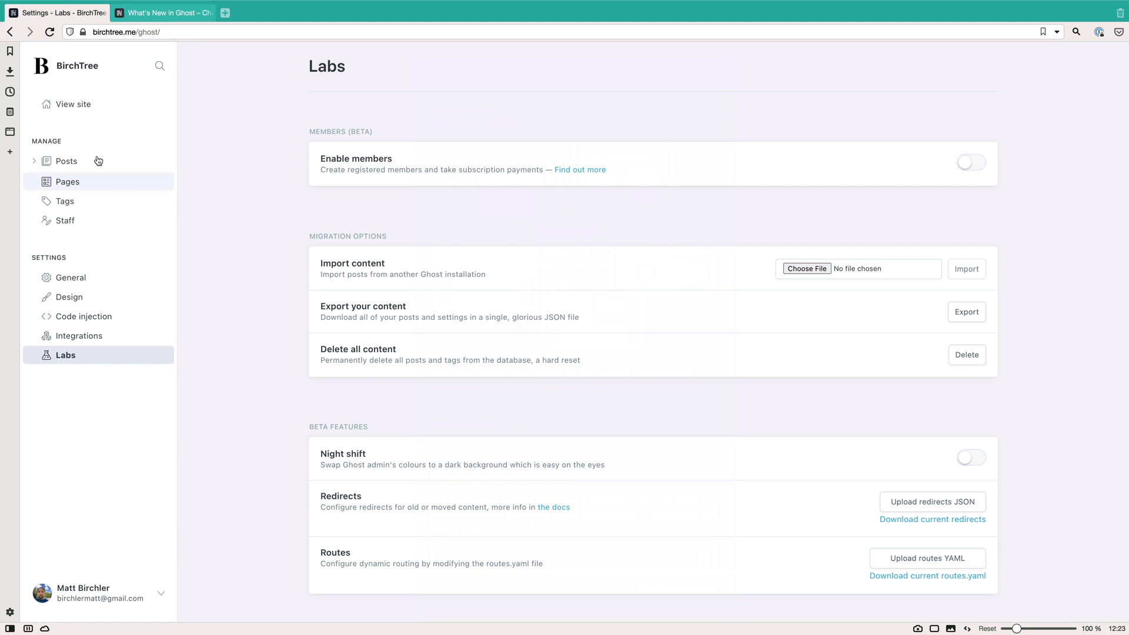
{"action": "left_click", "coordinate": [67, 161]}
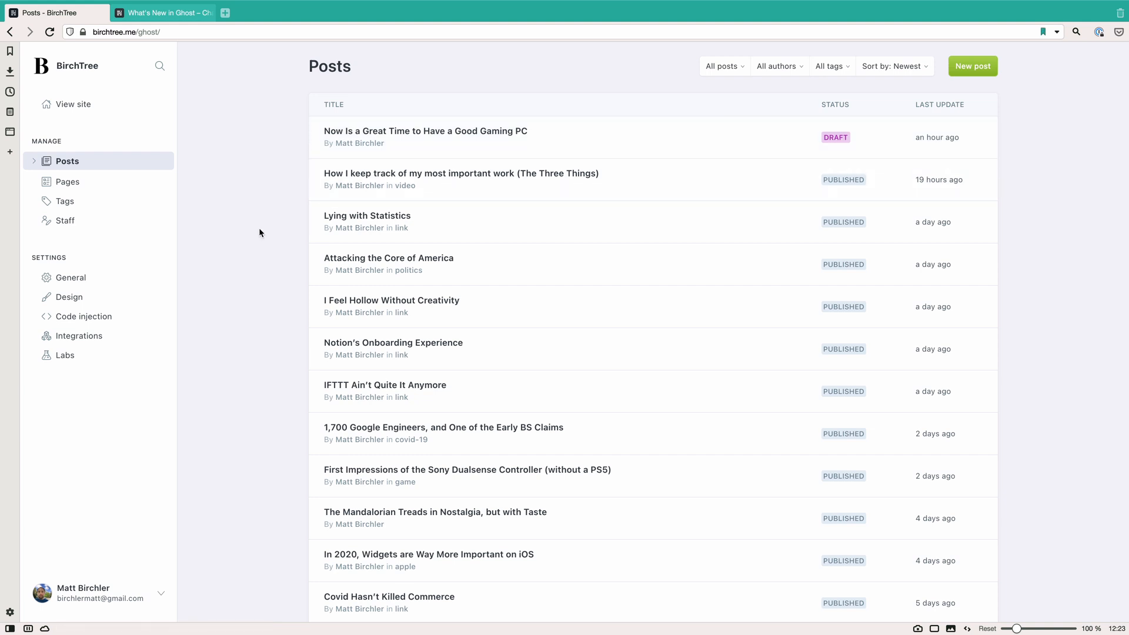
{"action": "mouse_move", "coordinate": [266, 244]}
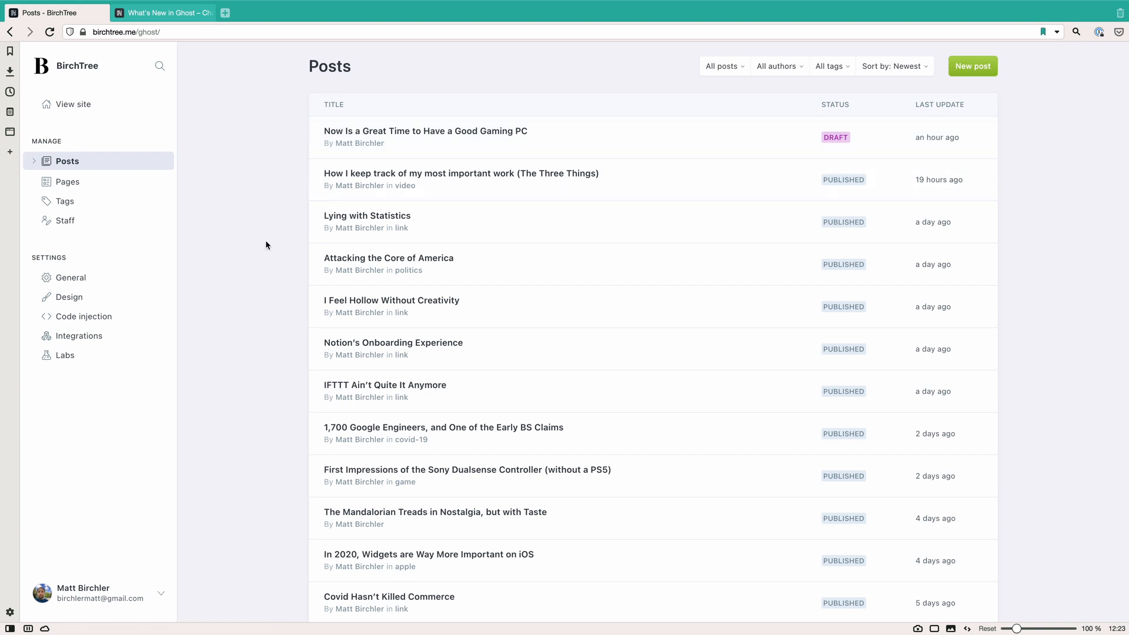